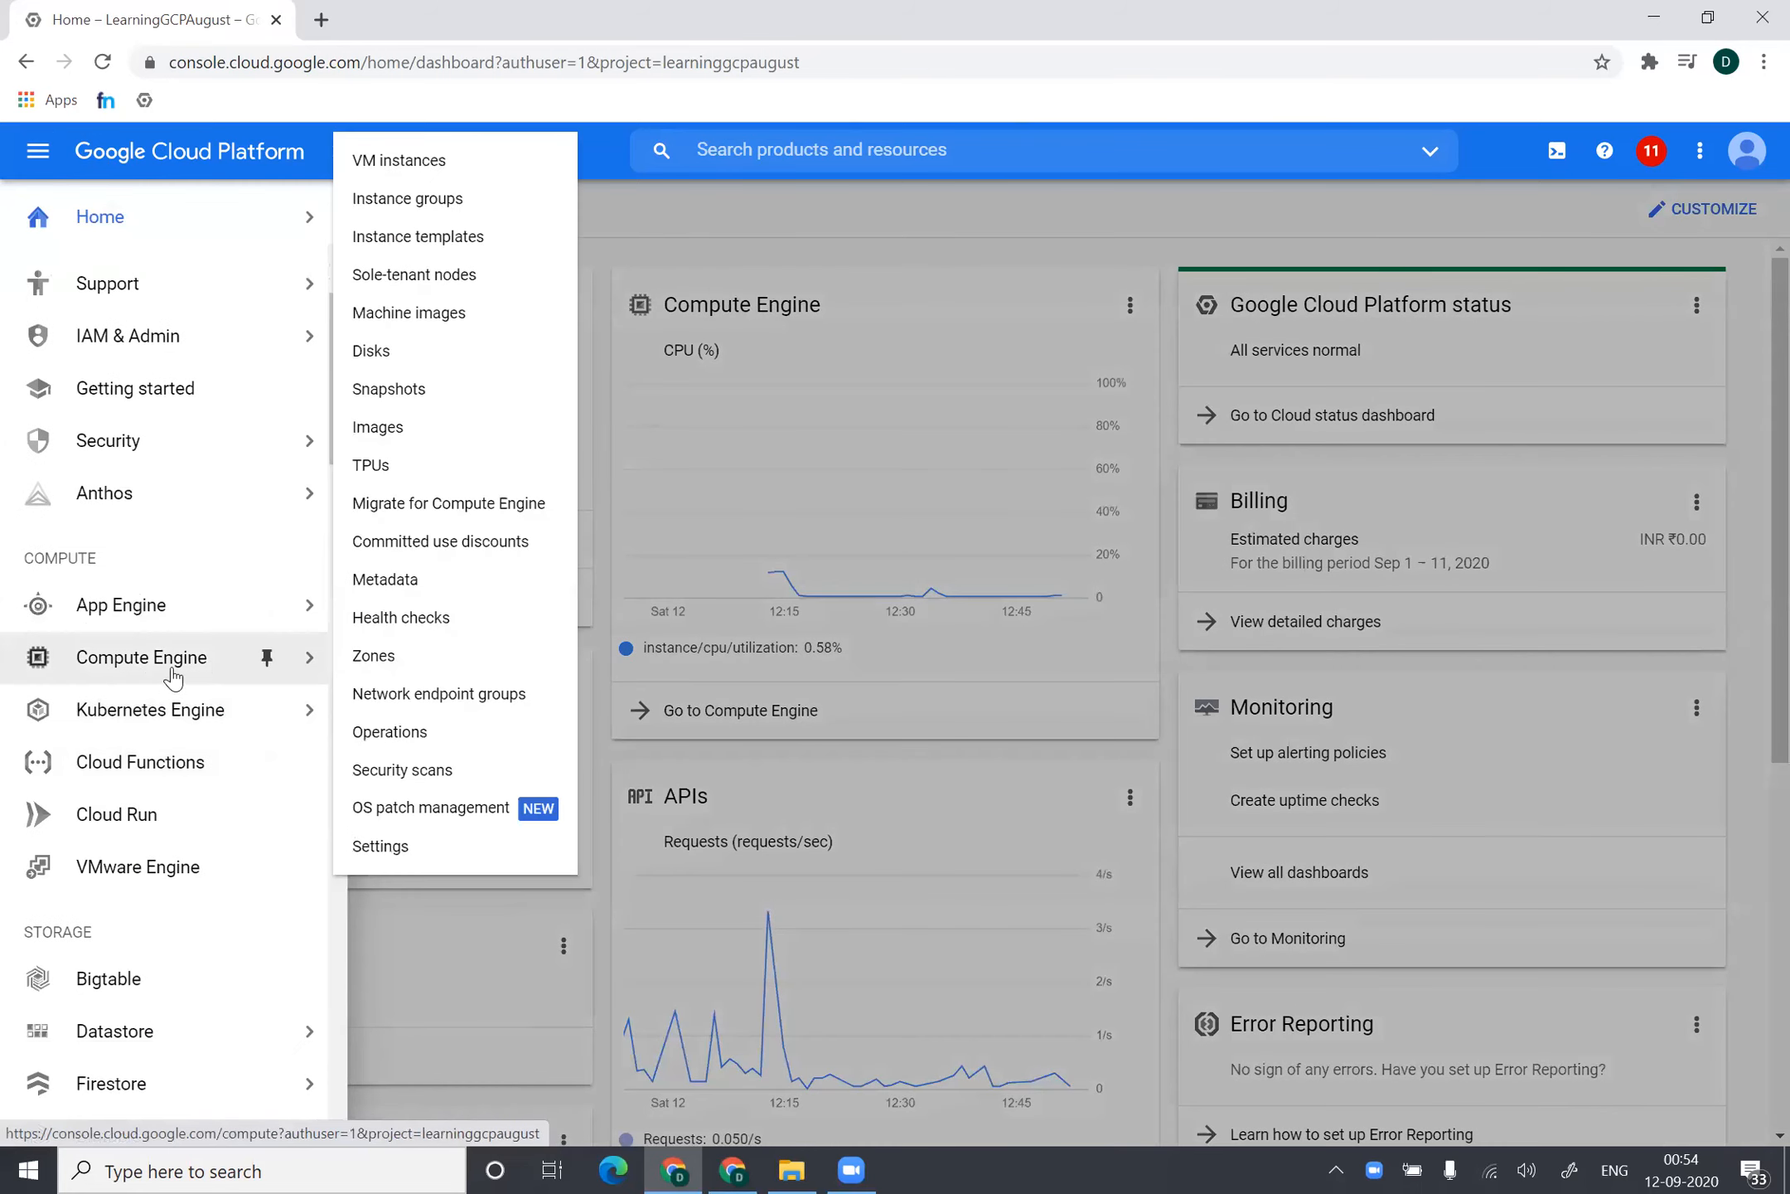
- Go to the Compute Engine VM instances list, showing linux-webserver-001
click(397, 160)
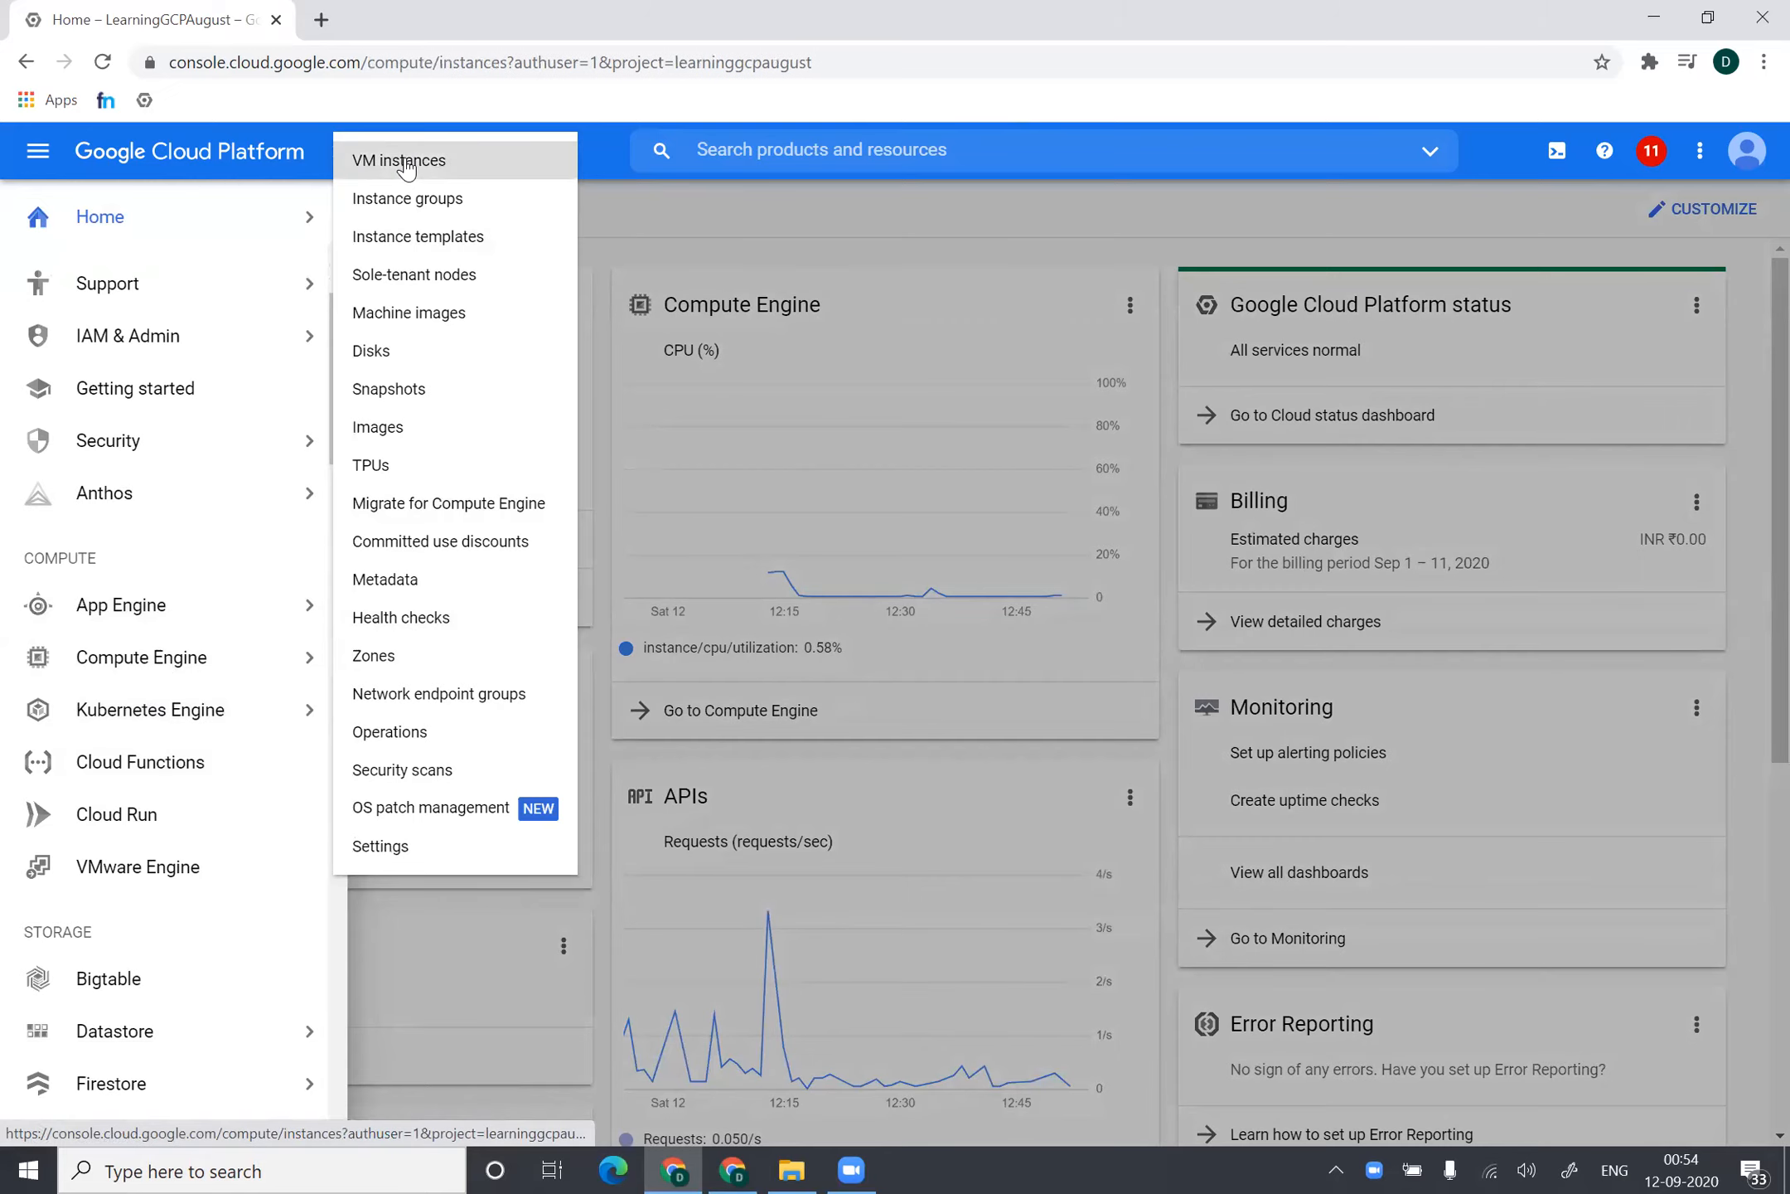
click(397, 160)
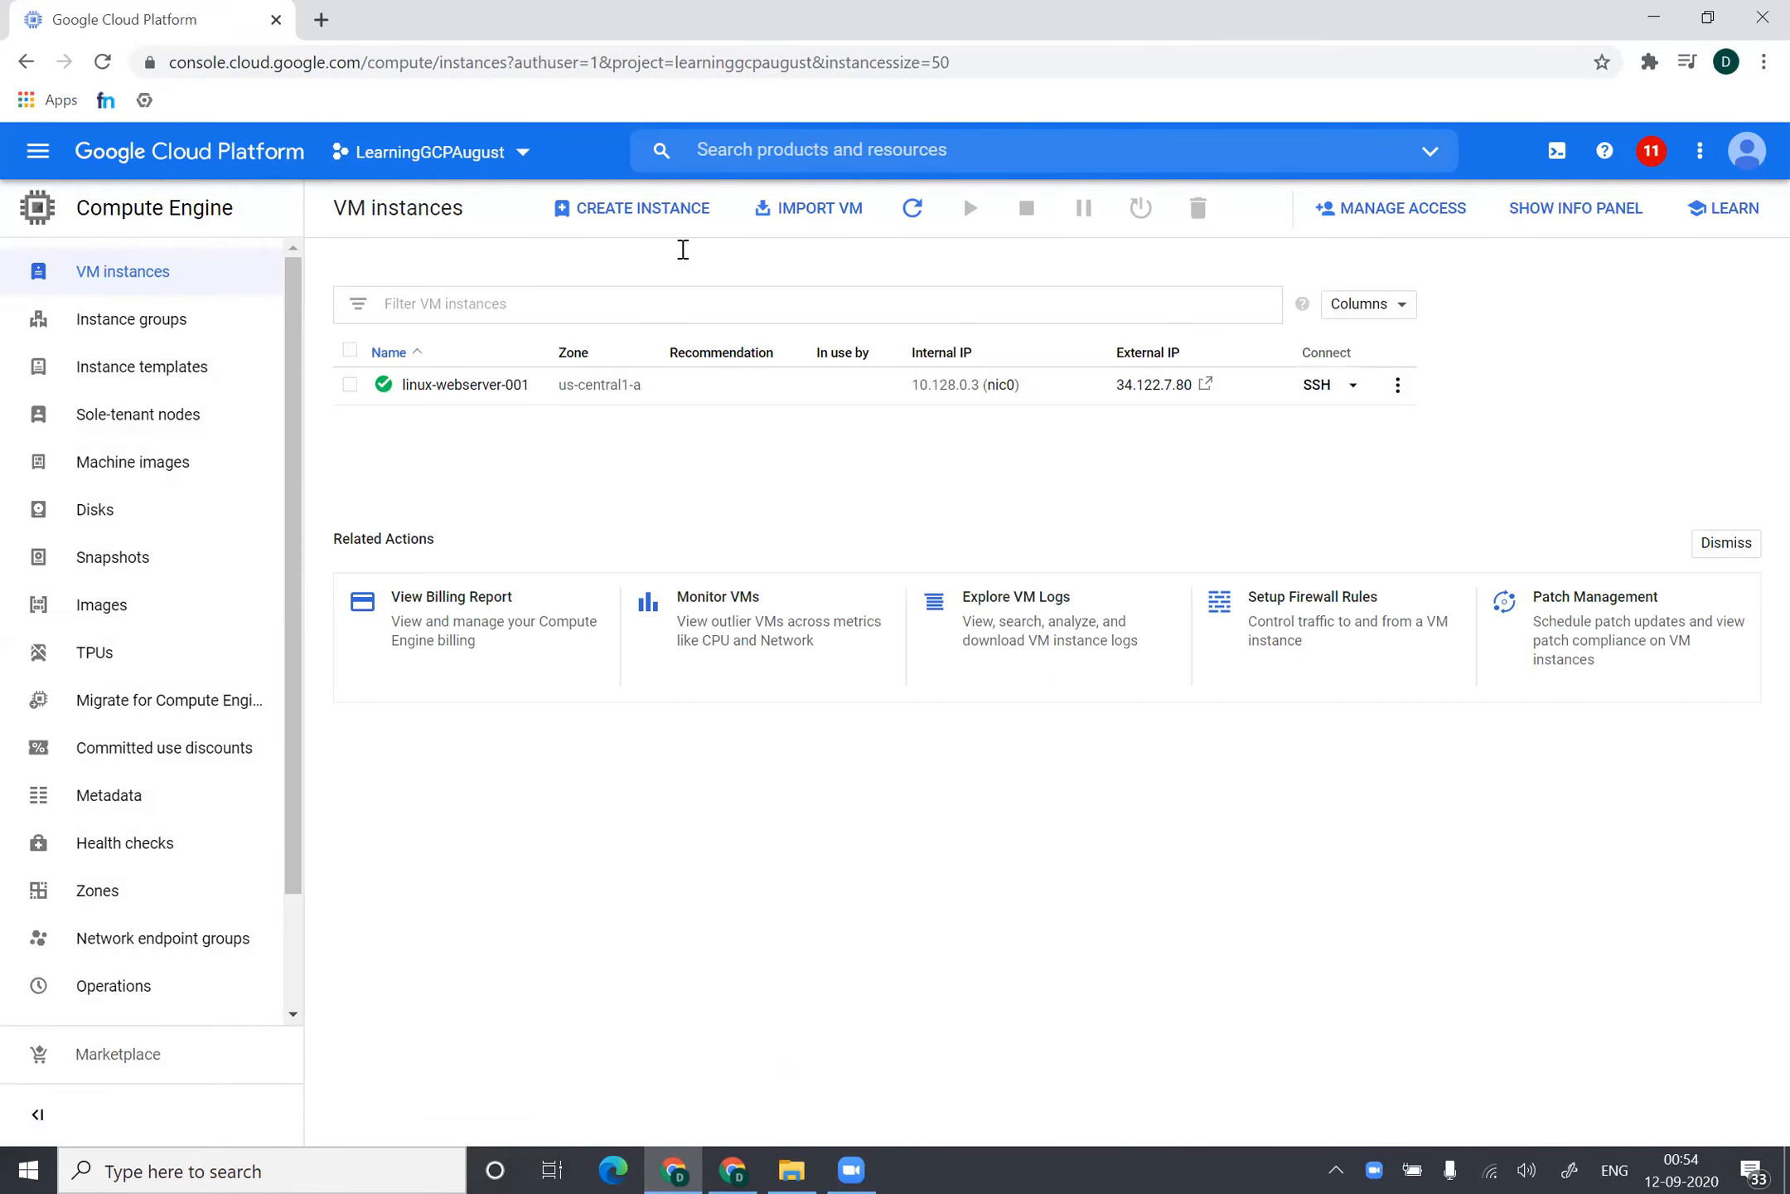
- Start a new VM instance named windows-server-001 and scroll down to the Boot disk section
click(632, 208)
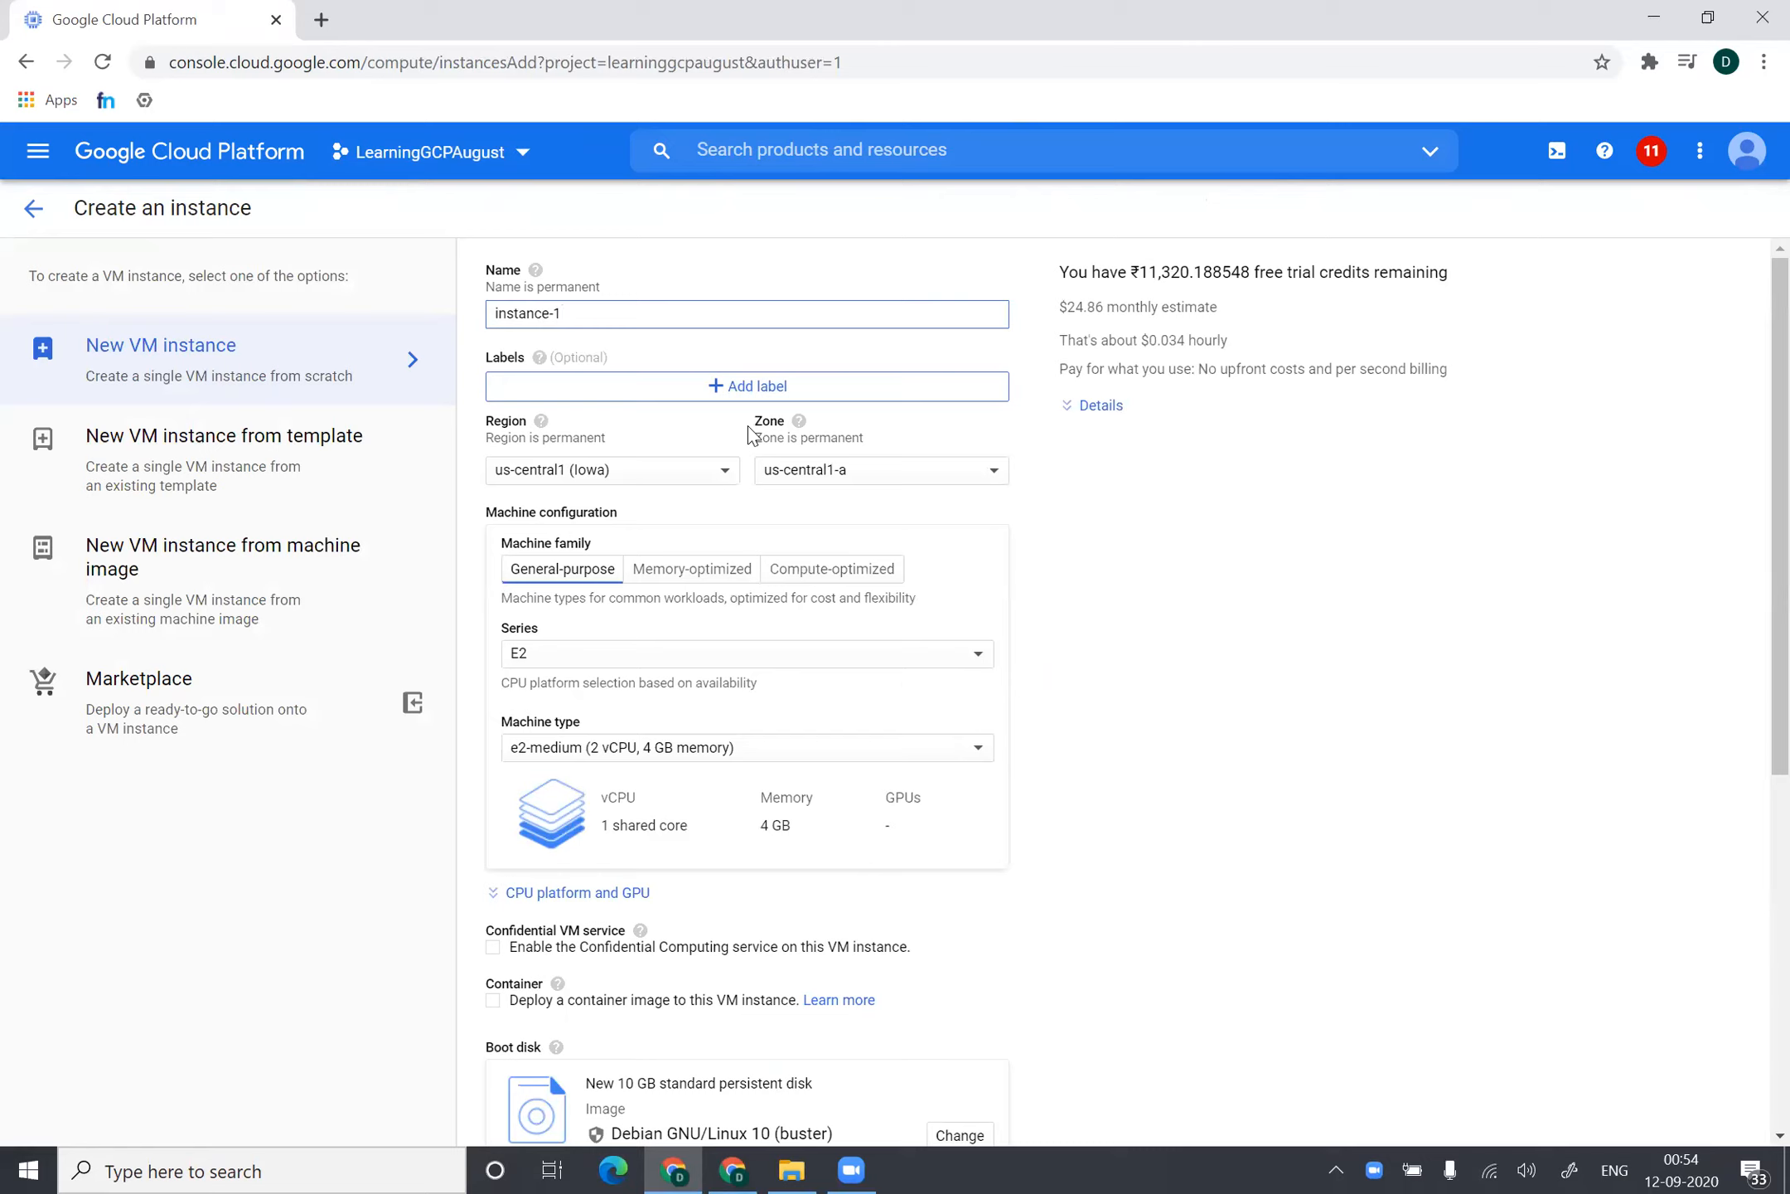
text(windows-server)
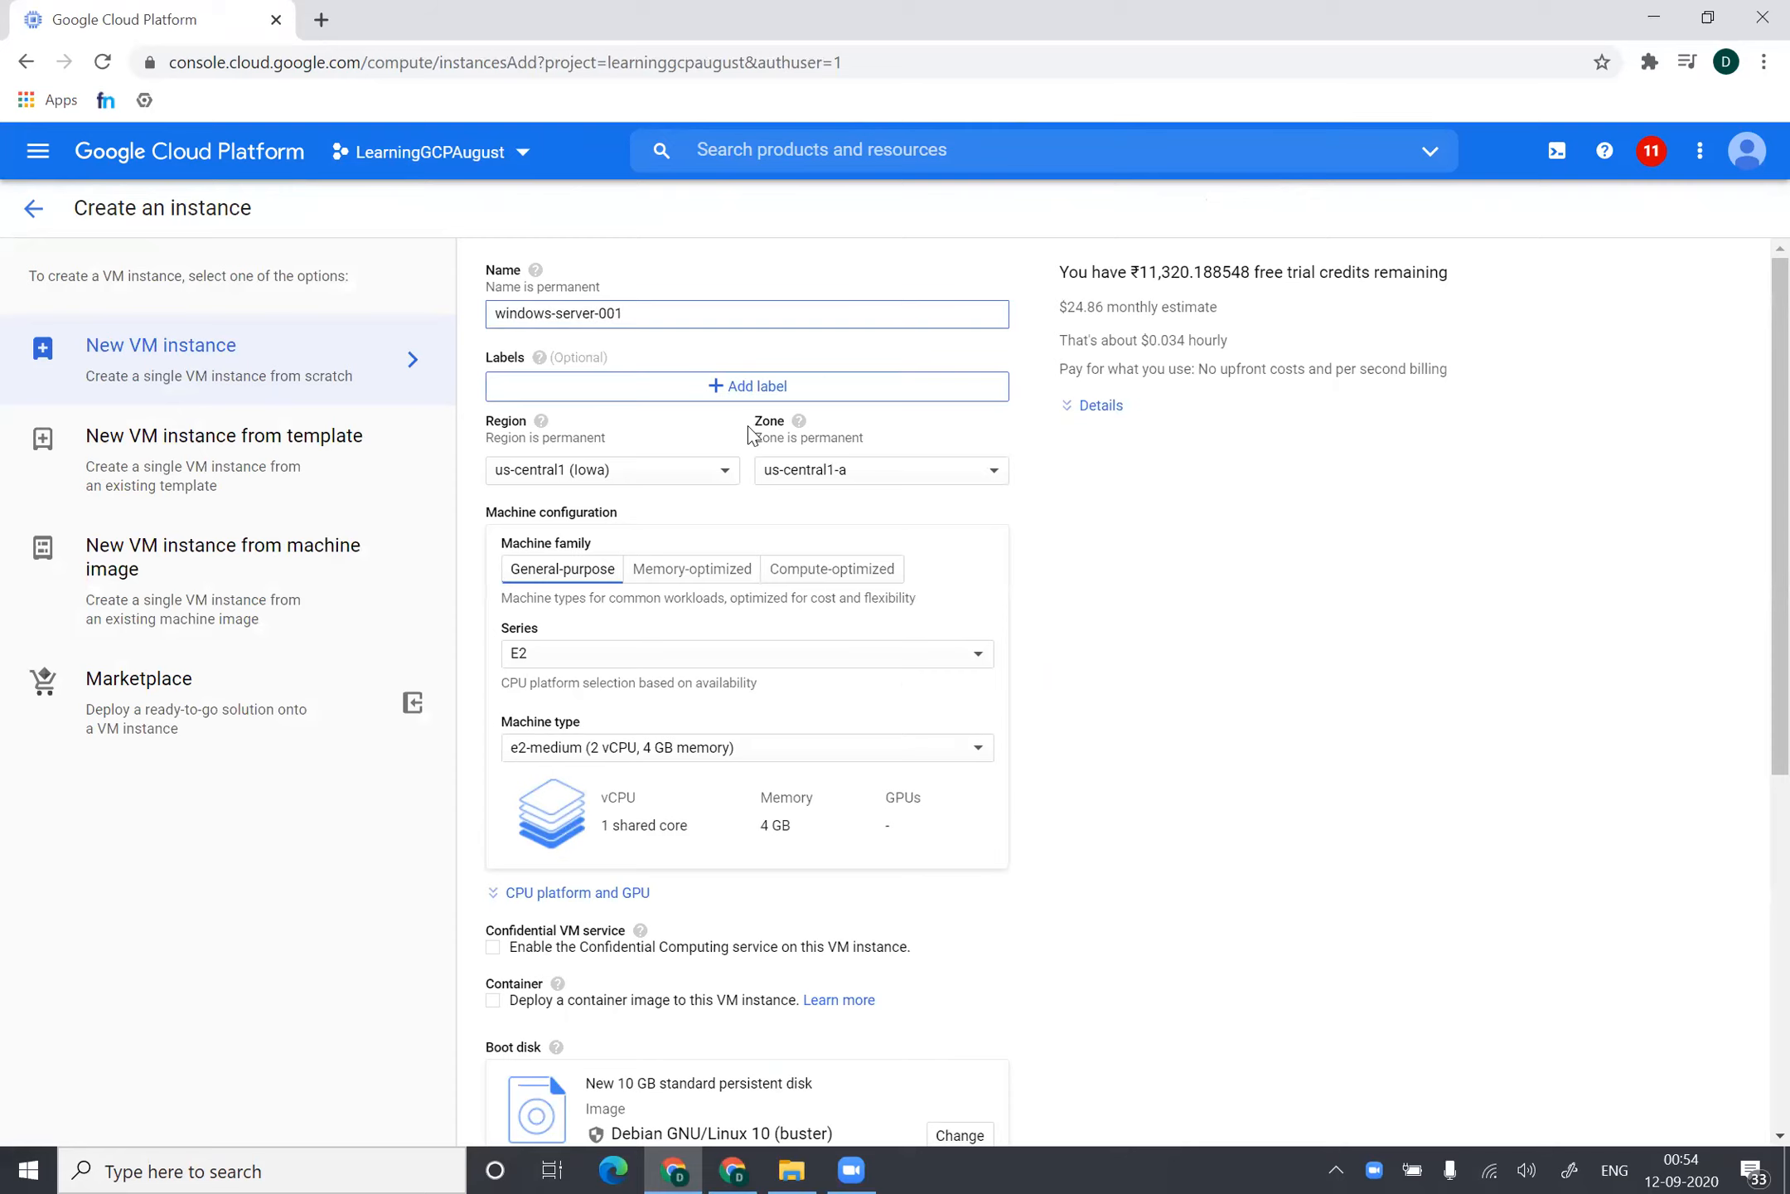
scroll(down, 3)
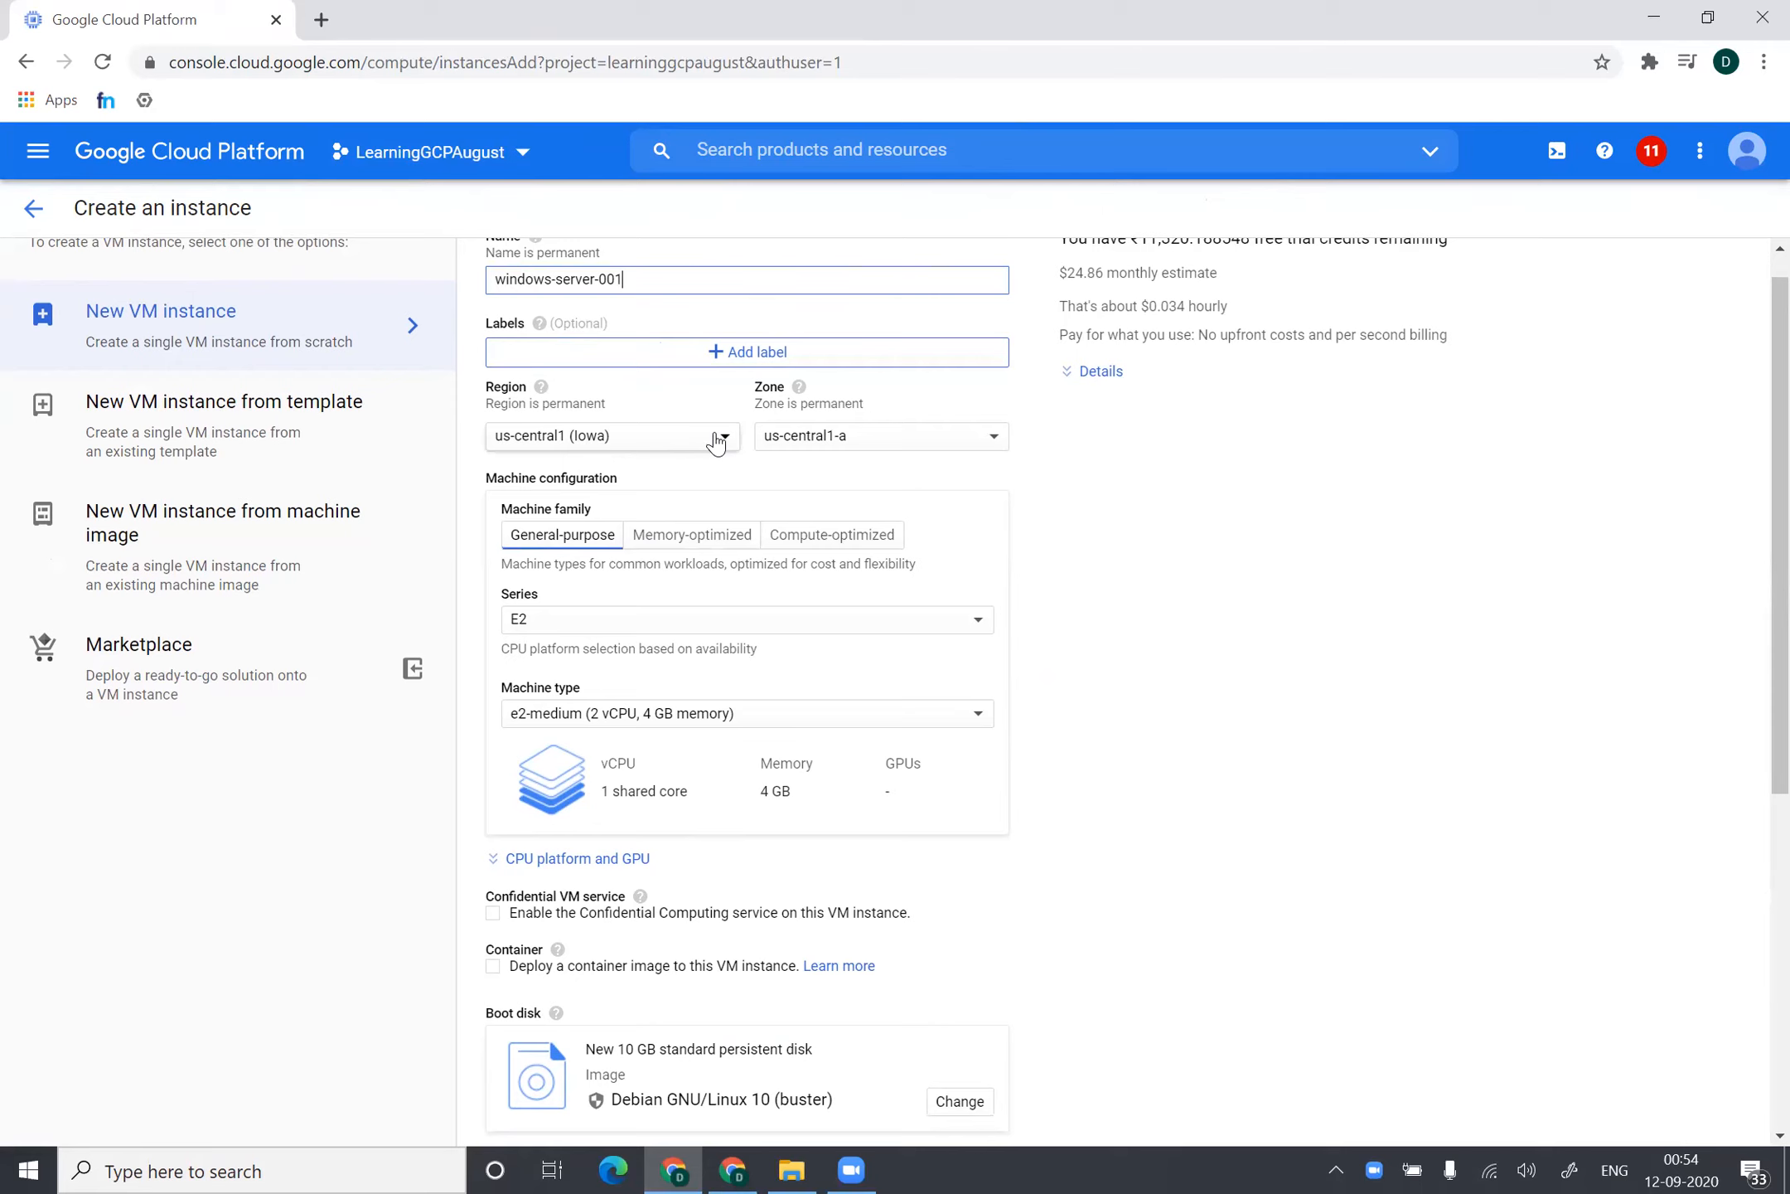
mouse_move(880, 435)
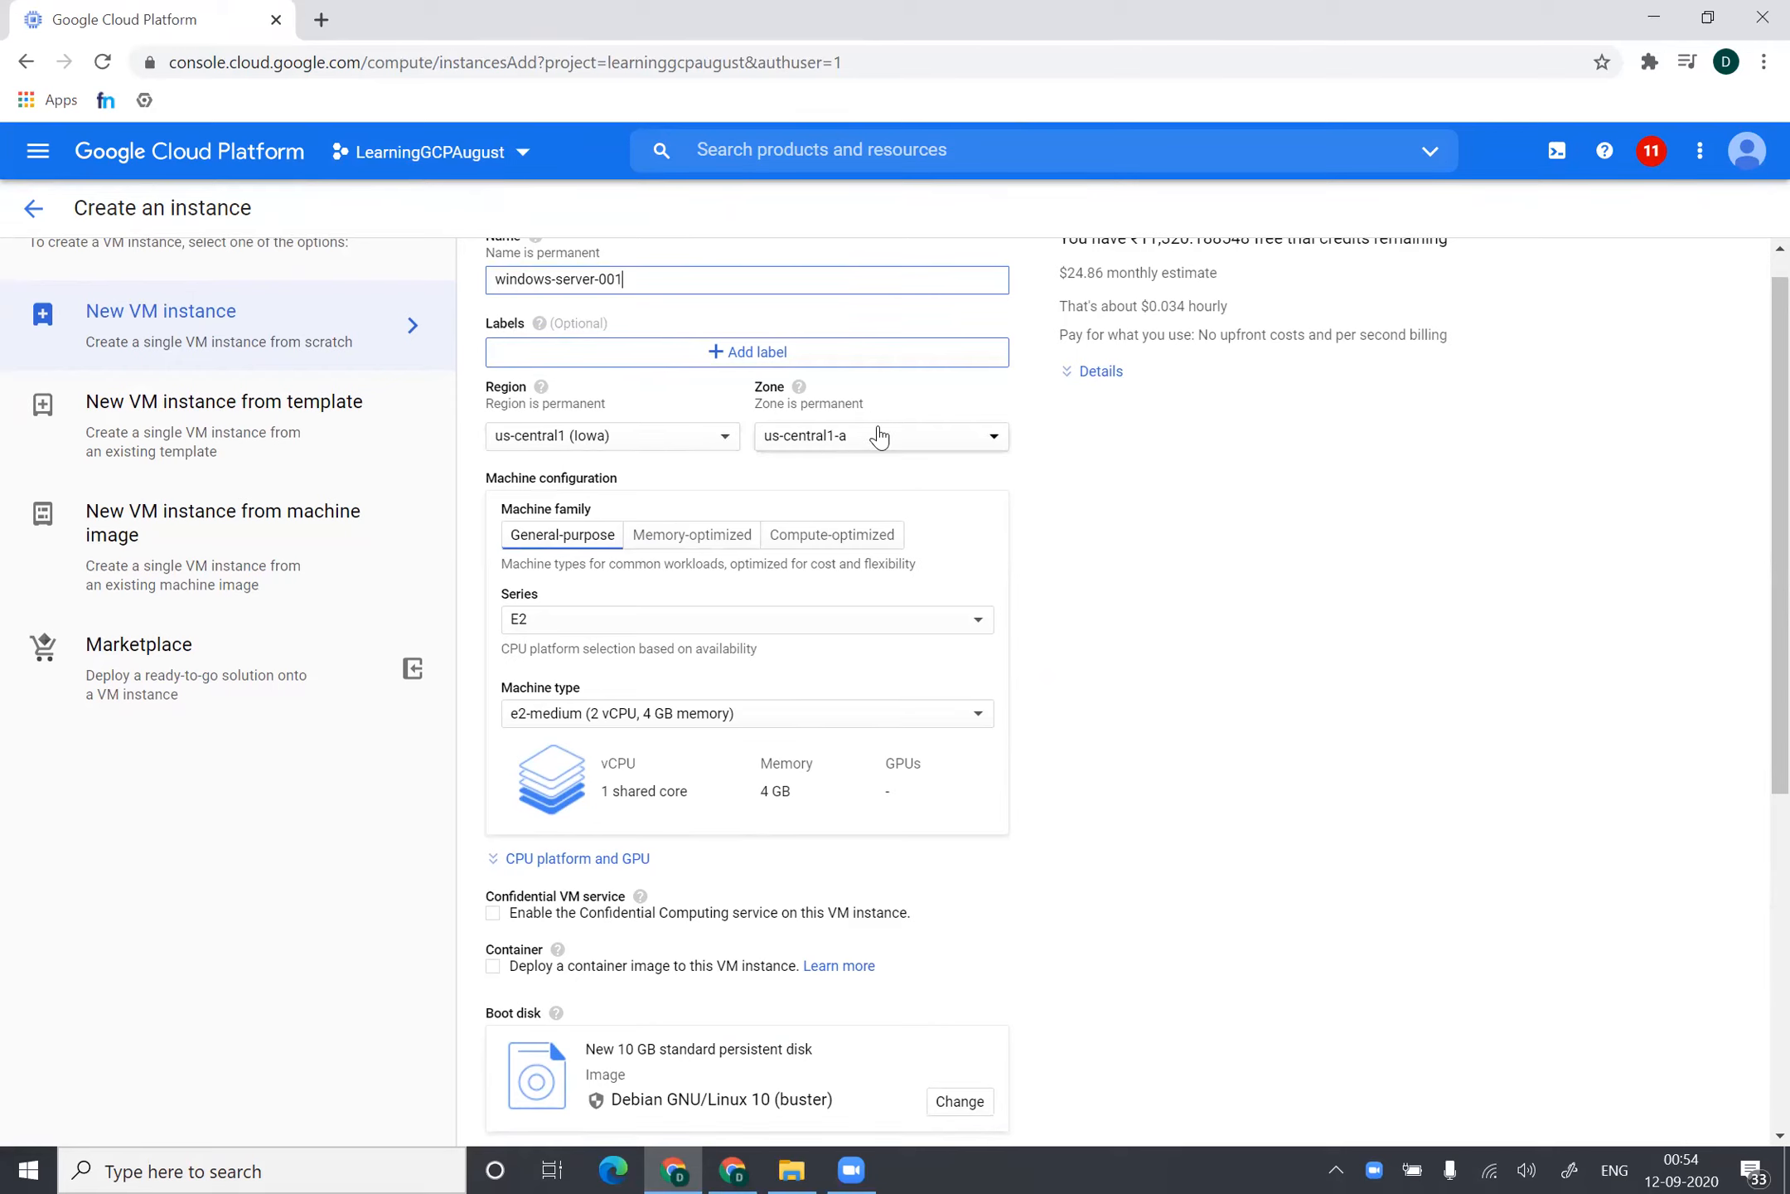
mouse_move(1050, 483)
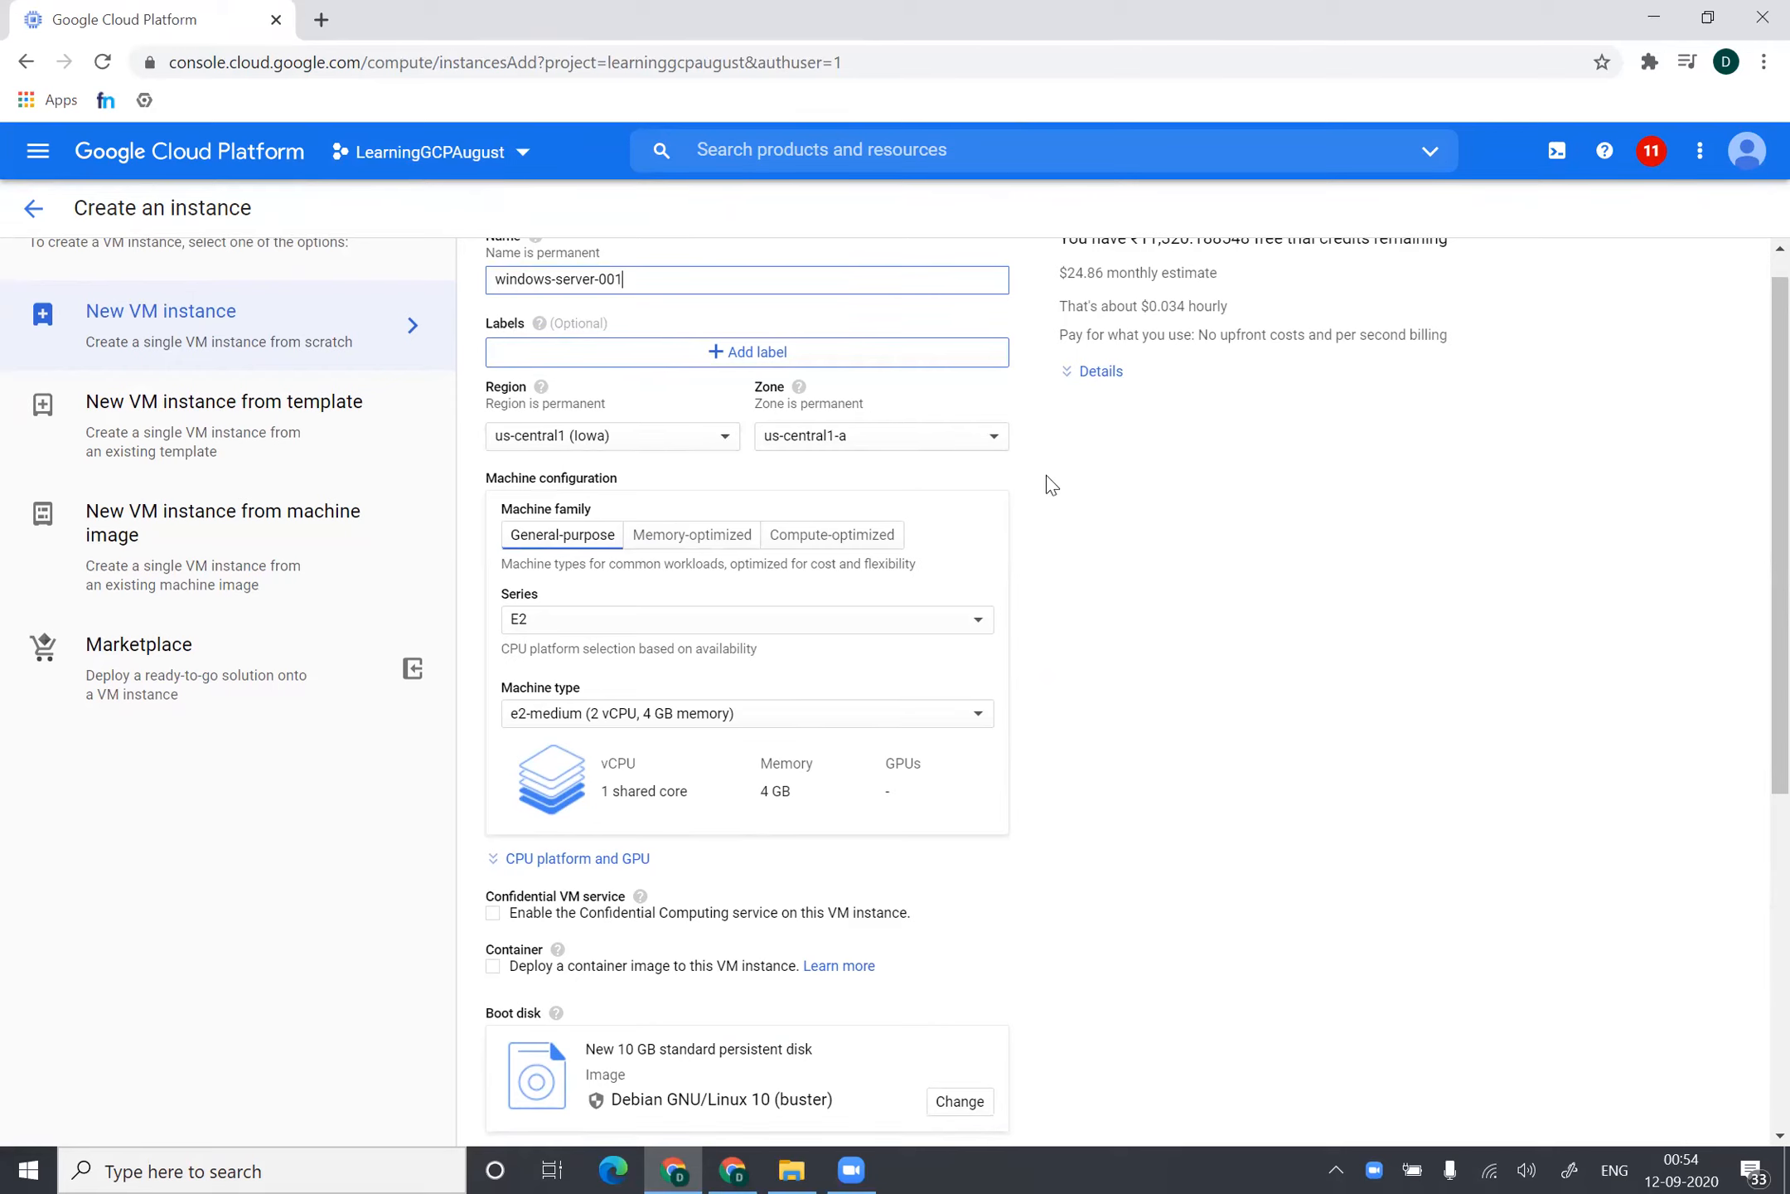
scroll(down, 3)
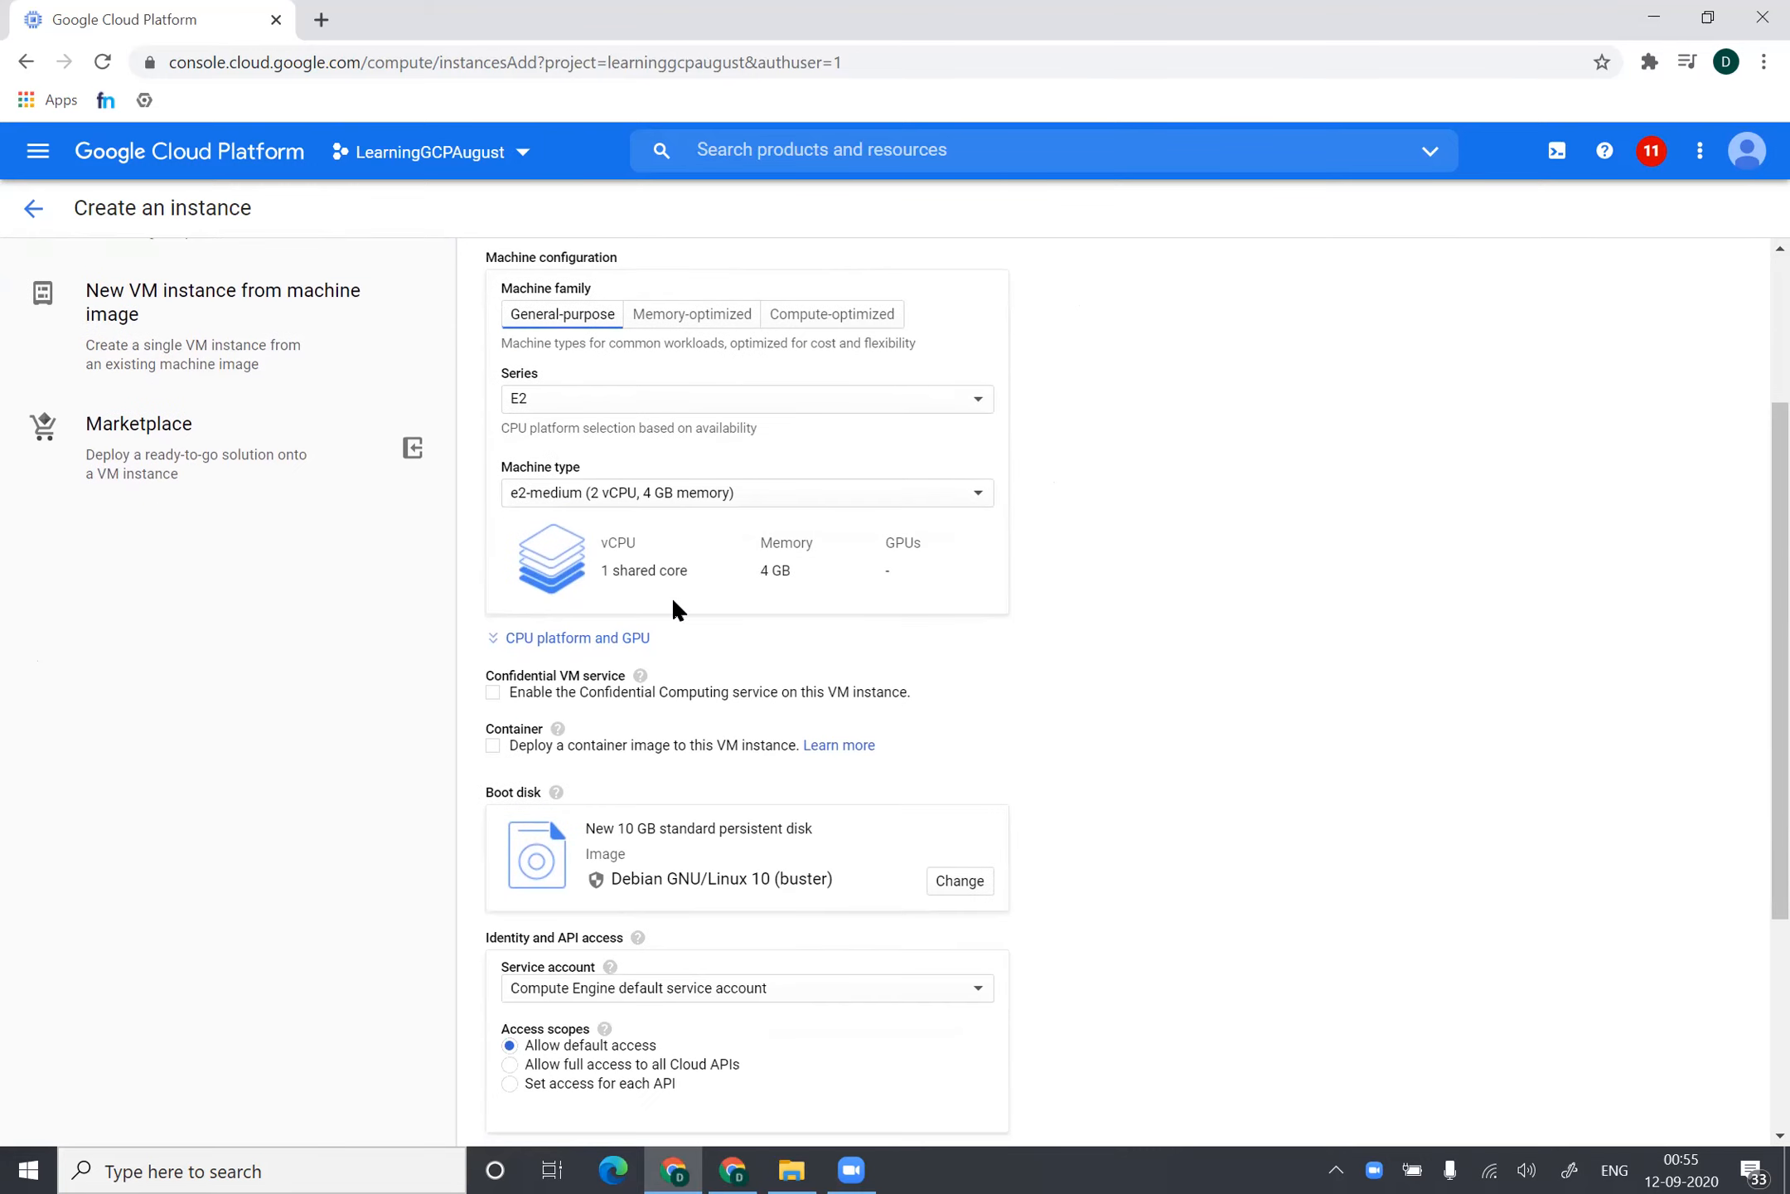
scroll(down, 3)
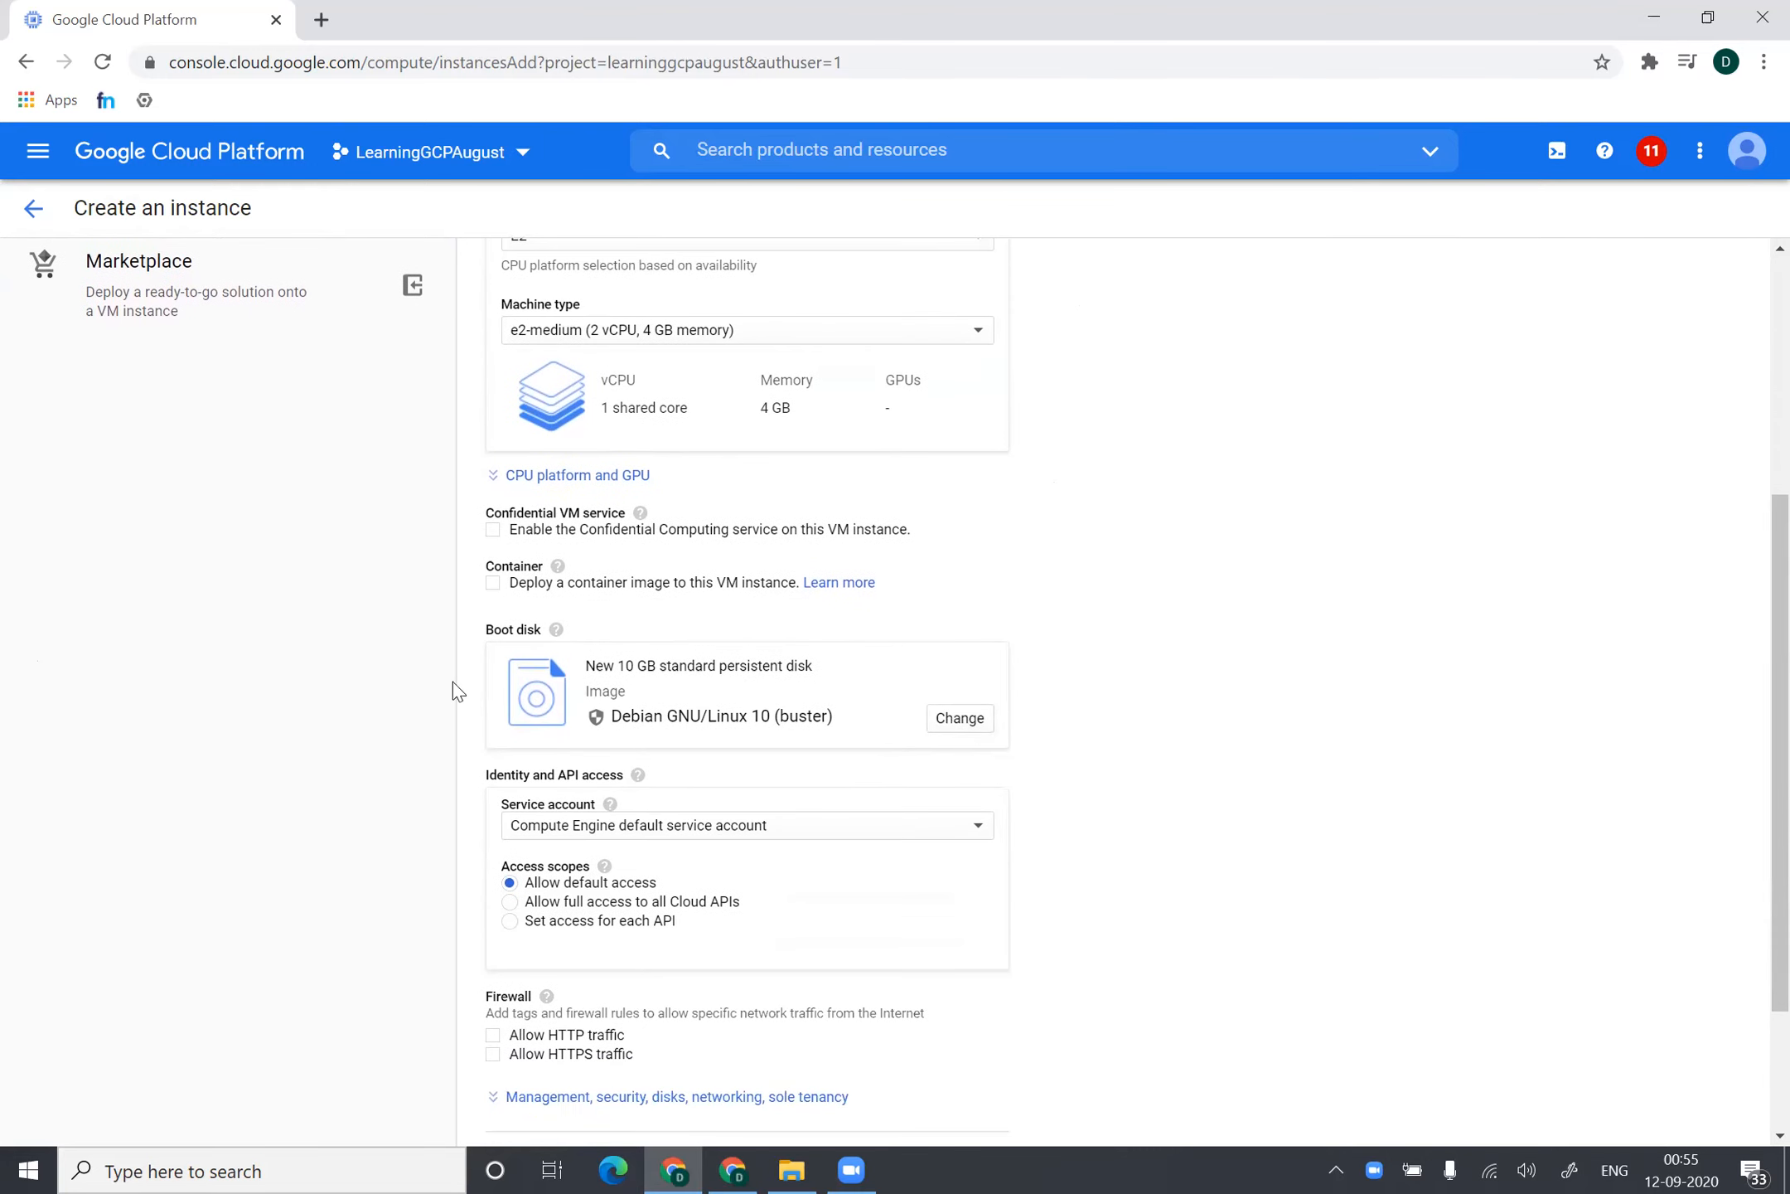
- Change the boot disk to Windows Server, version Windows Server 2012 R2 Datacenter, 50 GB
click(959, 719)
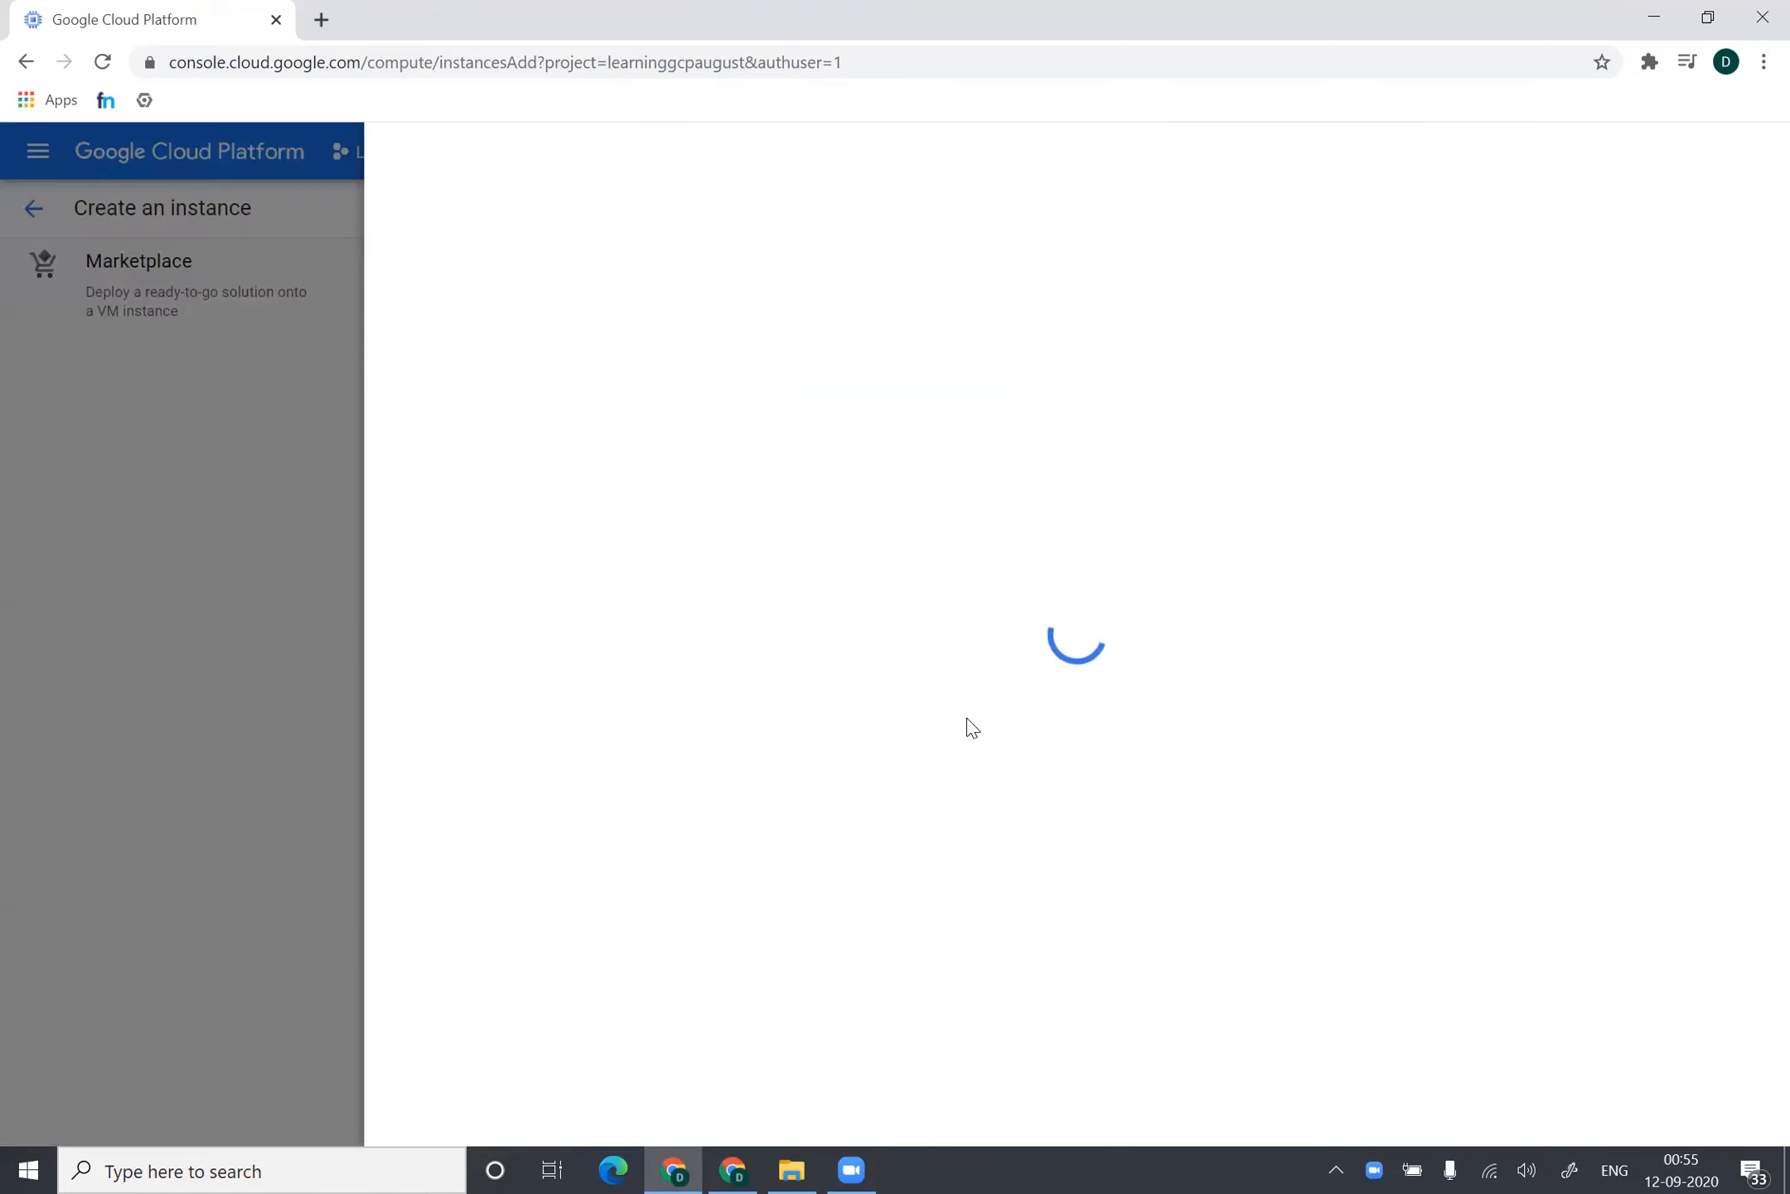
click(654, 298)
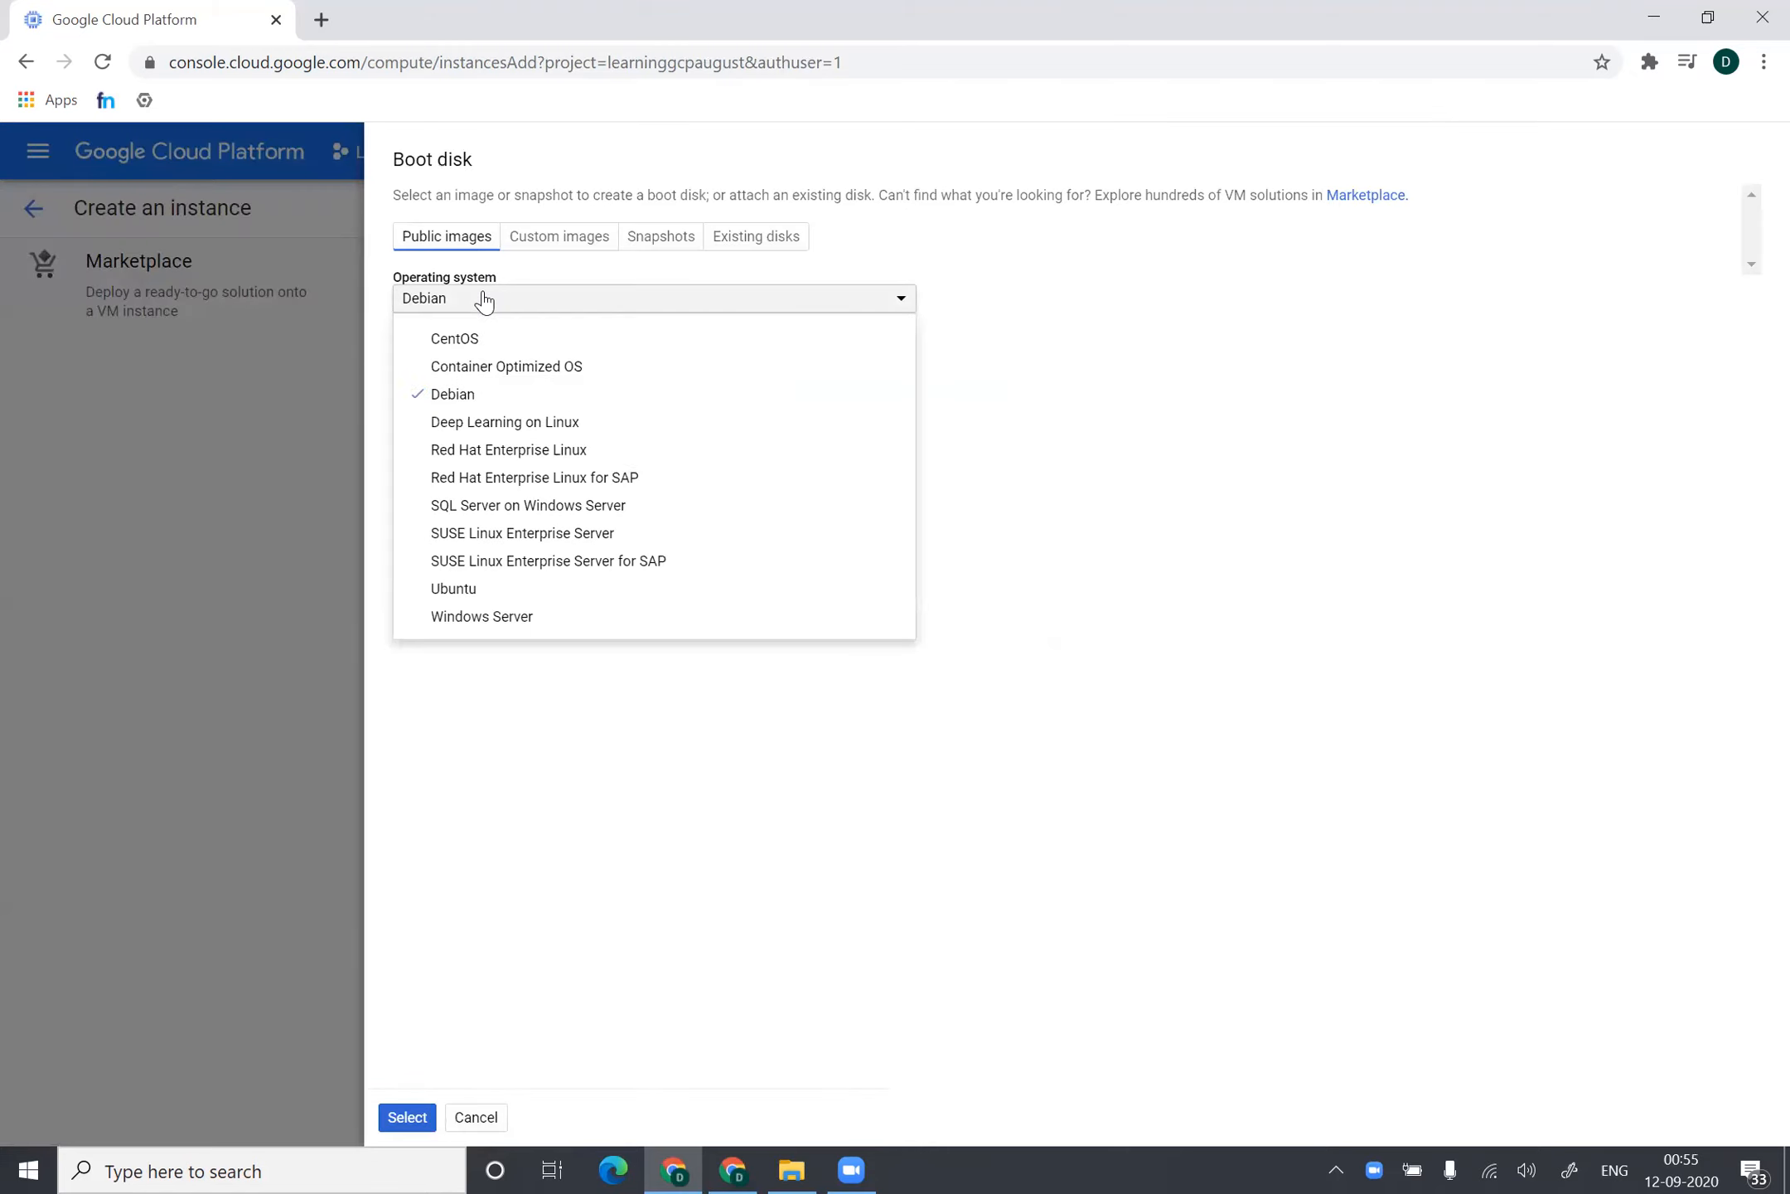
click(480, 616)
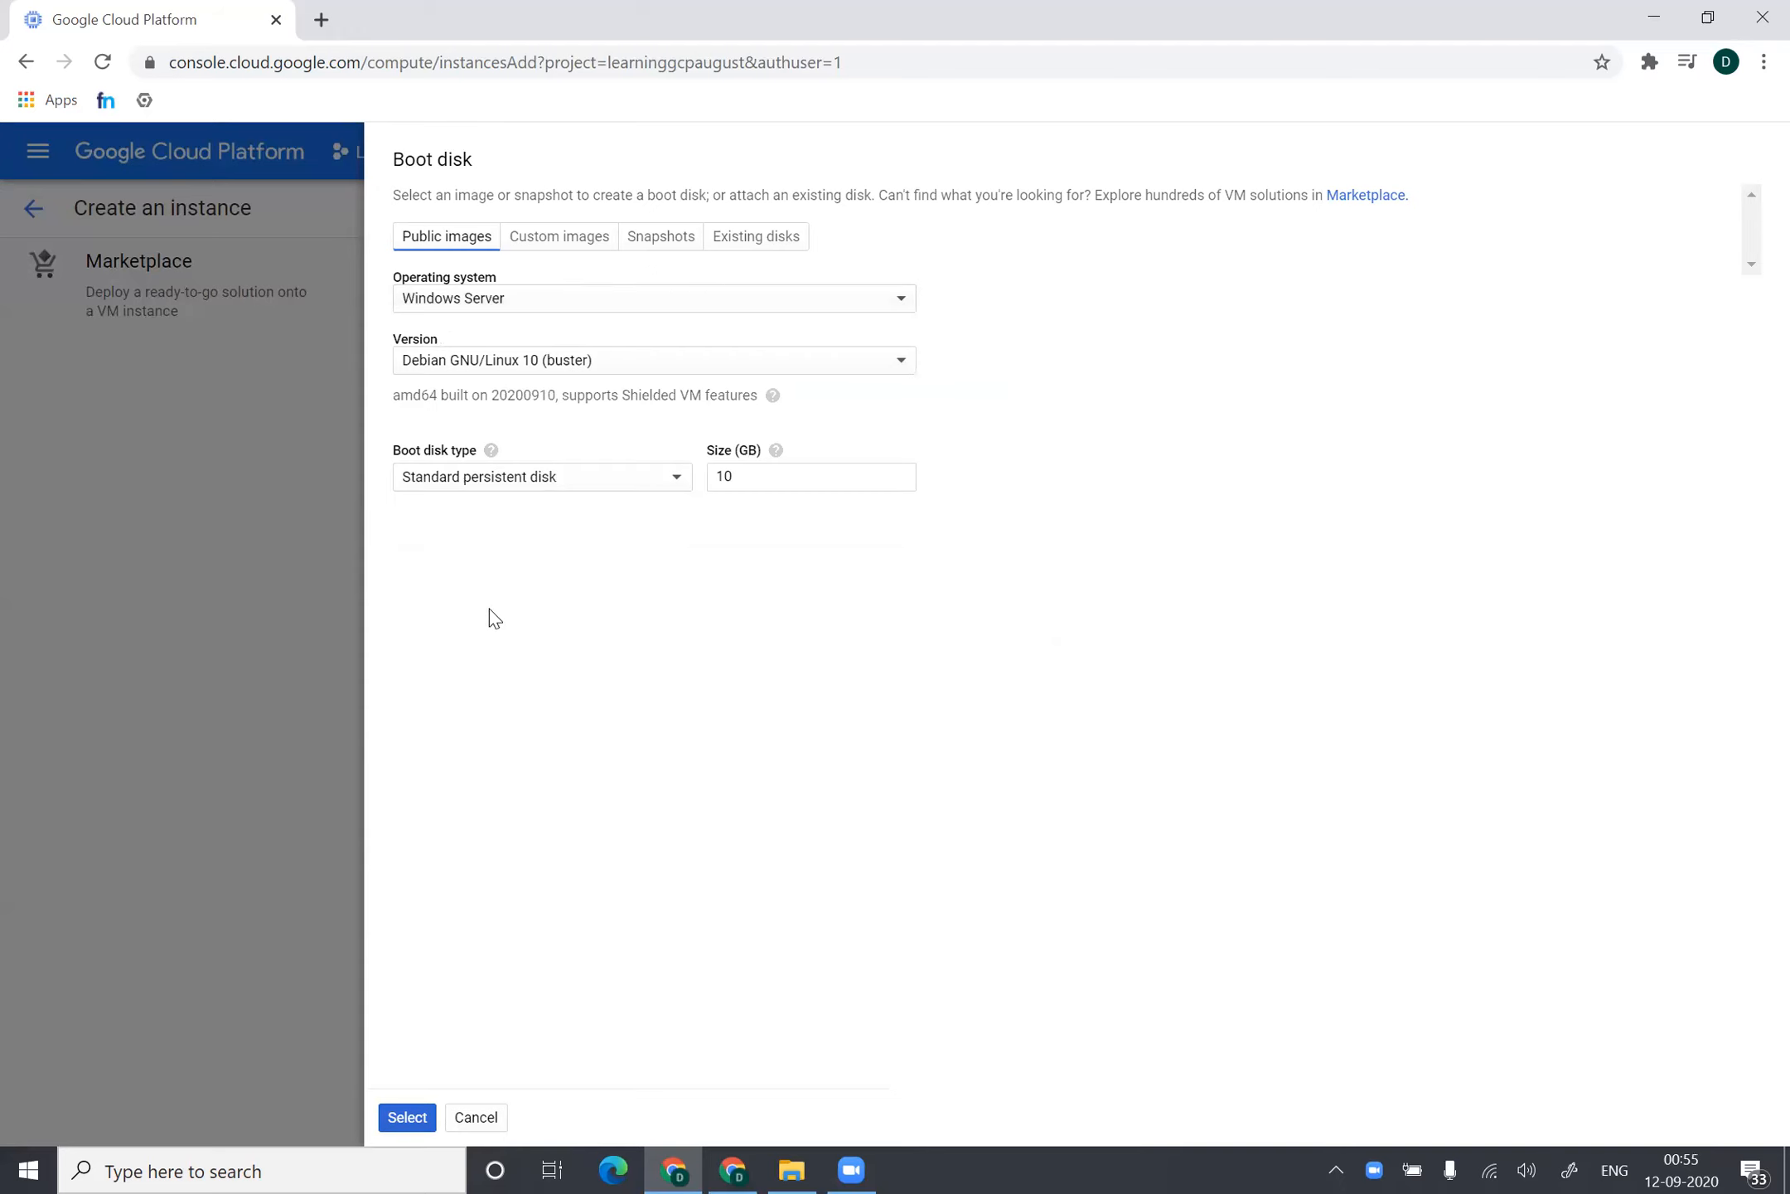
click(654, 360)
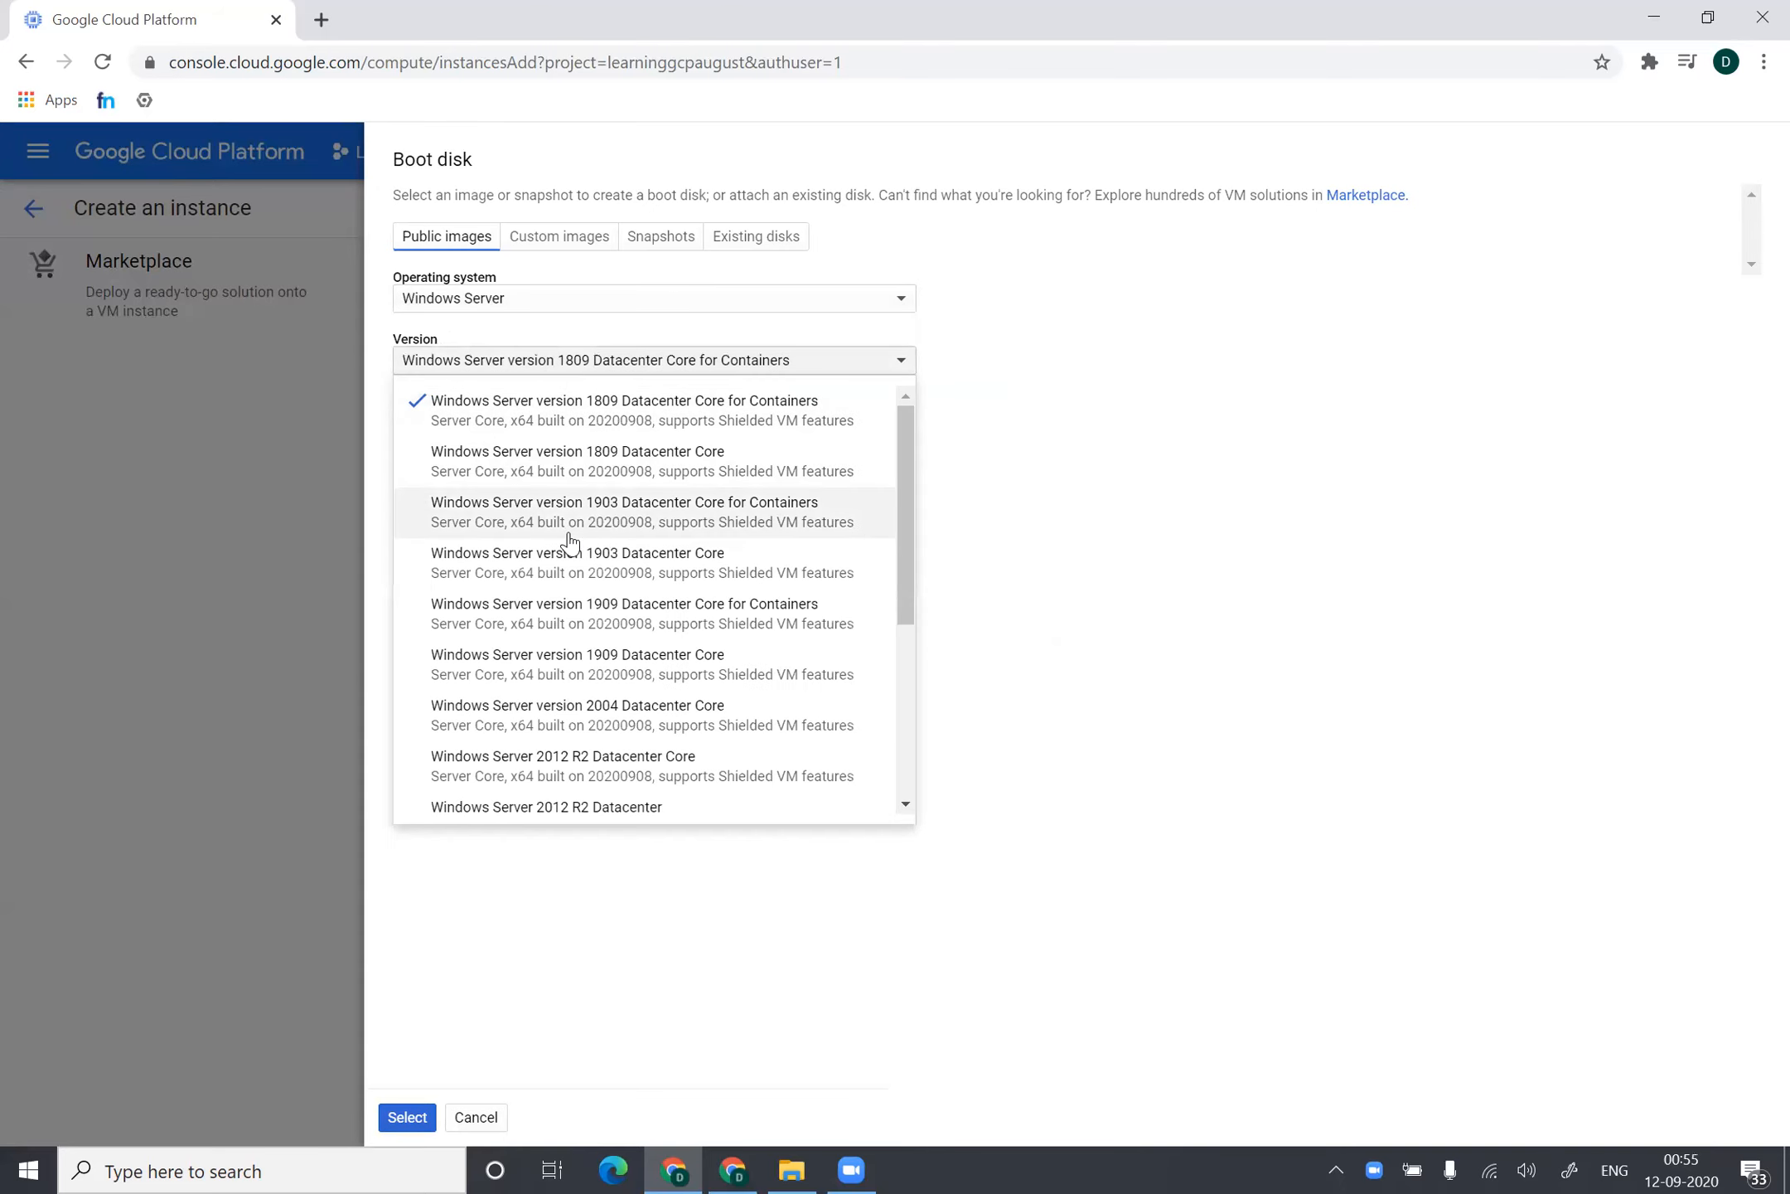
mouse_move(599, 622)
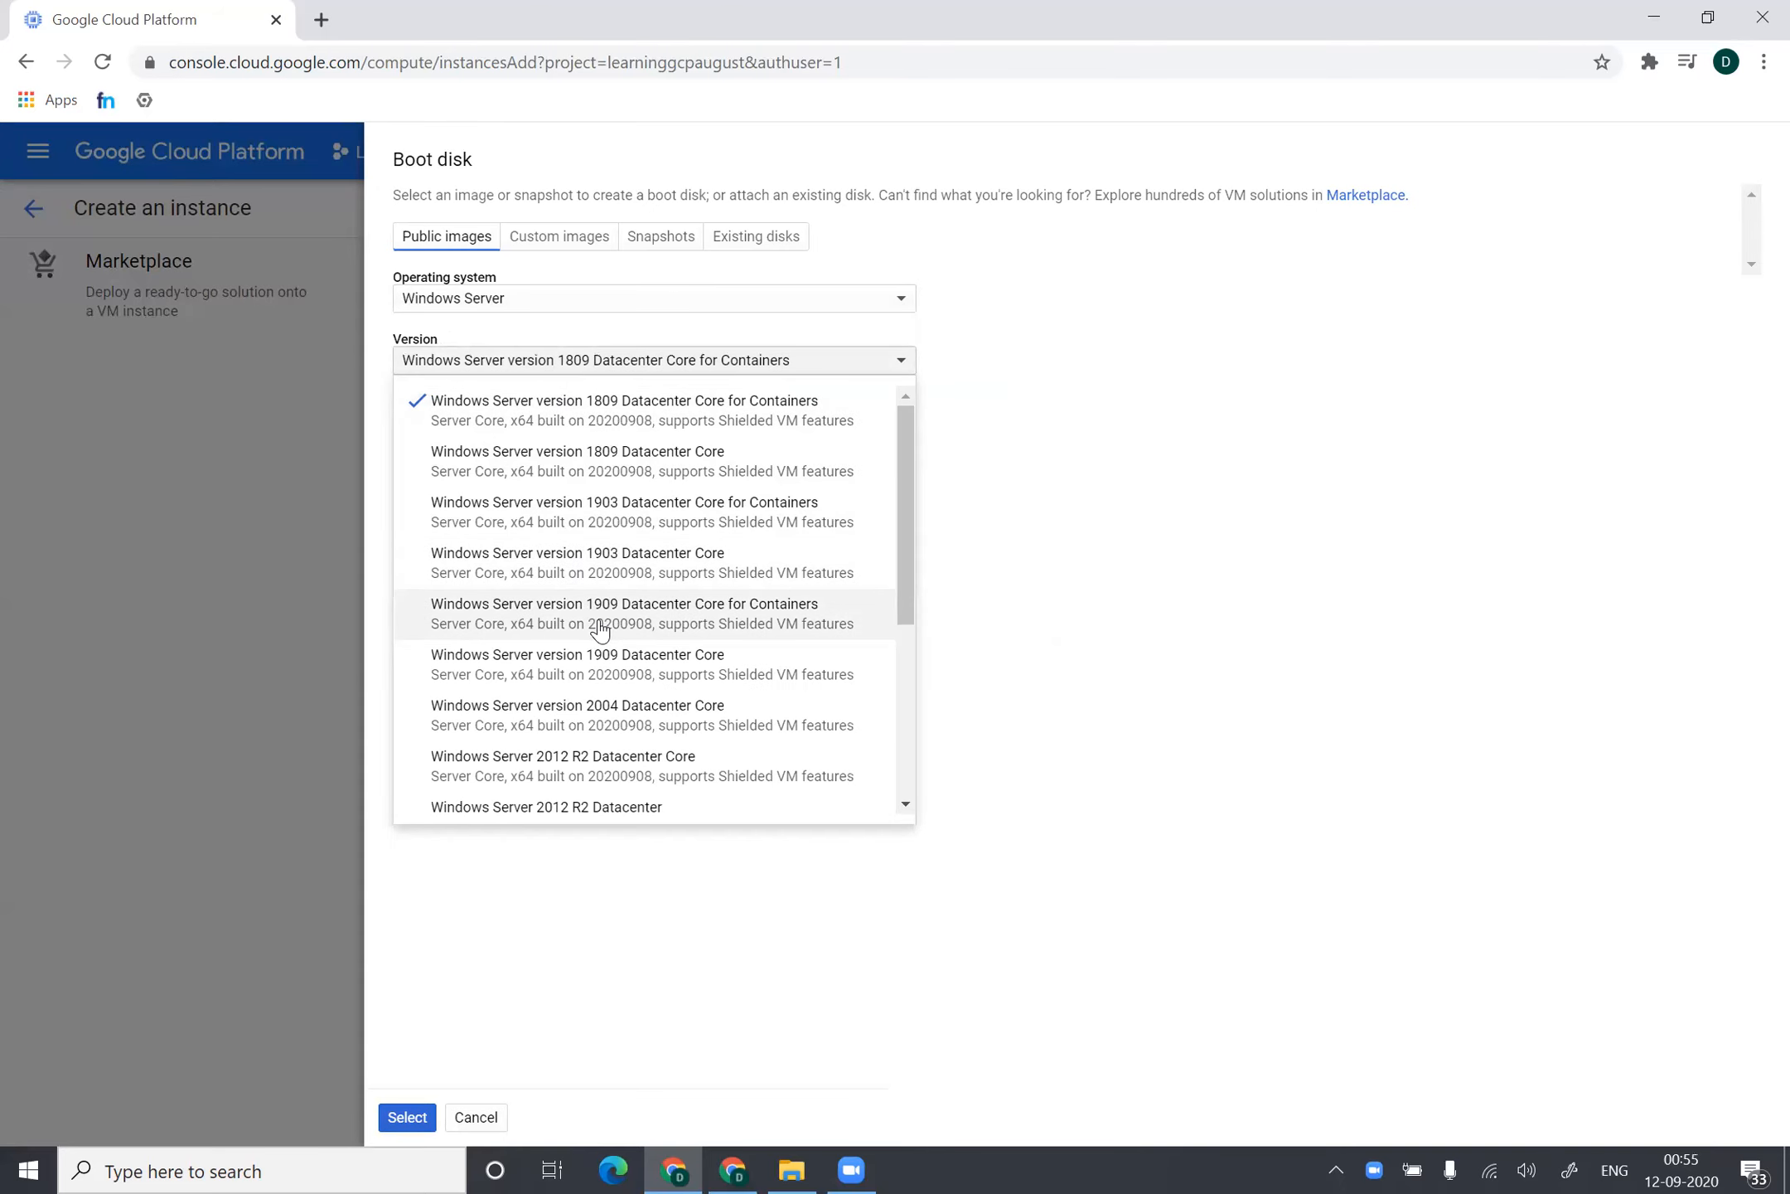
scroll(down, 3)
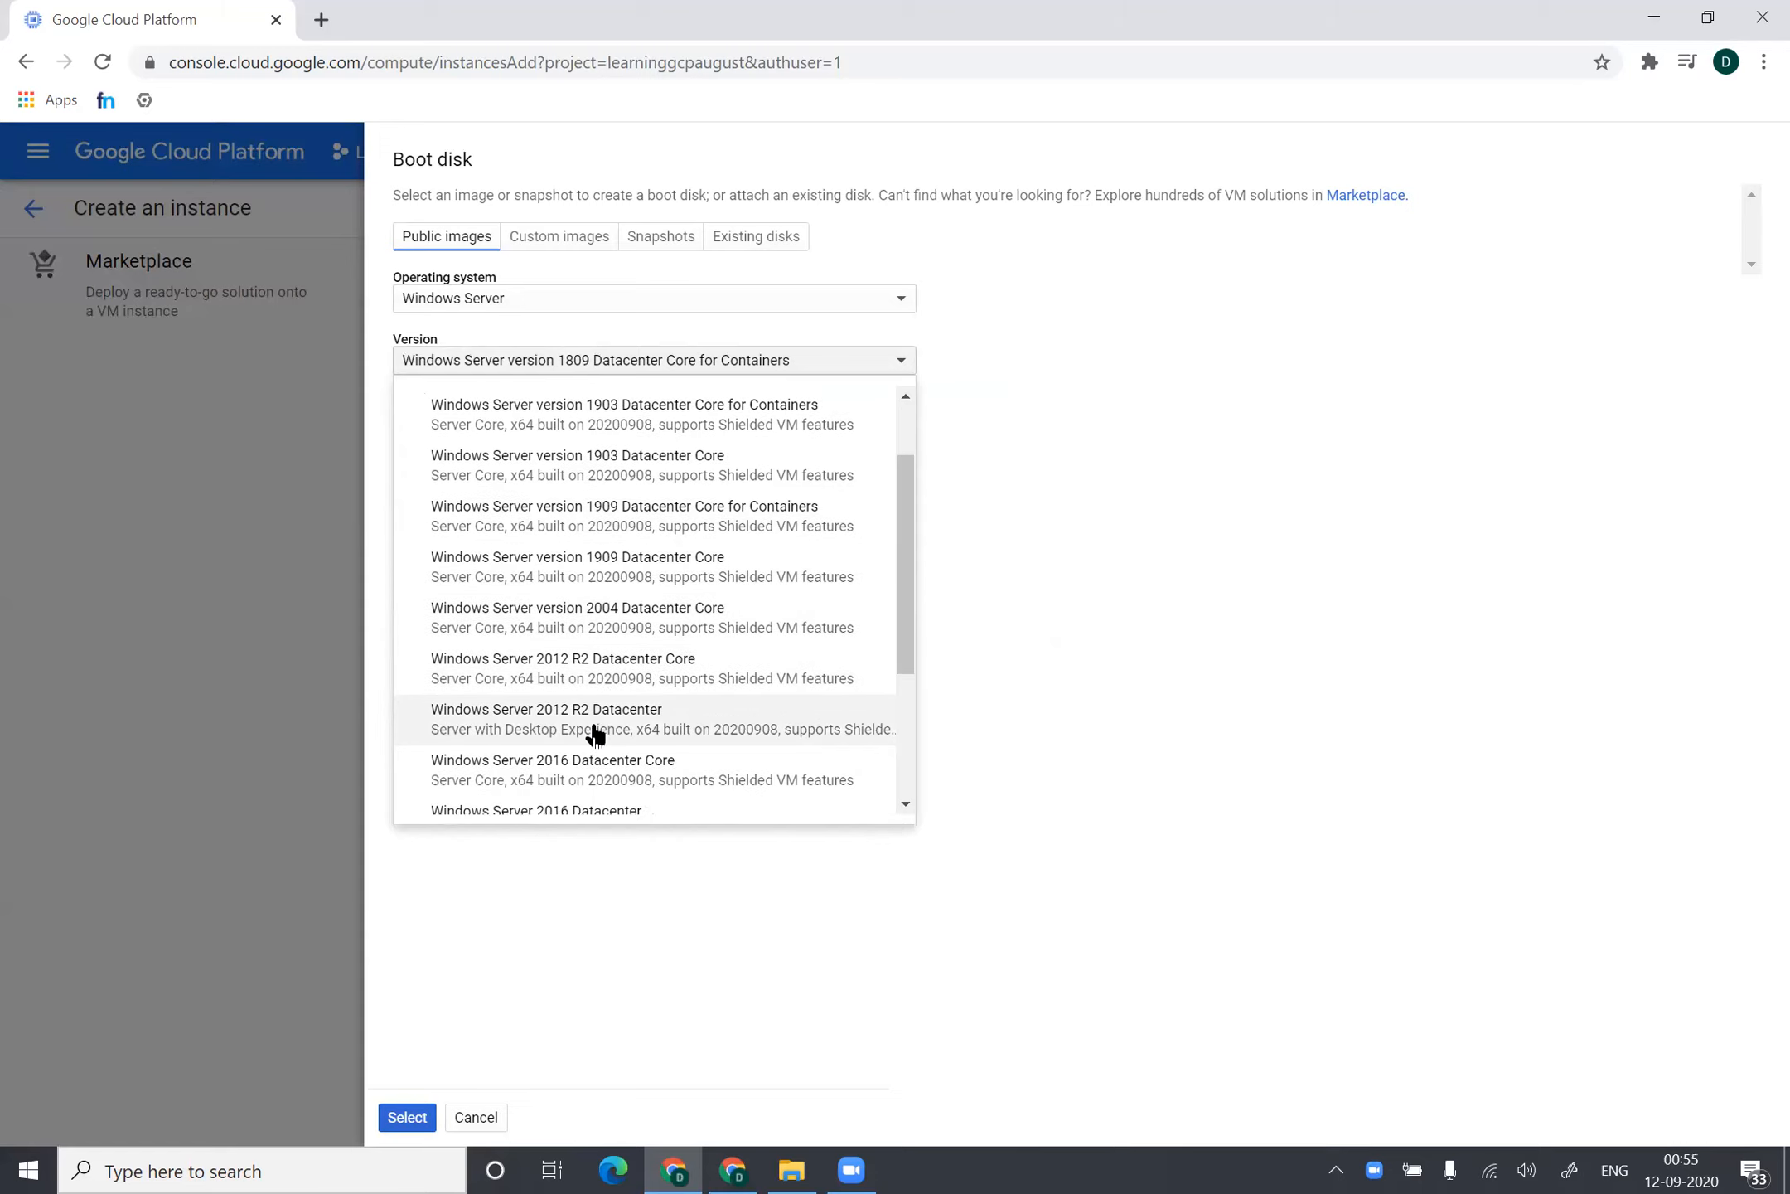
click(547, 717)
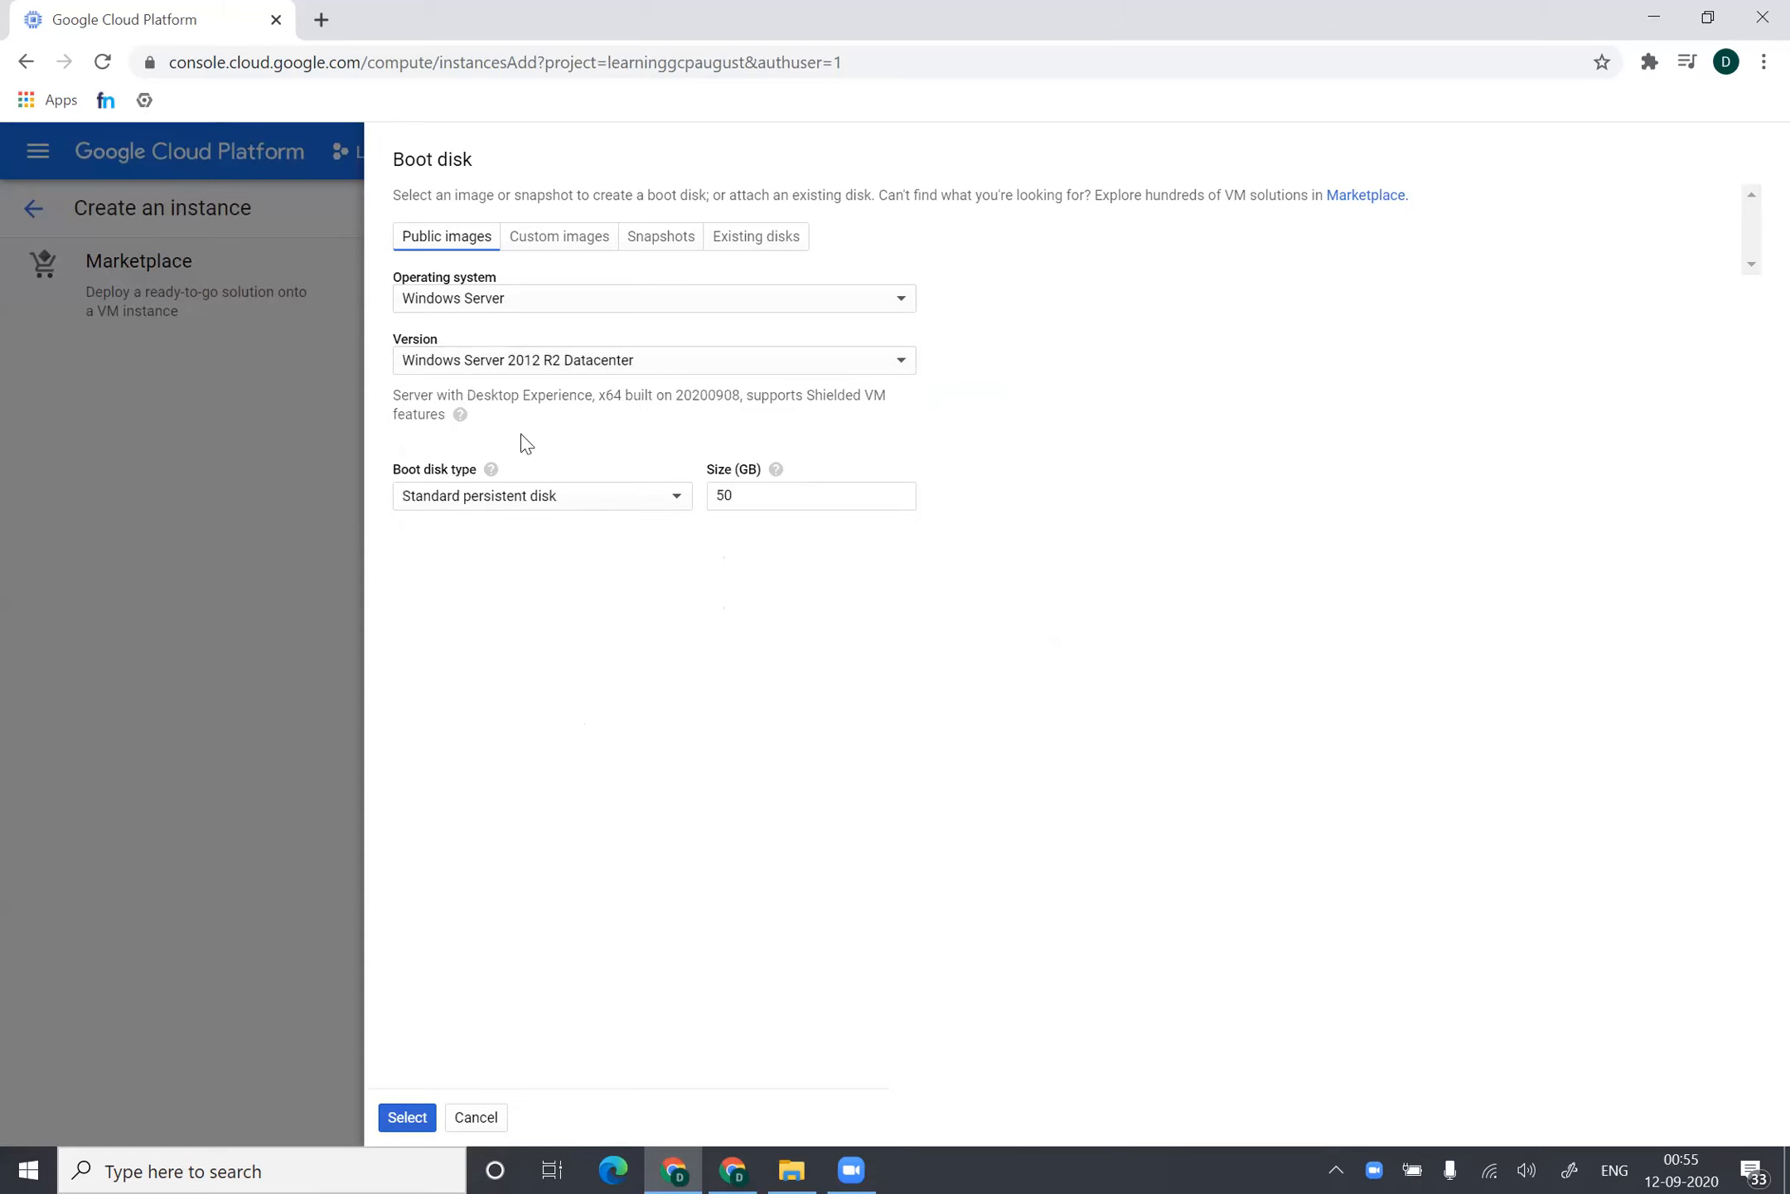
mouse_move(480, 980)
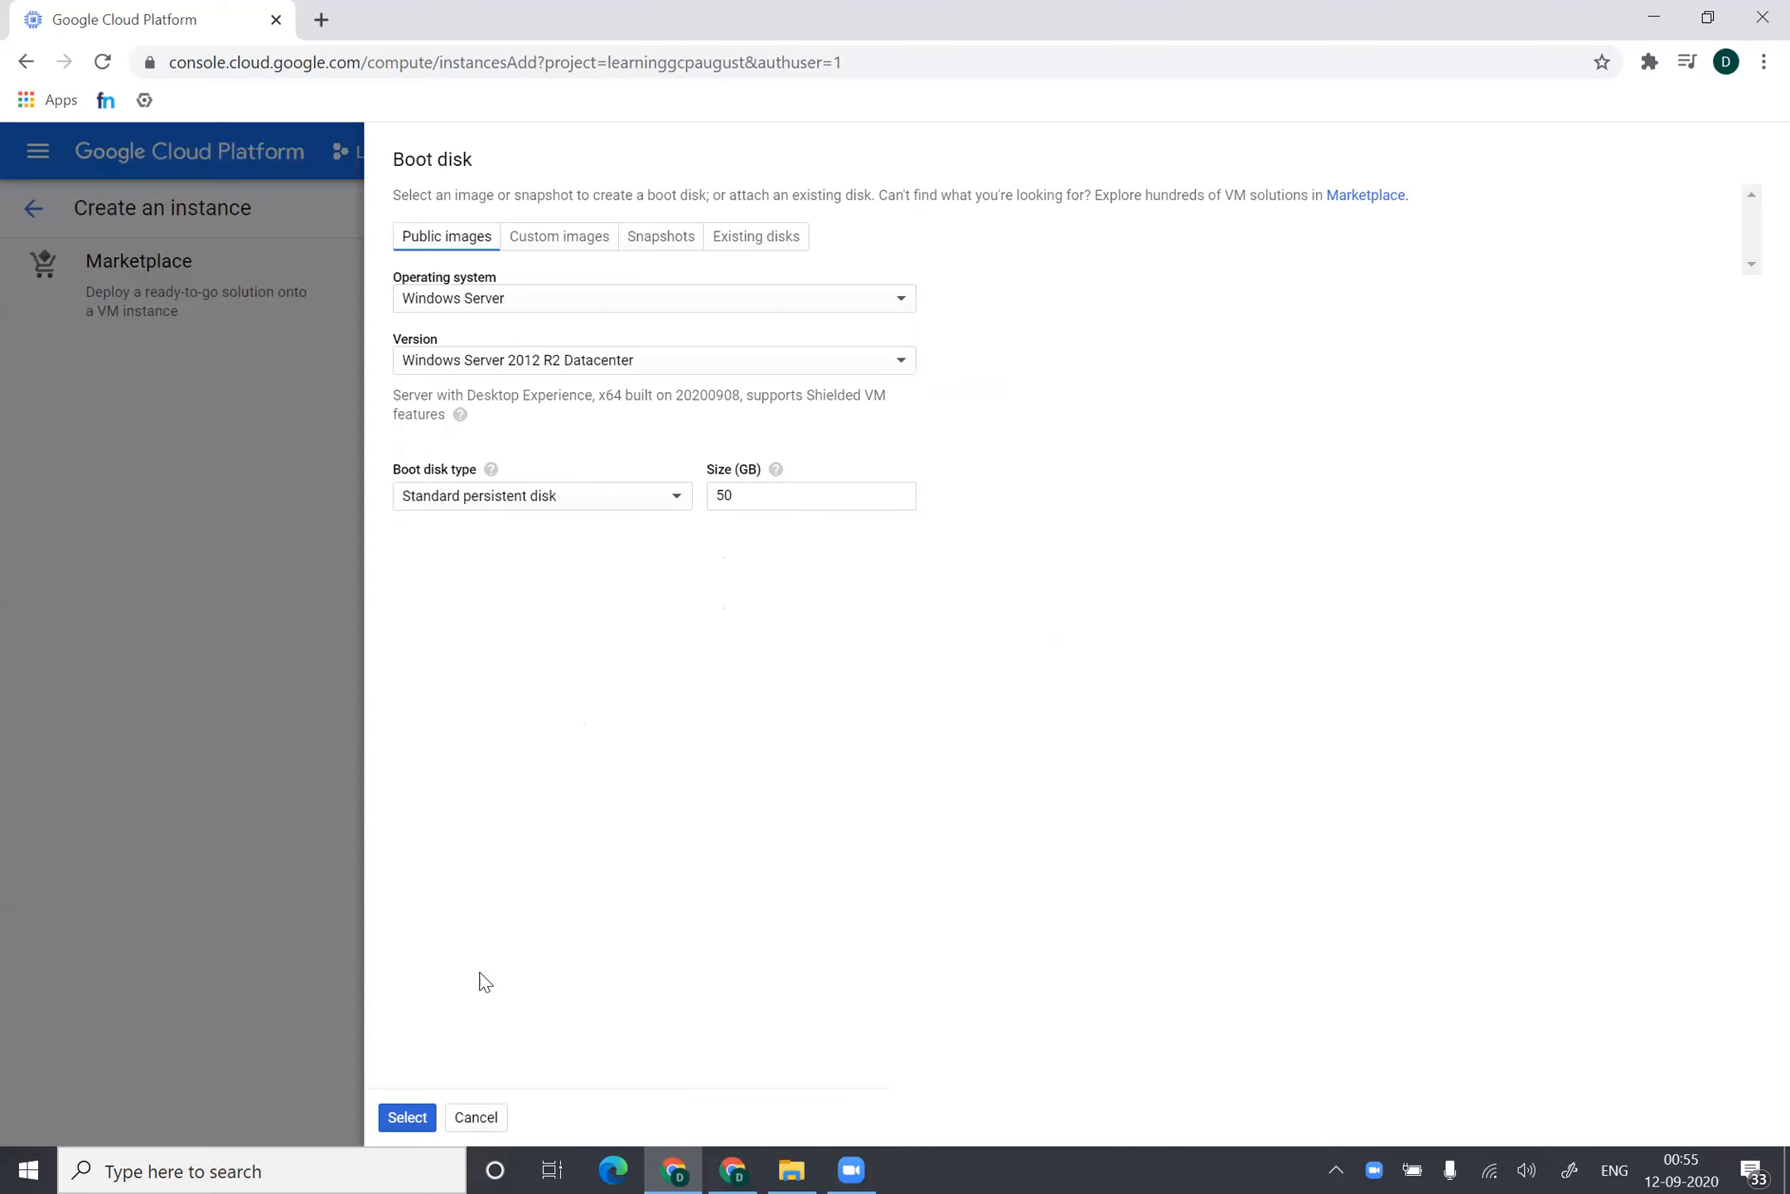
- Confirm the Windows Server 2012 R2 boot disk and create windows-server-001
click(406, 1117)
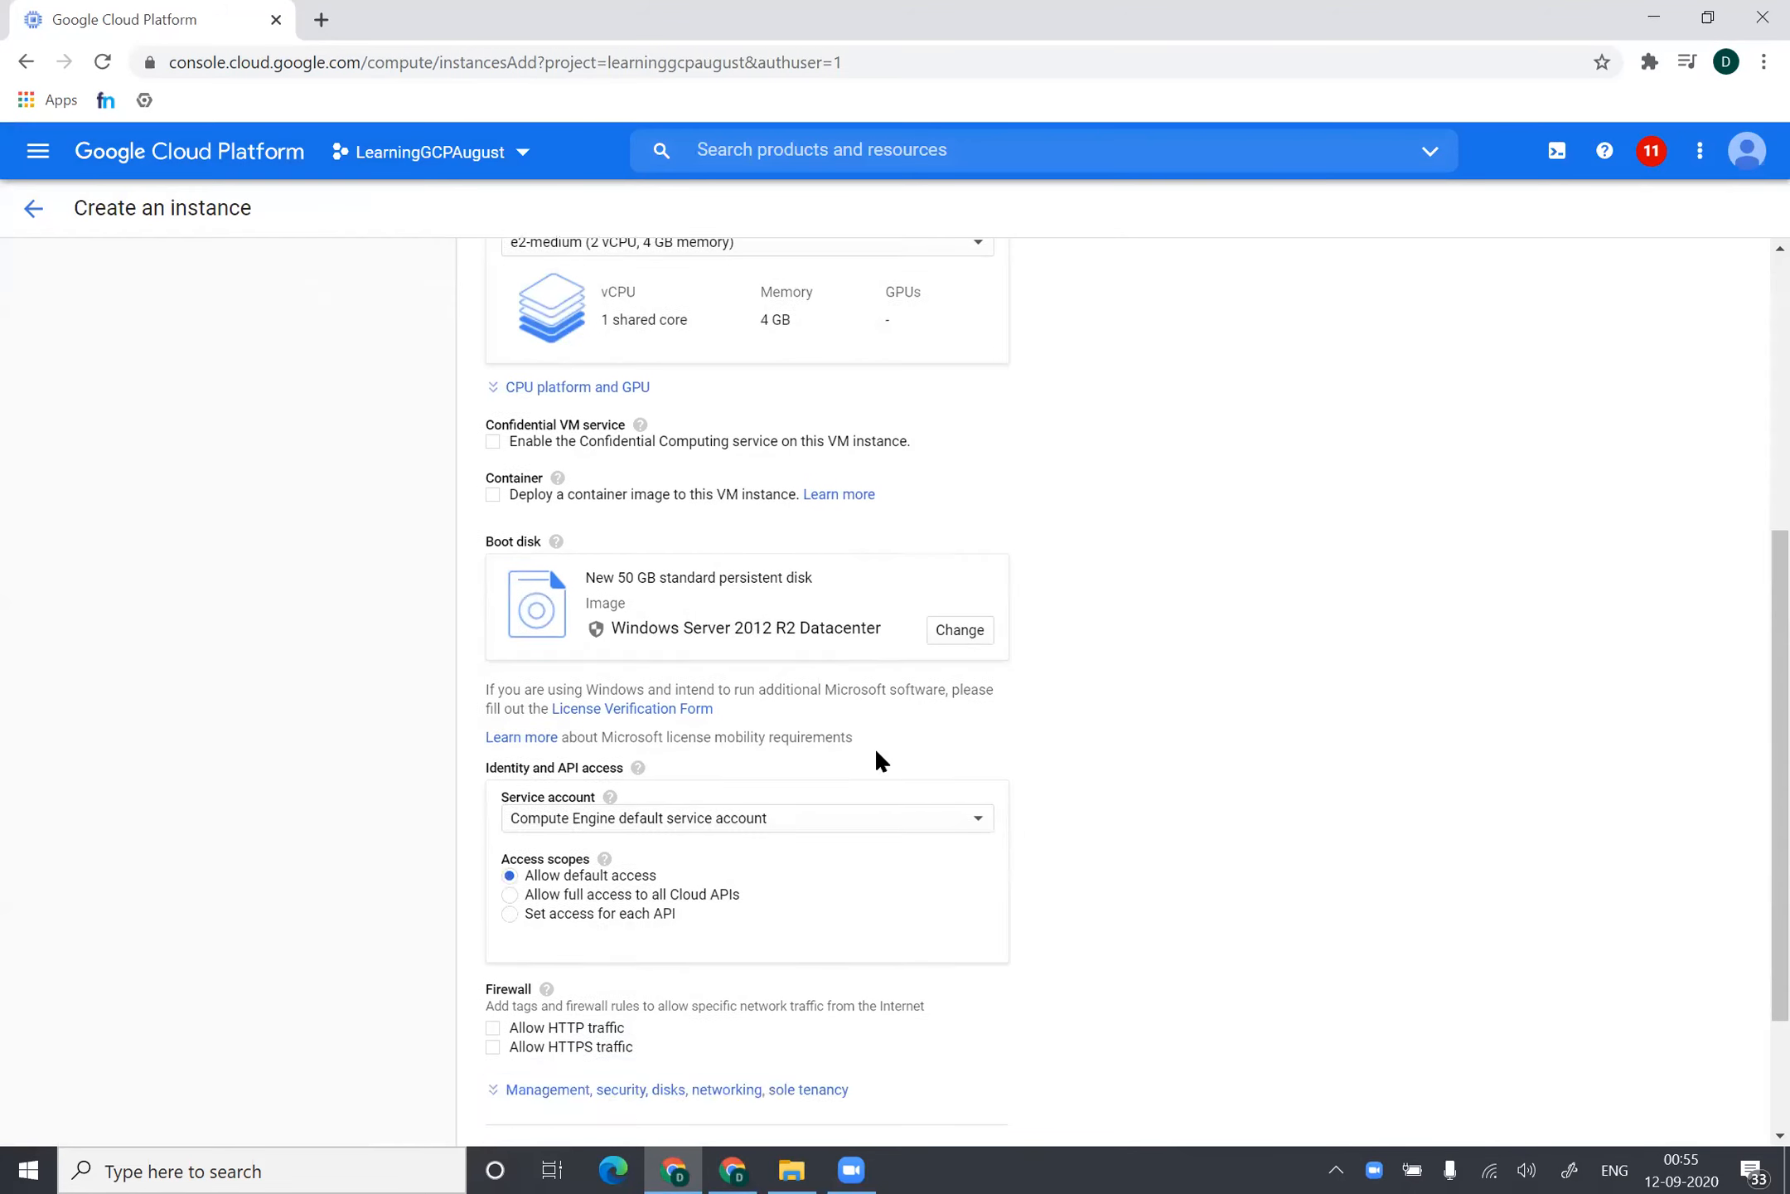
scroll(down, 3)
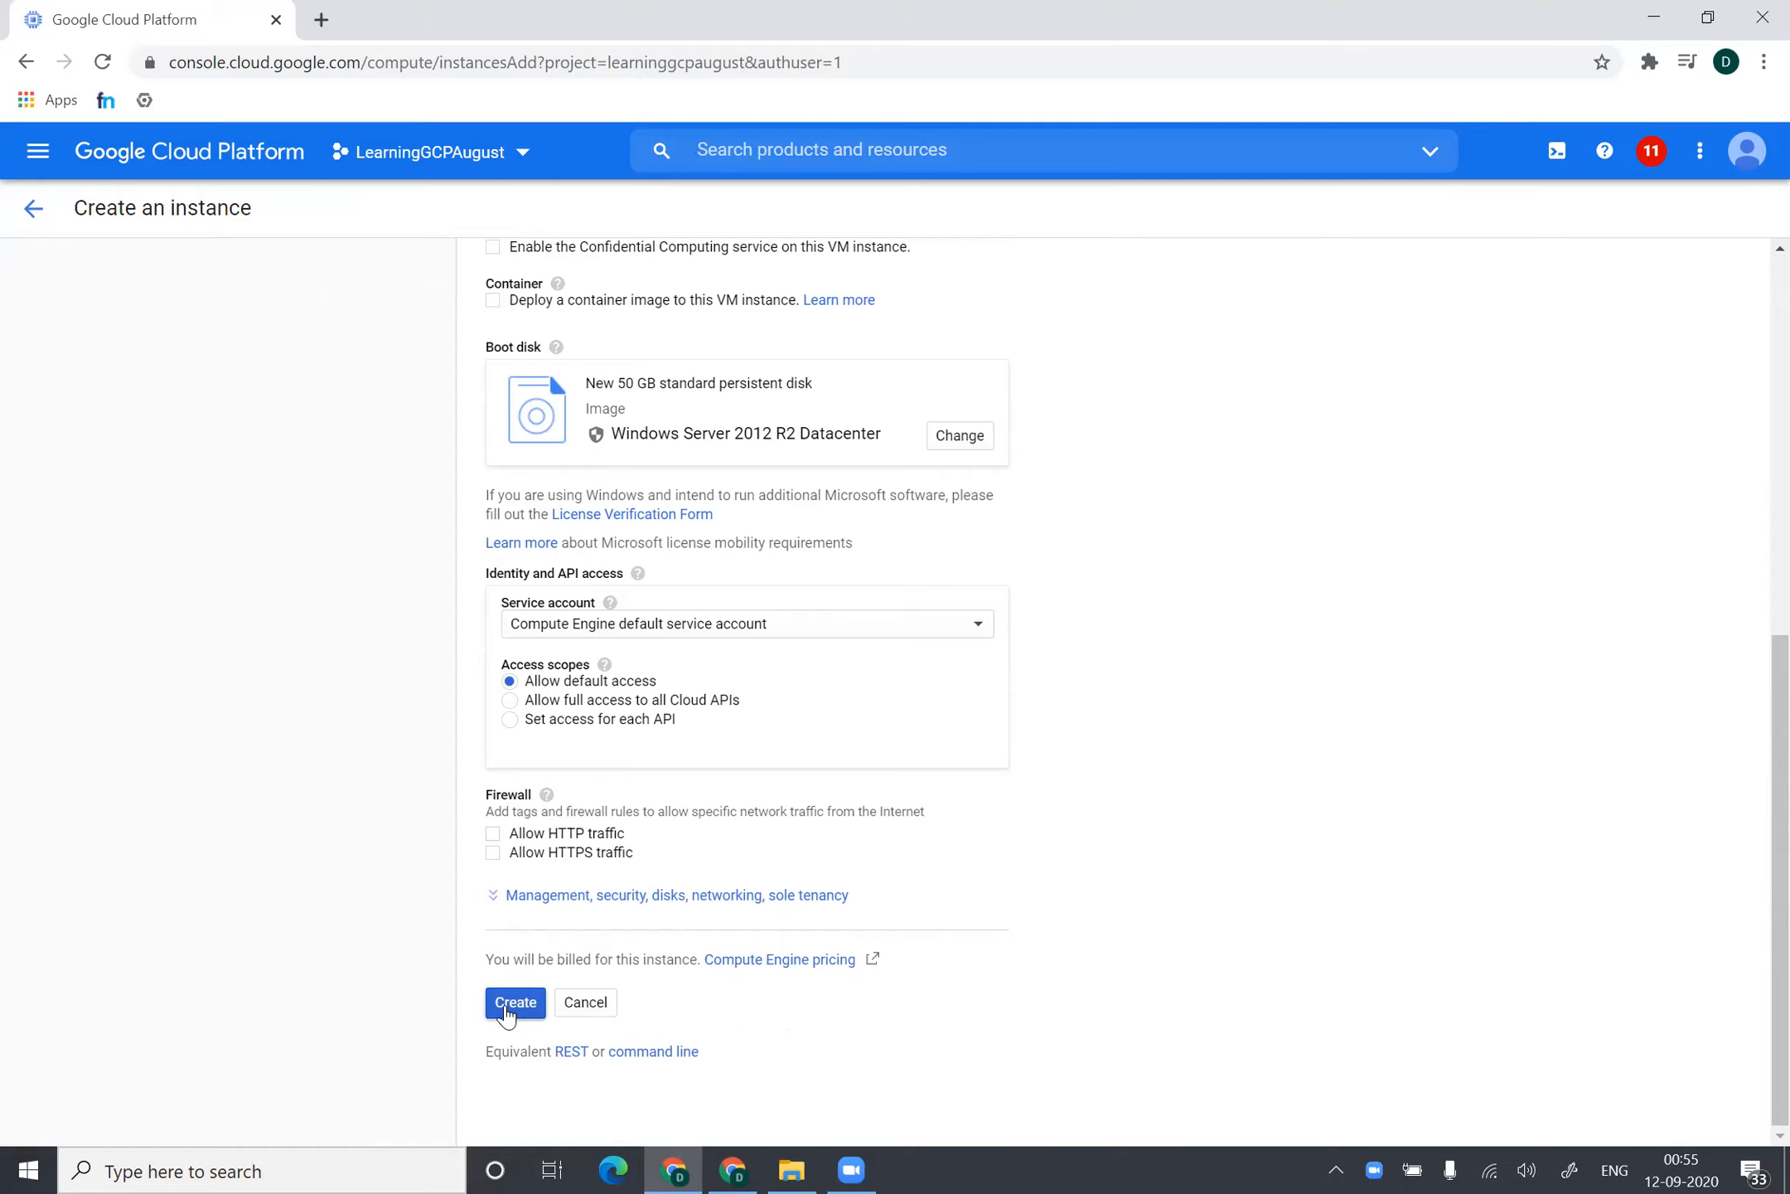
click(514, 1002)
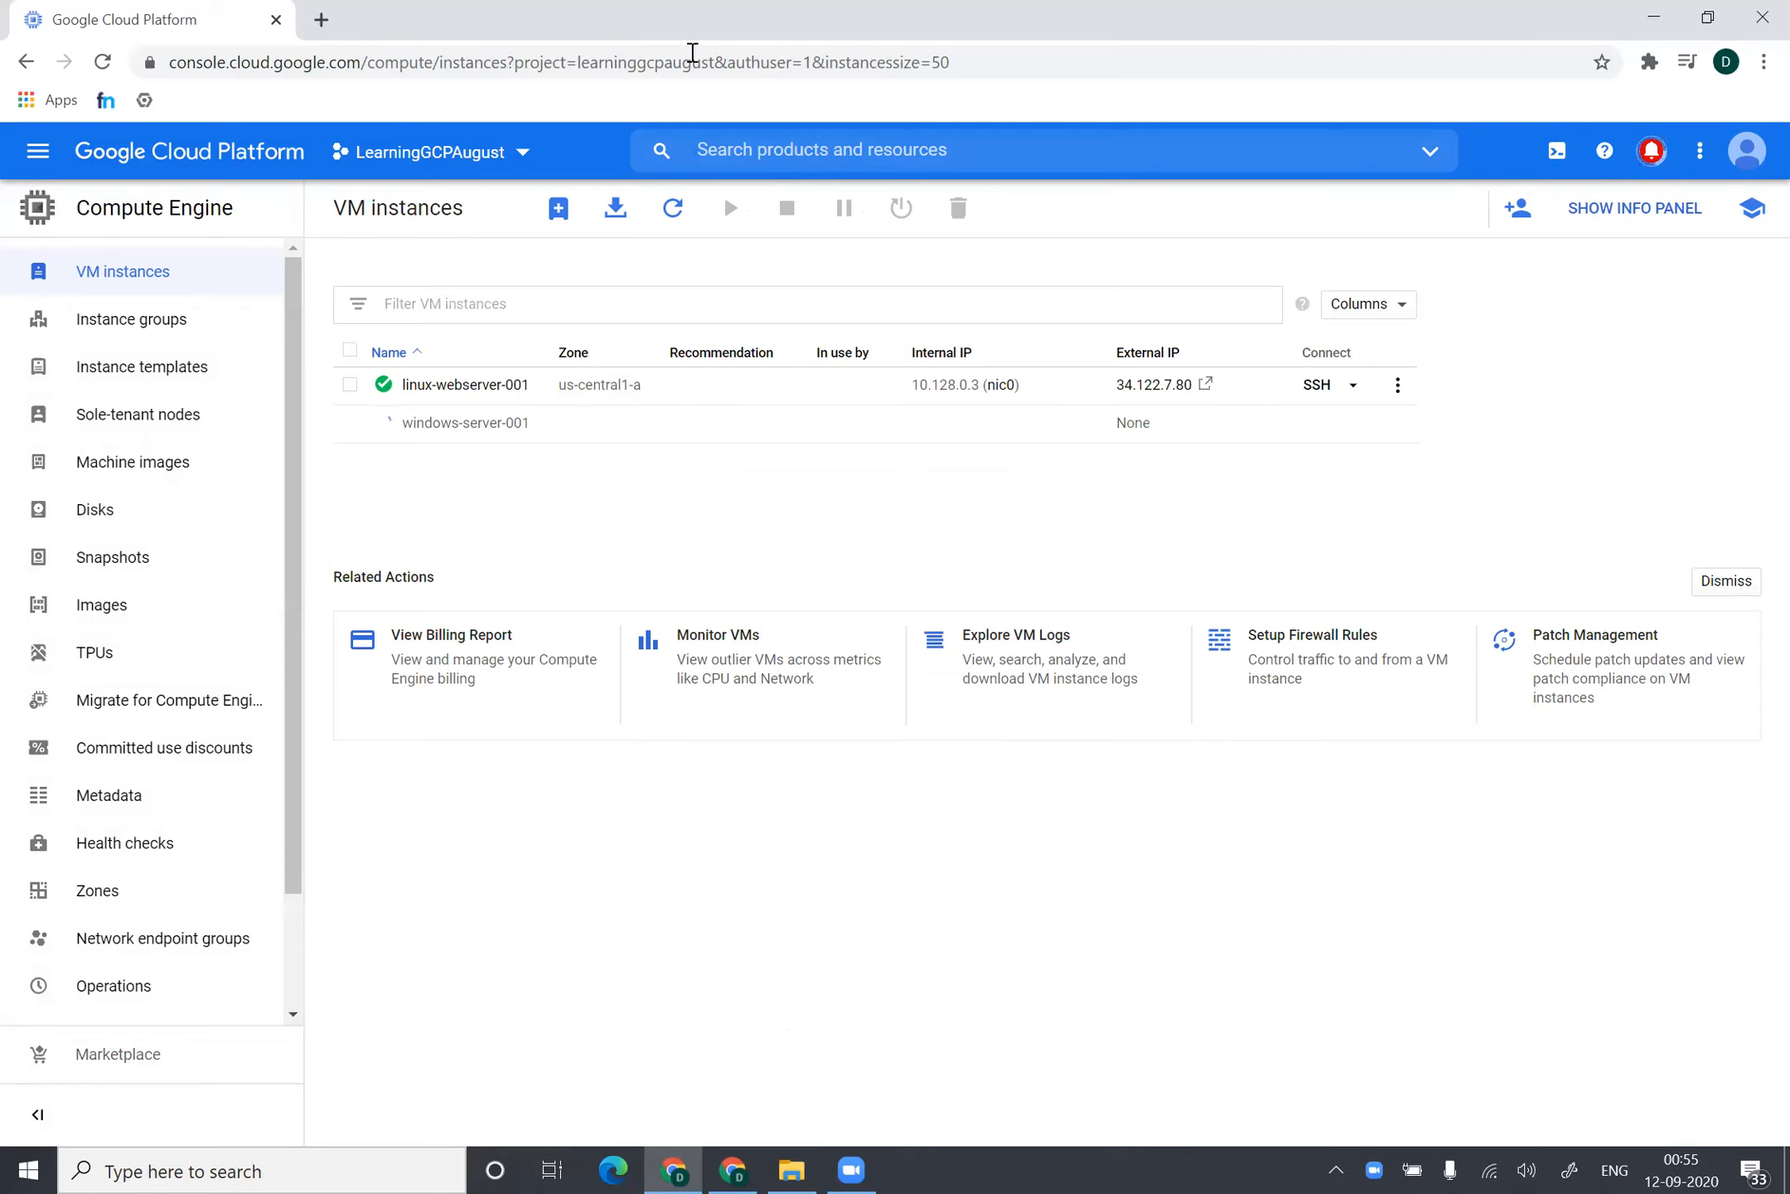
mouse_move(653, 475)
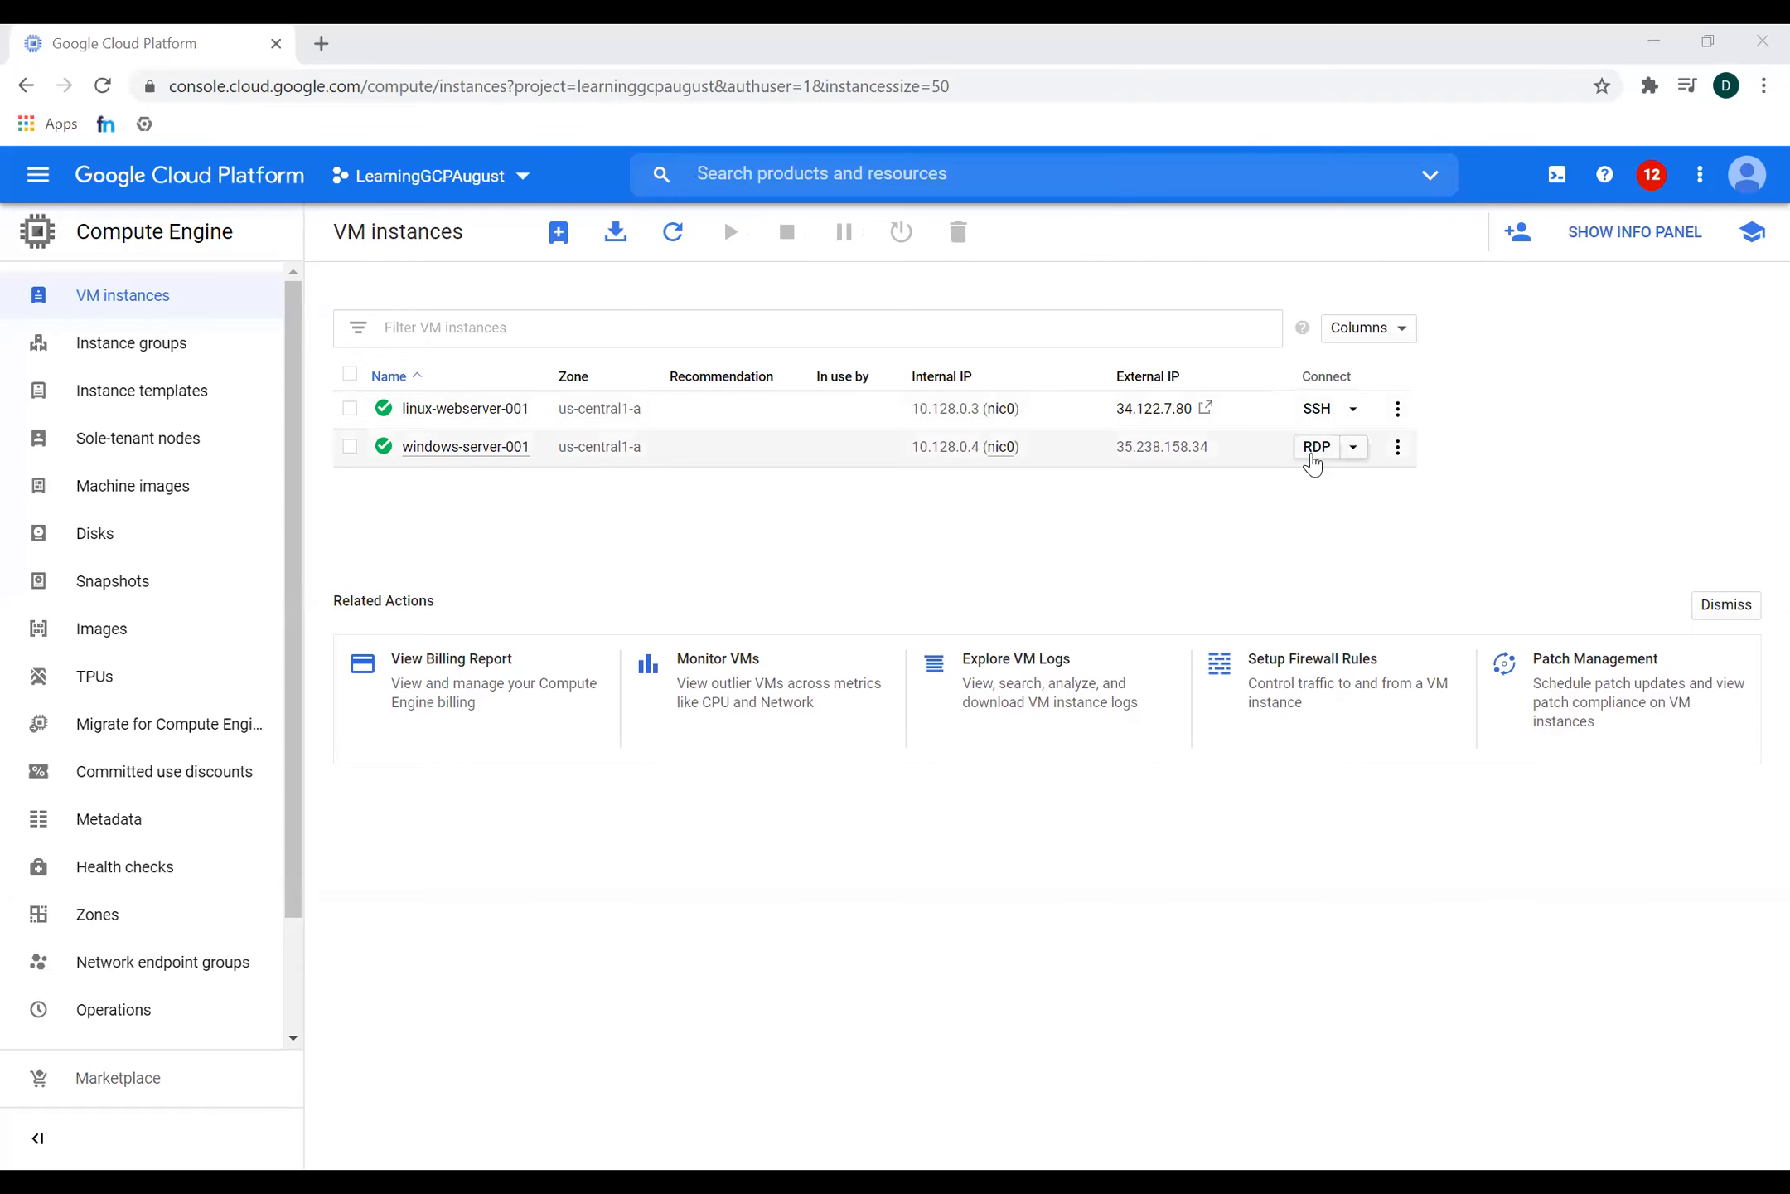
click(1315, 446)
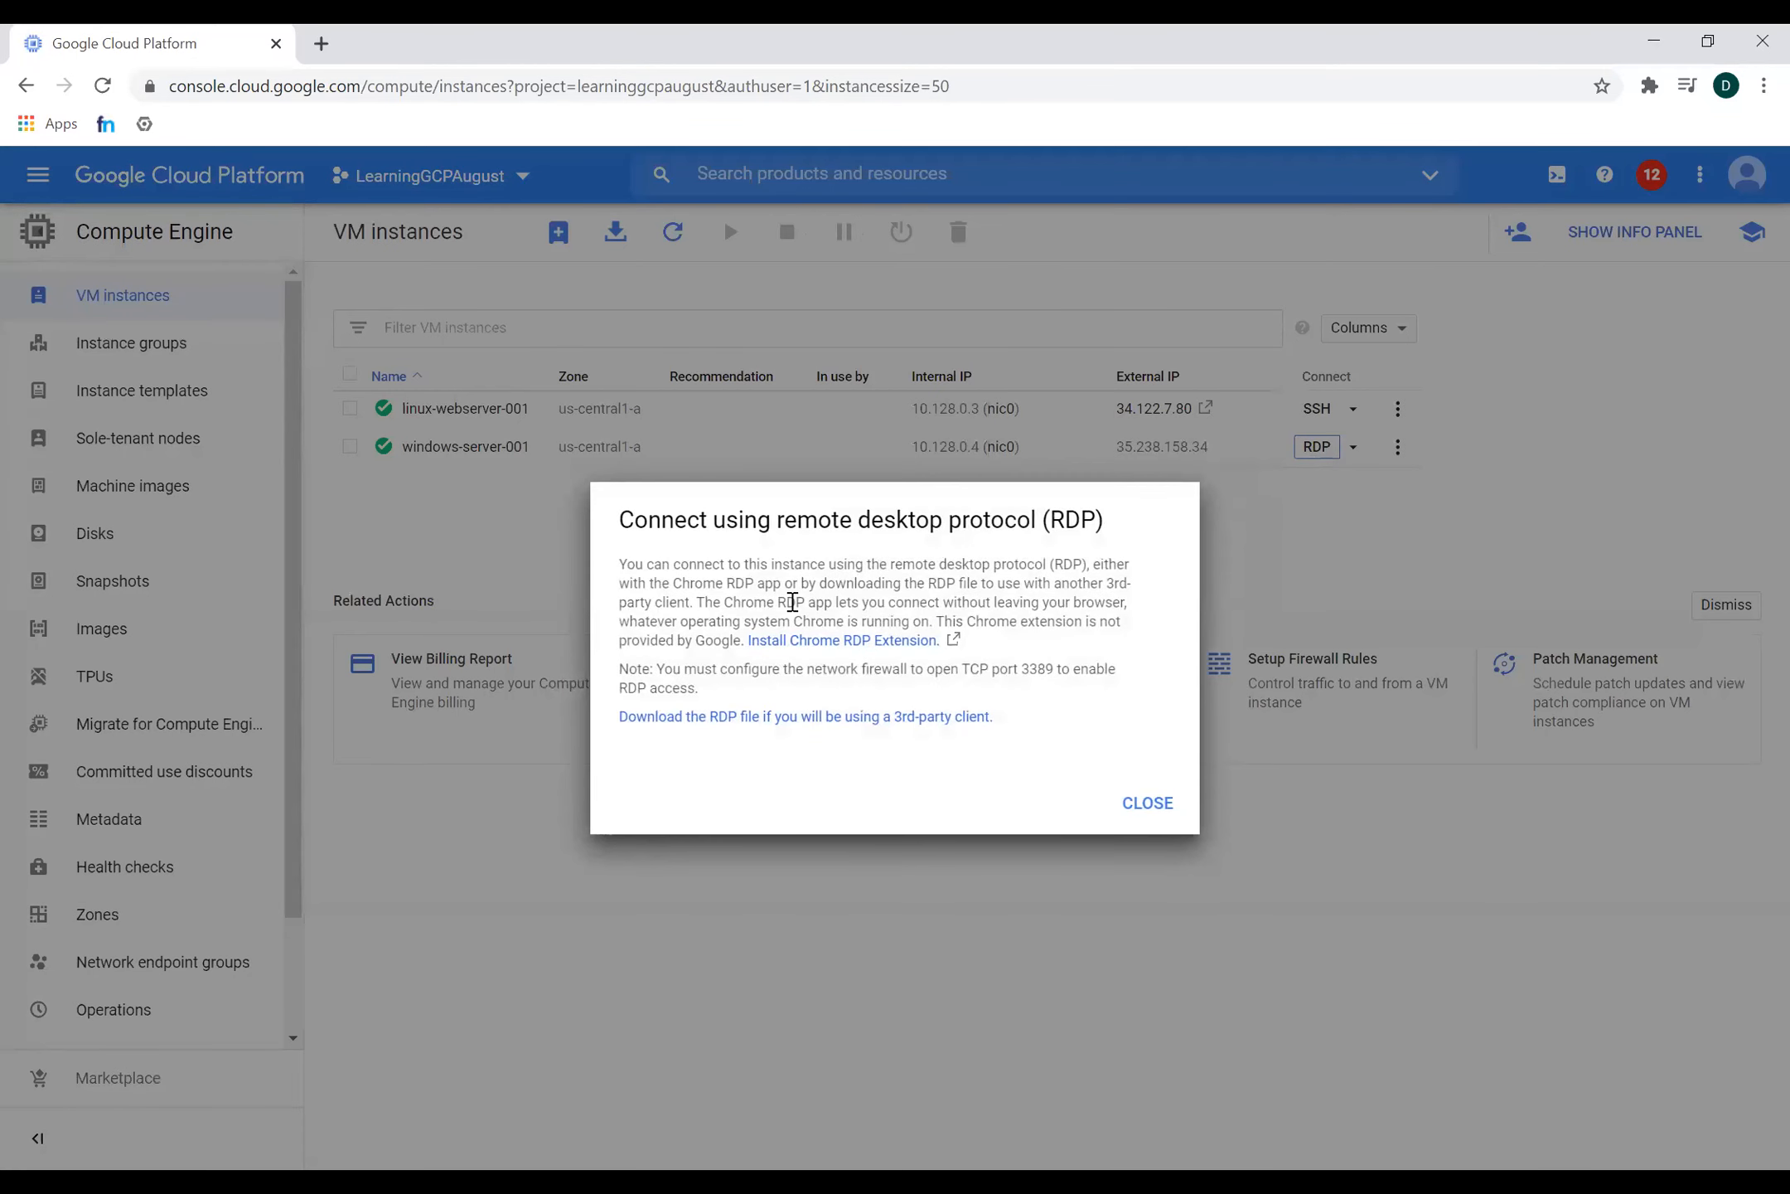
mouse_move(855, 659)
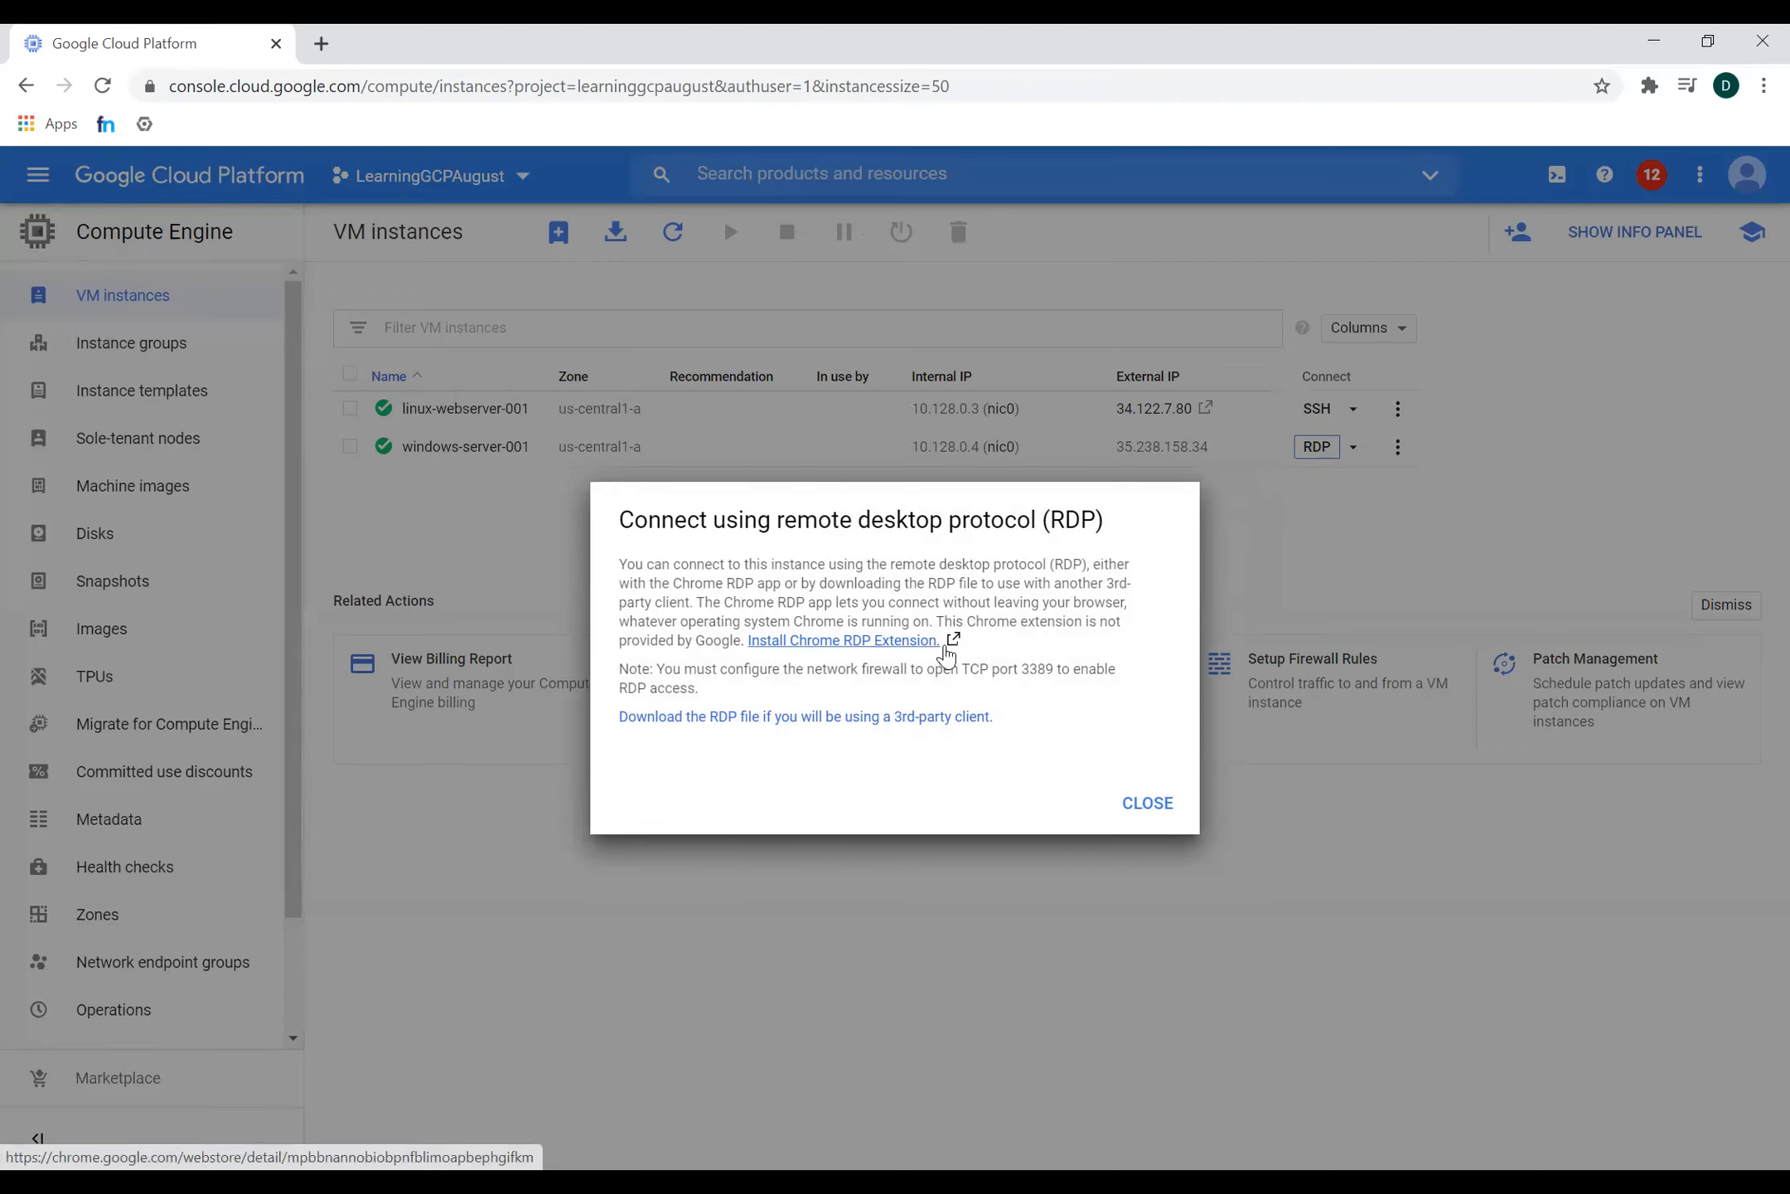
mouse_move(810, 629)
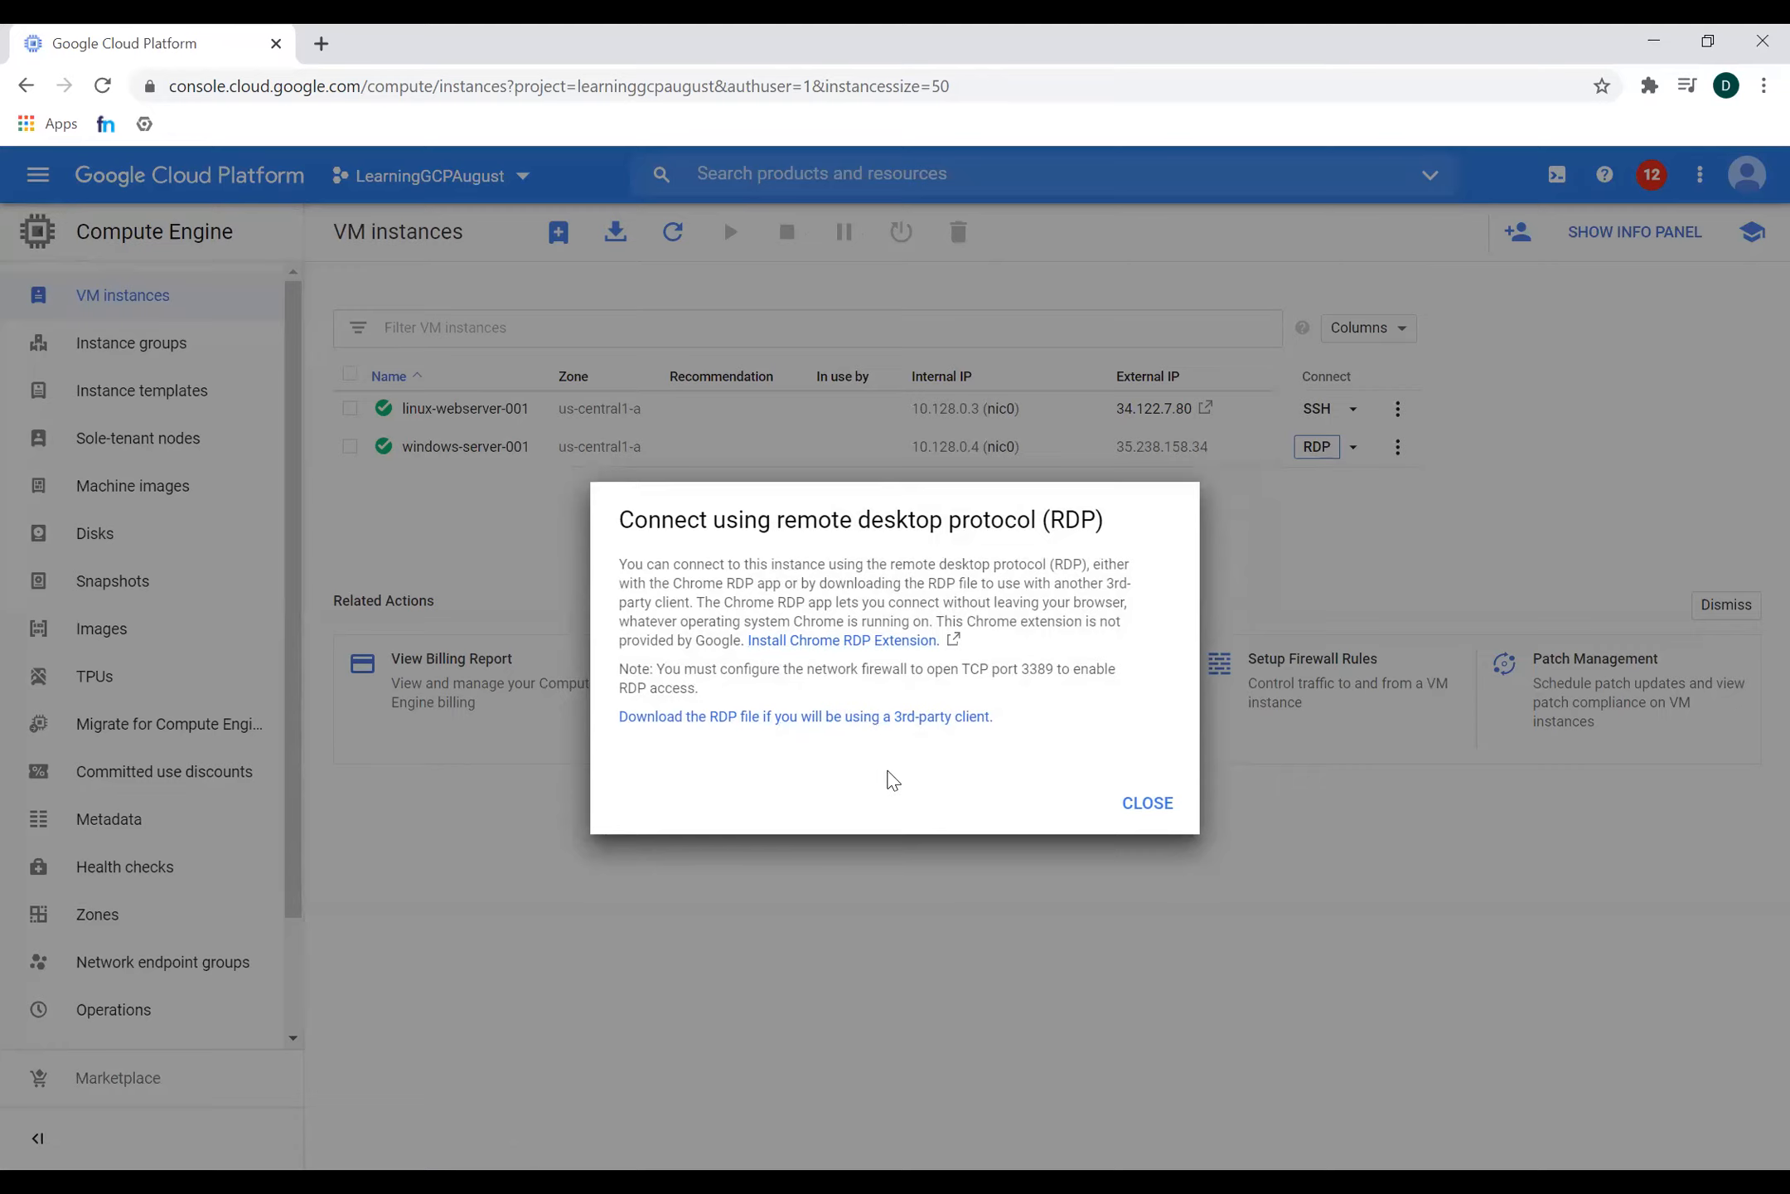
mouse_move(805, 717)
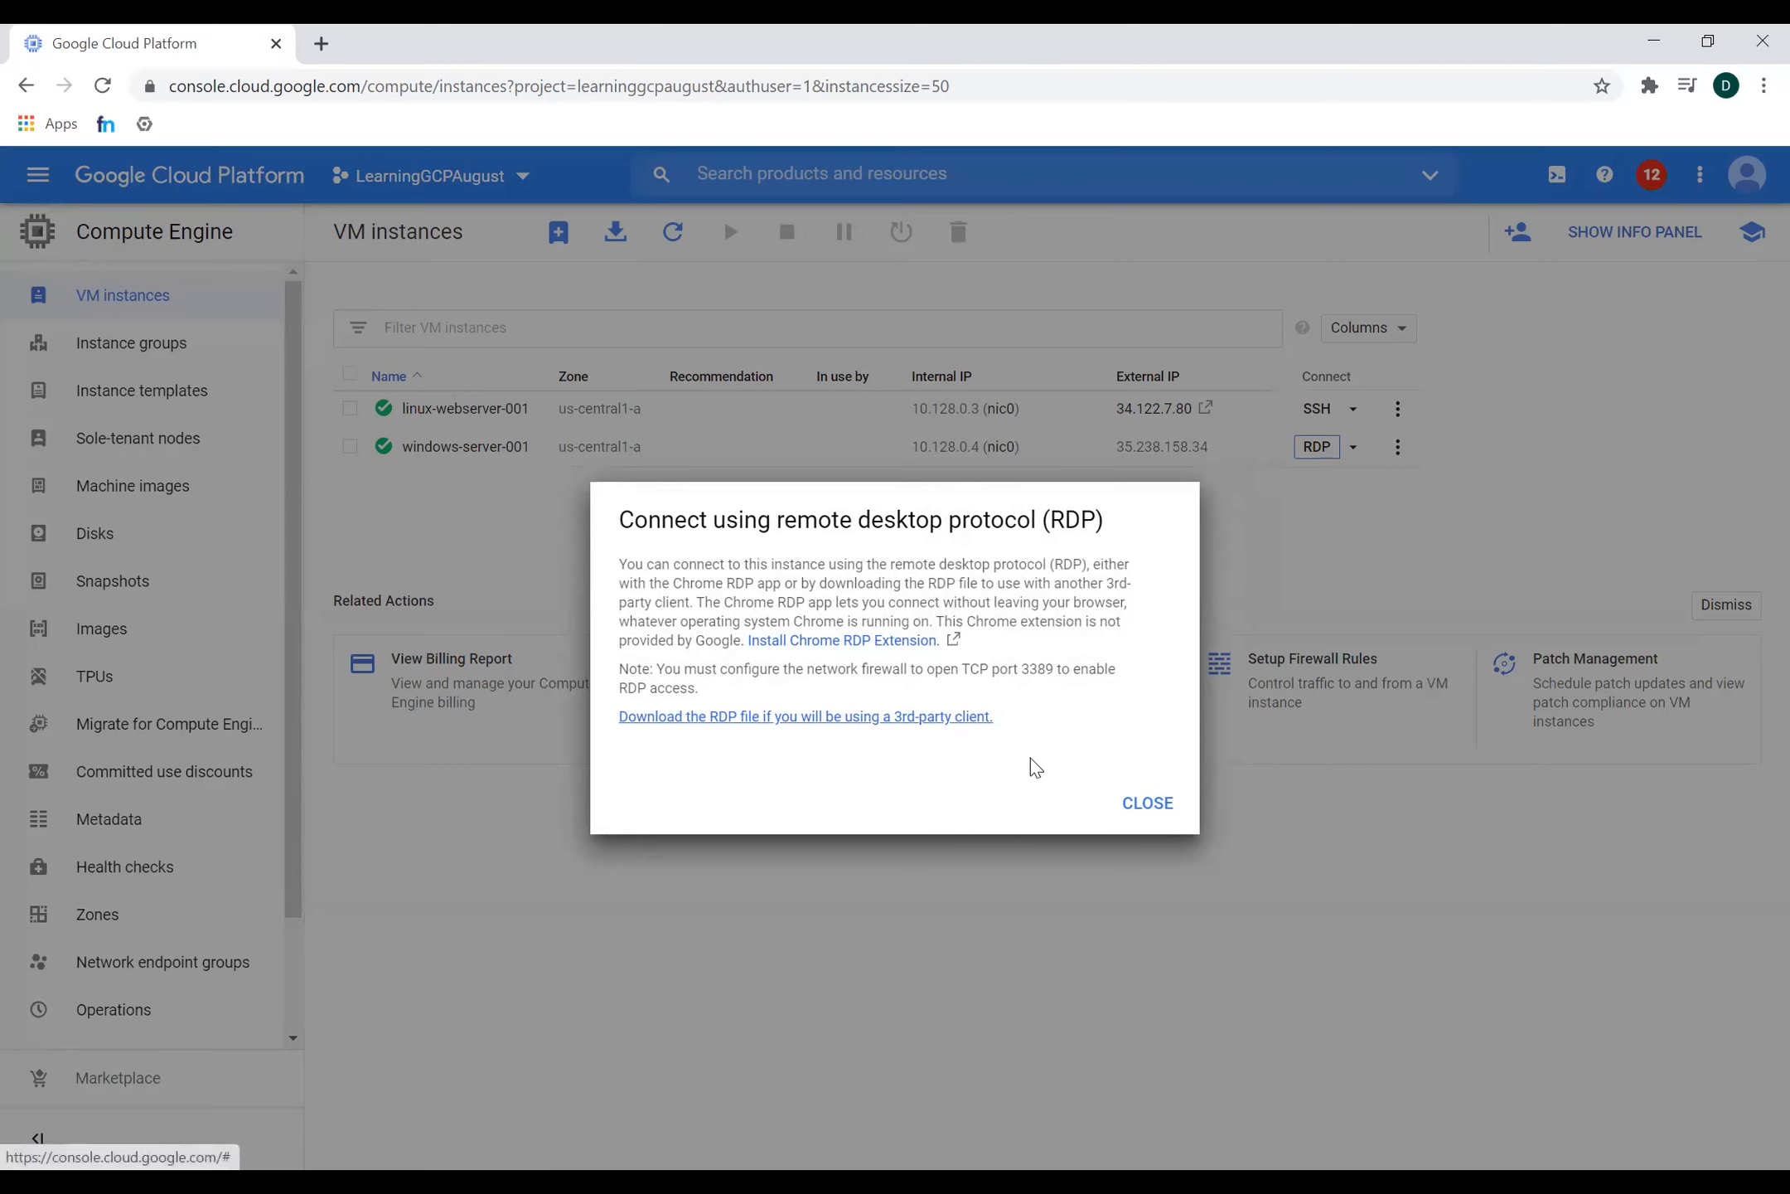
click(1147, 801)
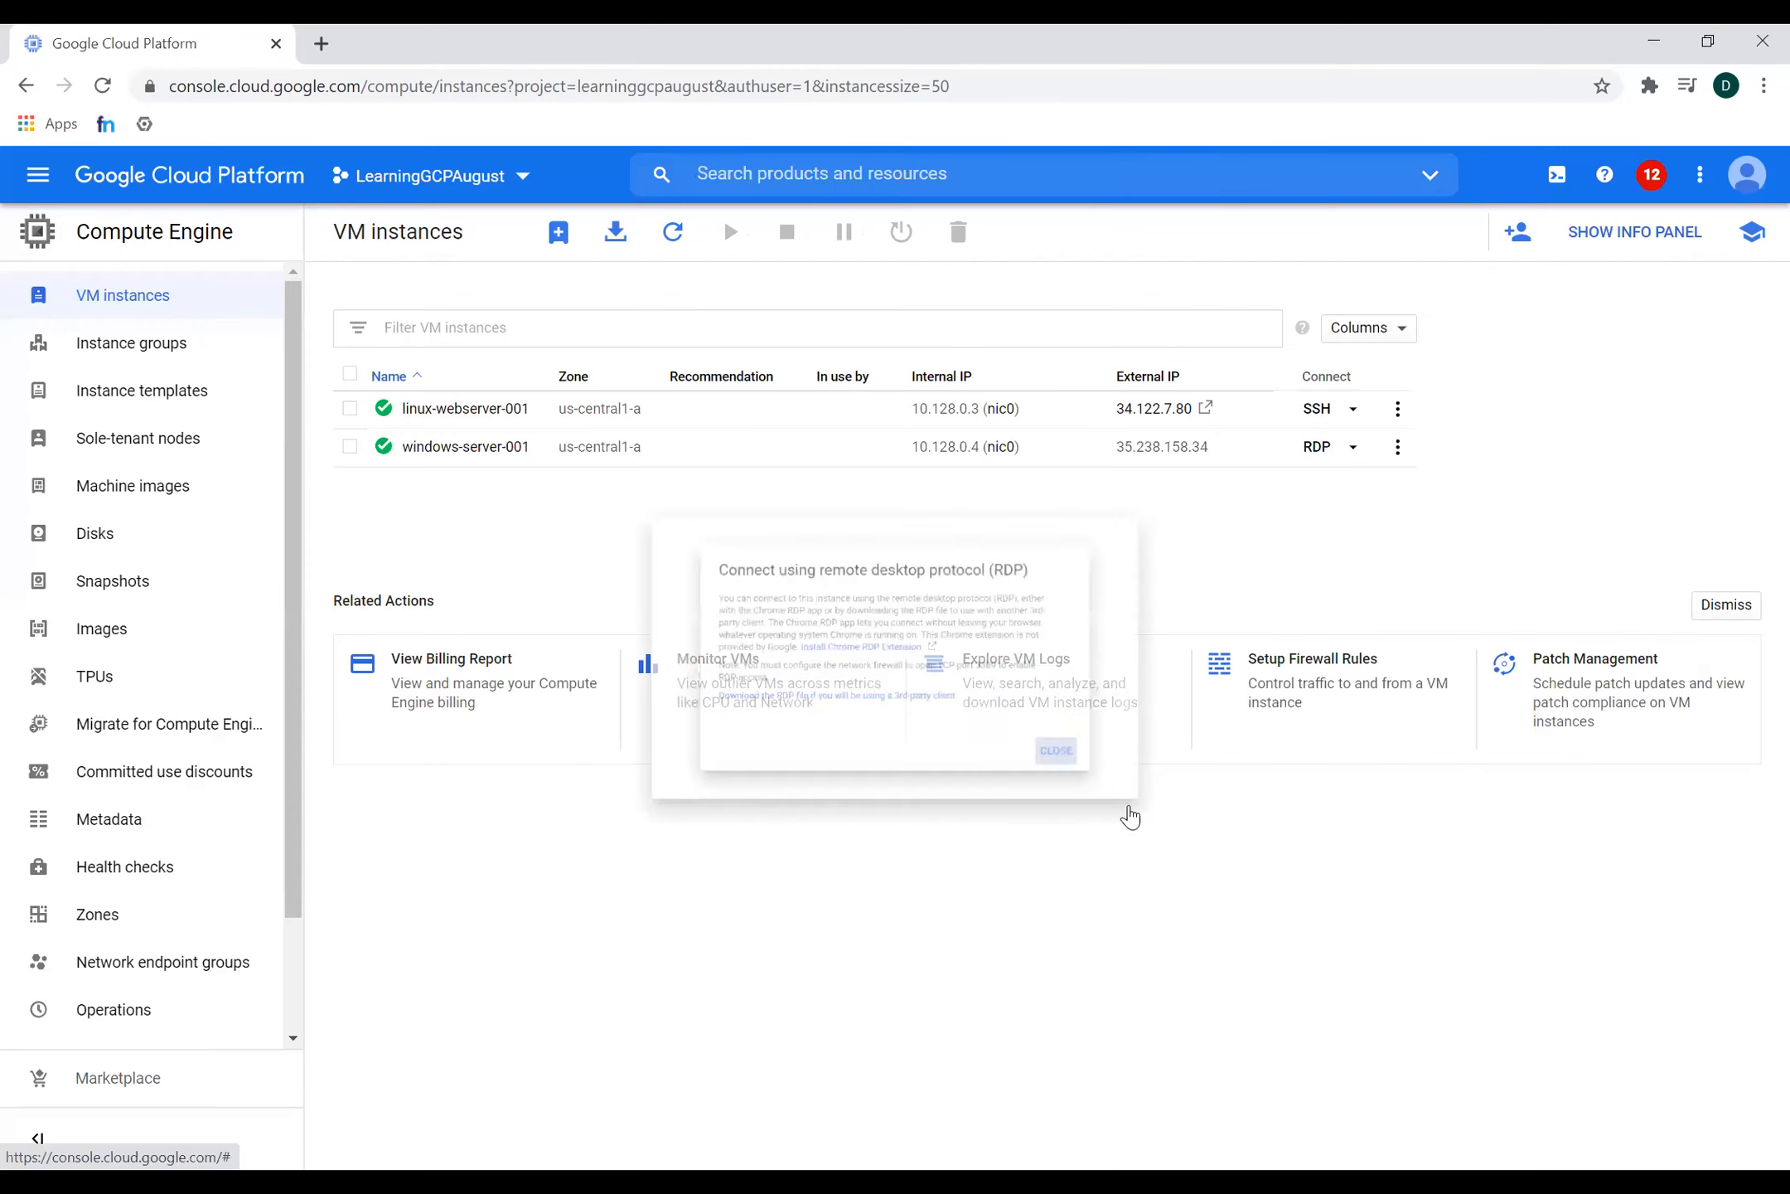
- Set a new Windows password for user dabeer on windows-server-001 and copy it
click(1353, 447)
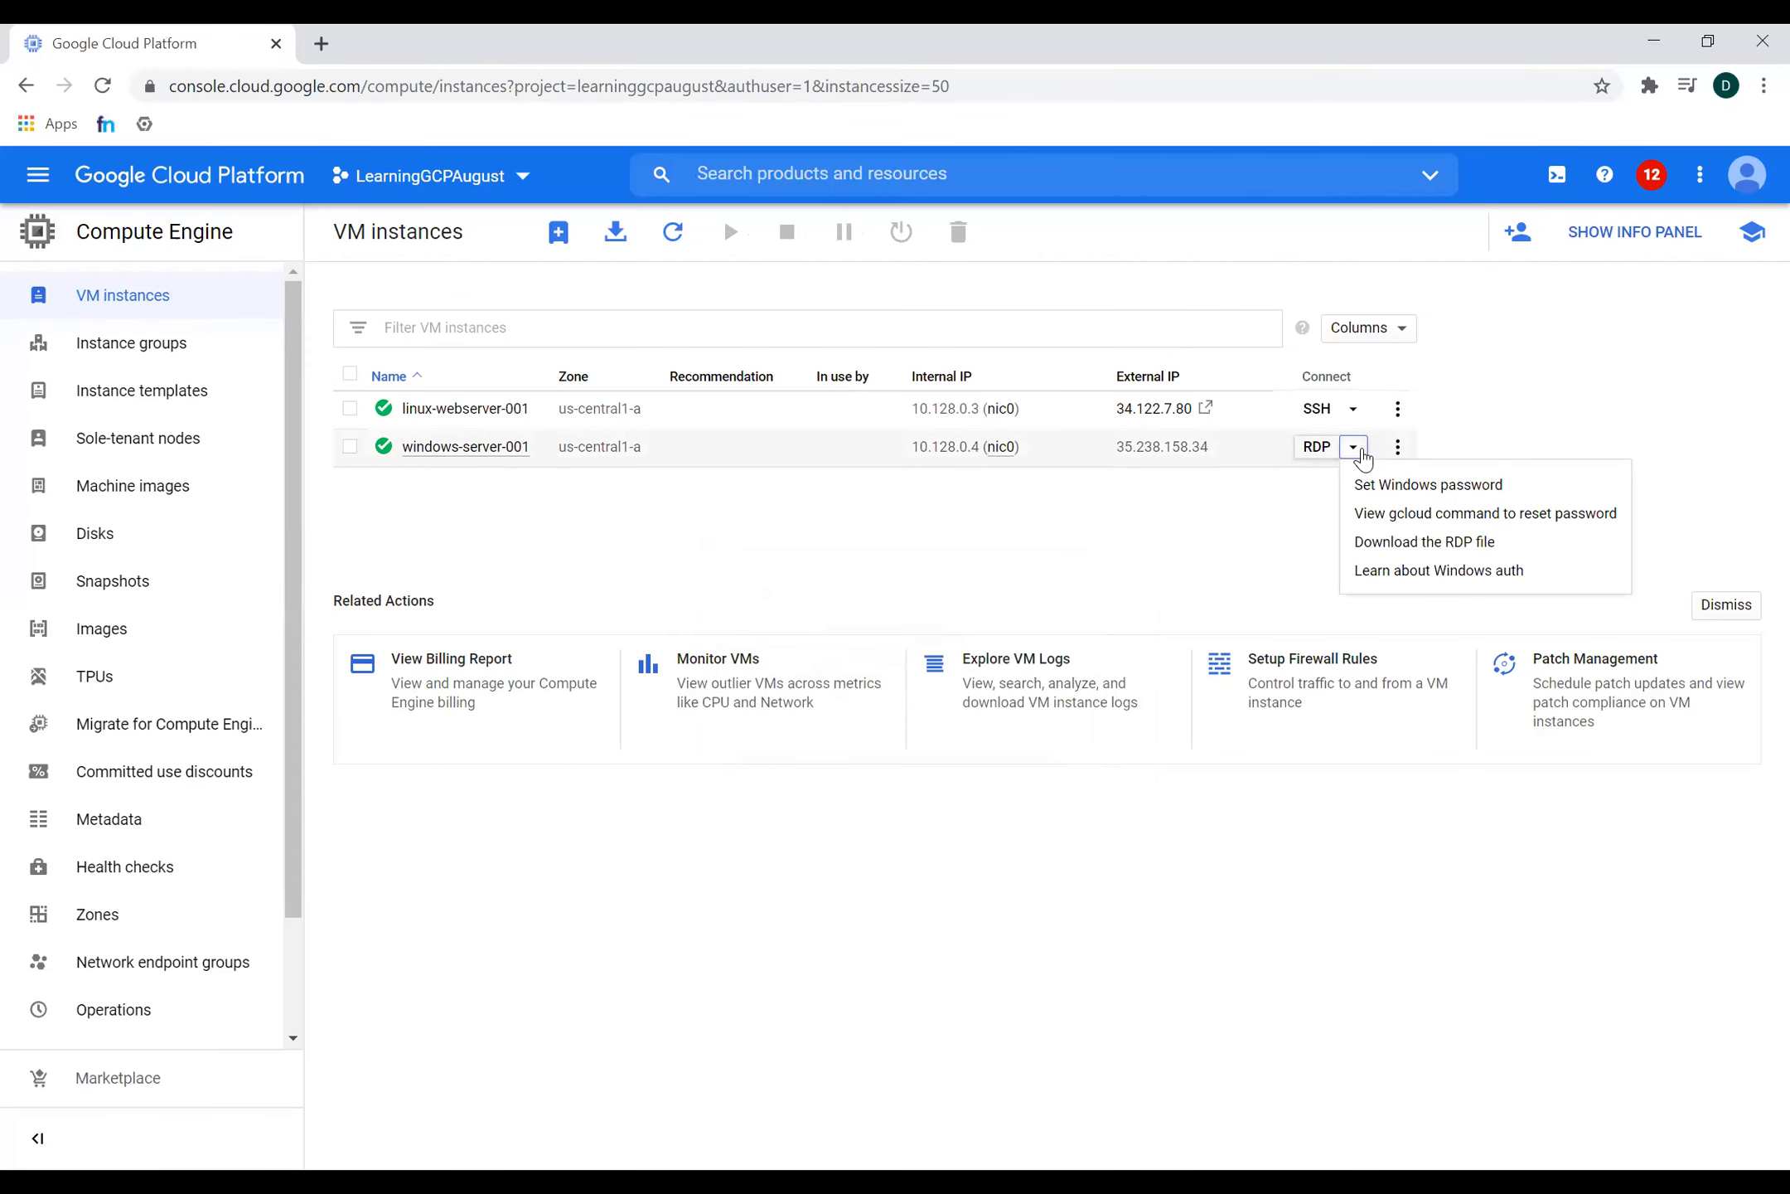
mouse_move(1427, 484)
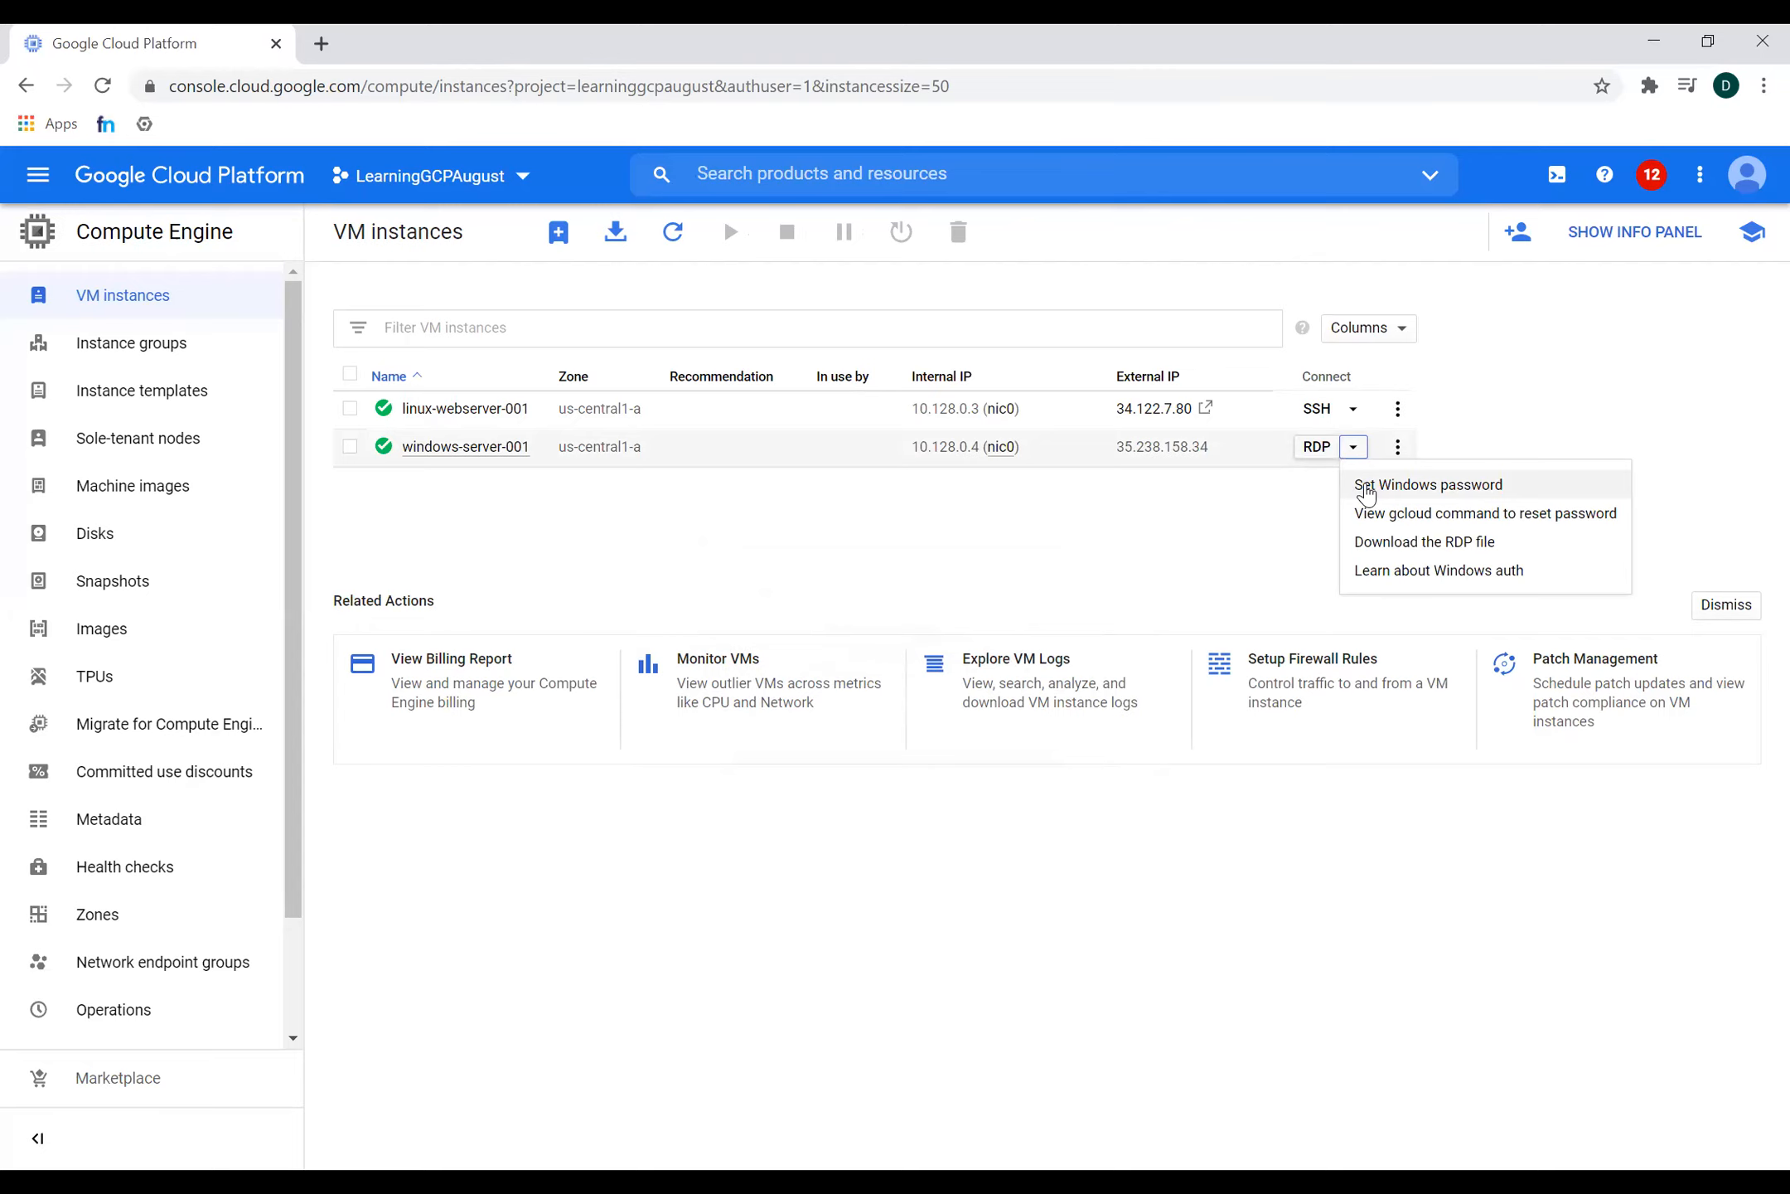
mouse_move(1371, 499)
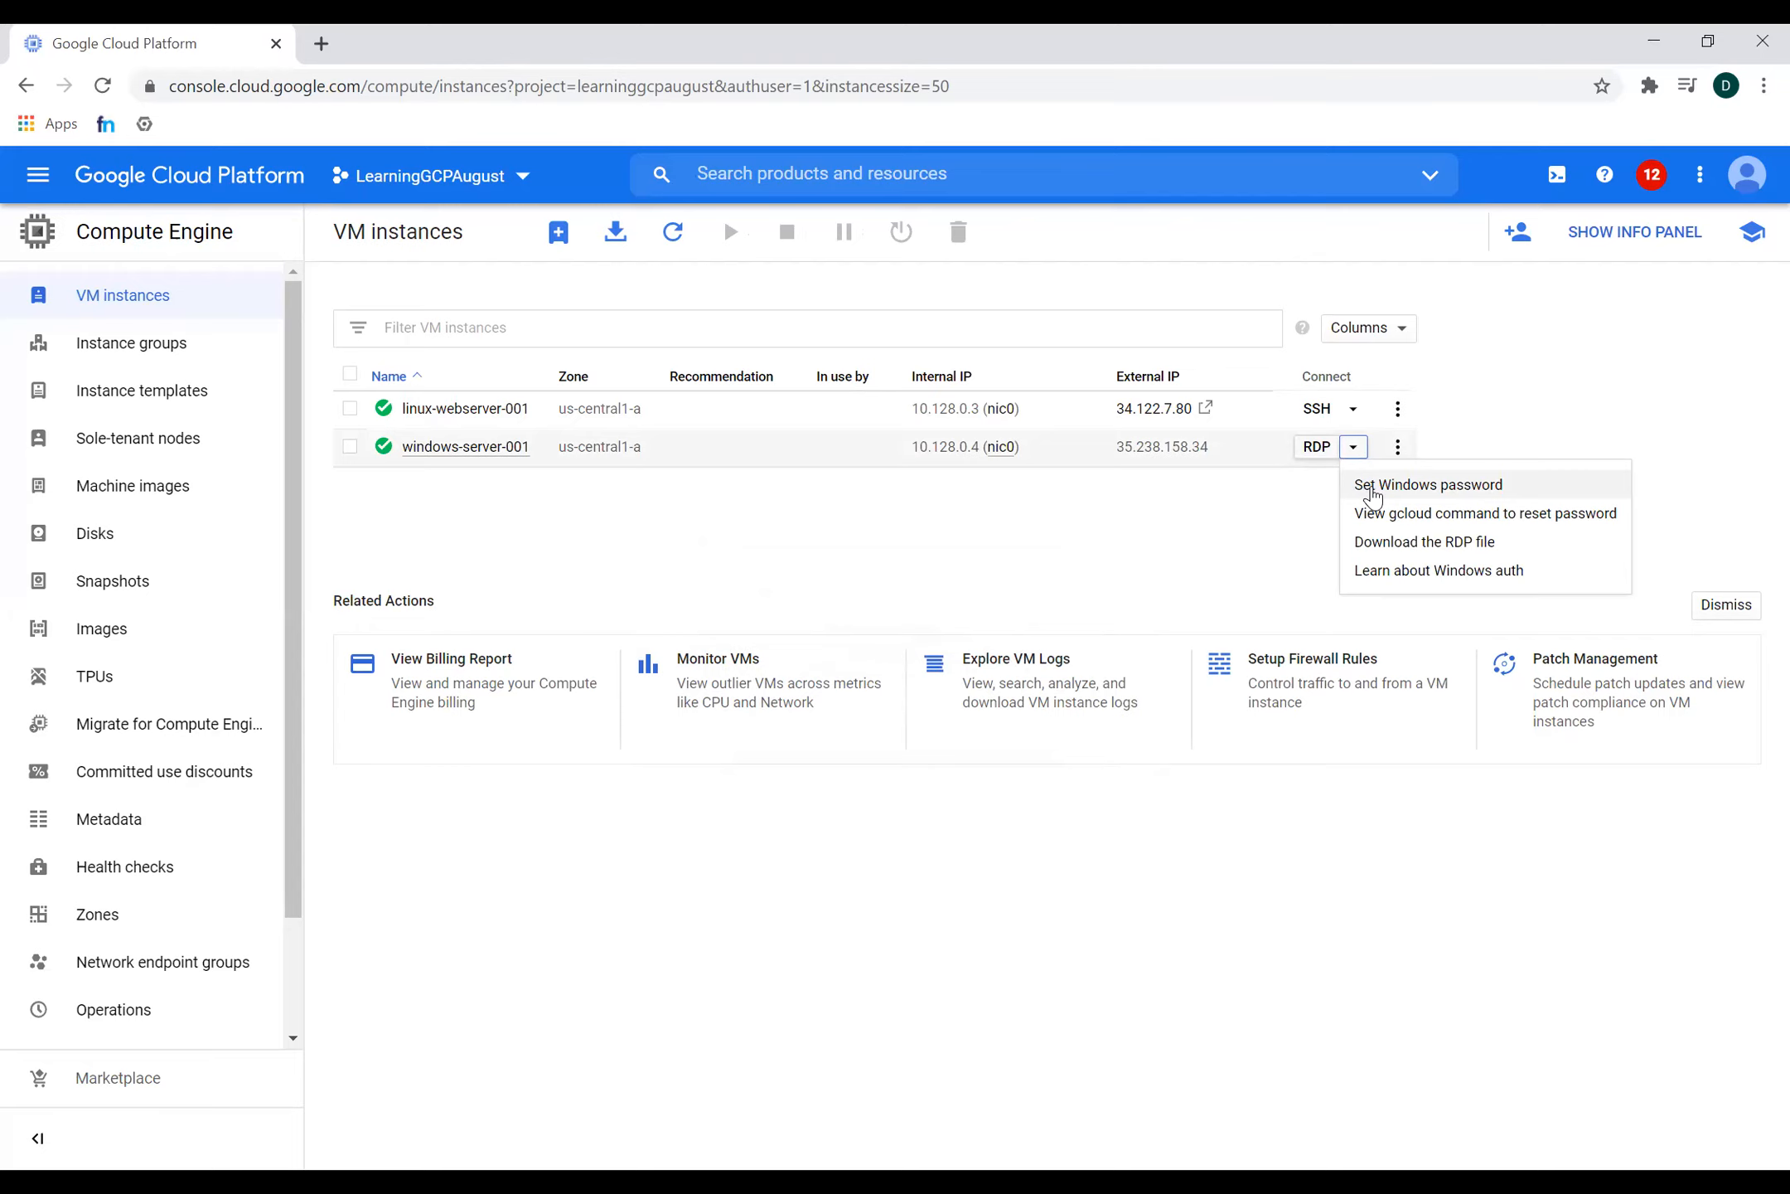
click(1424, 484)
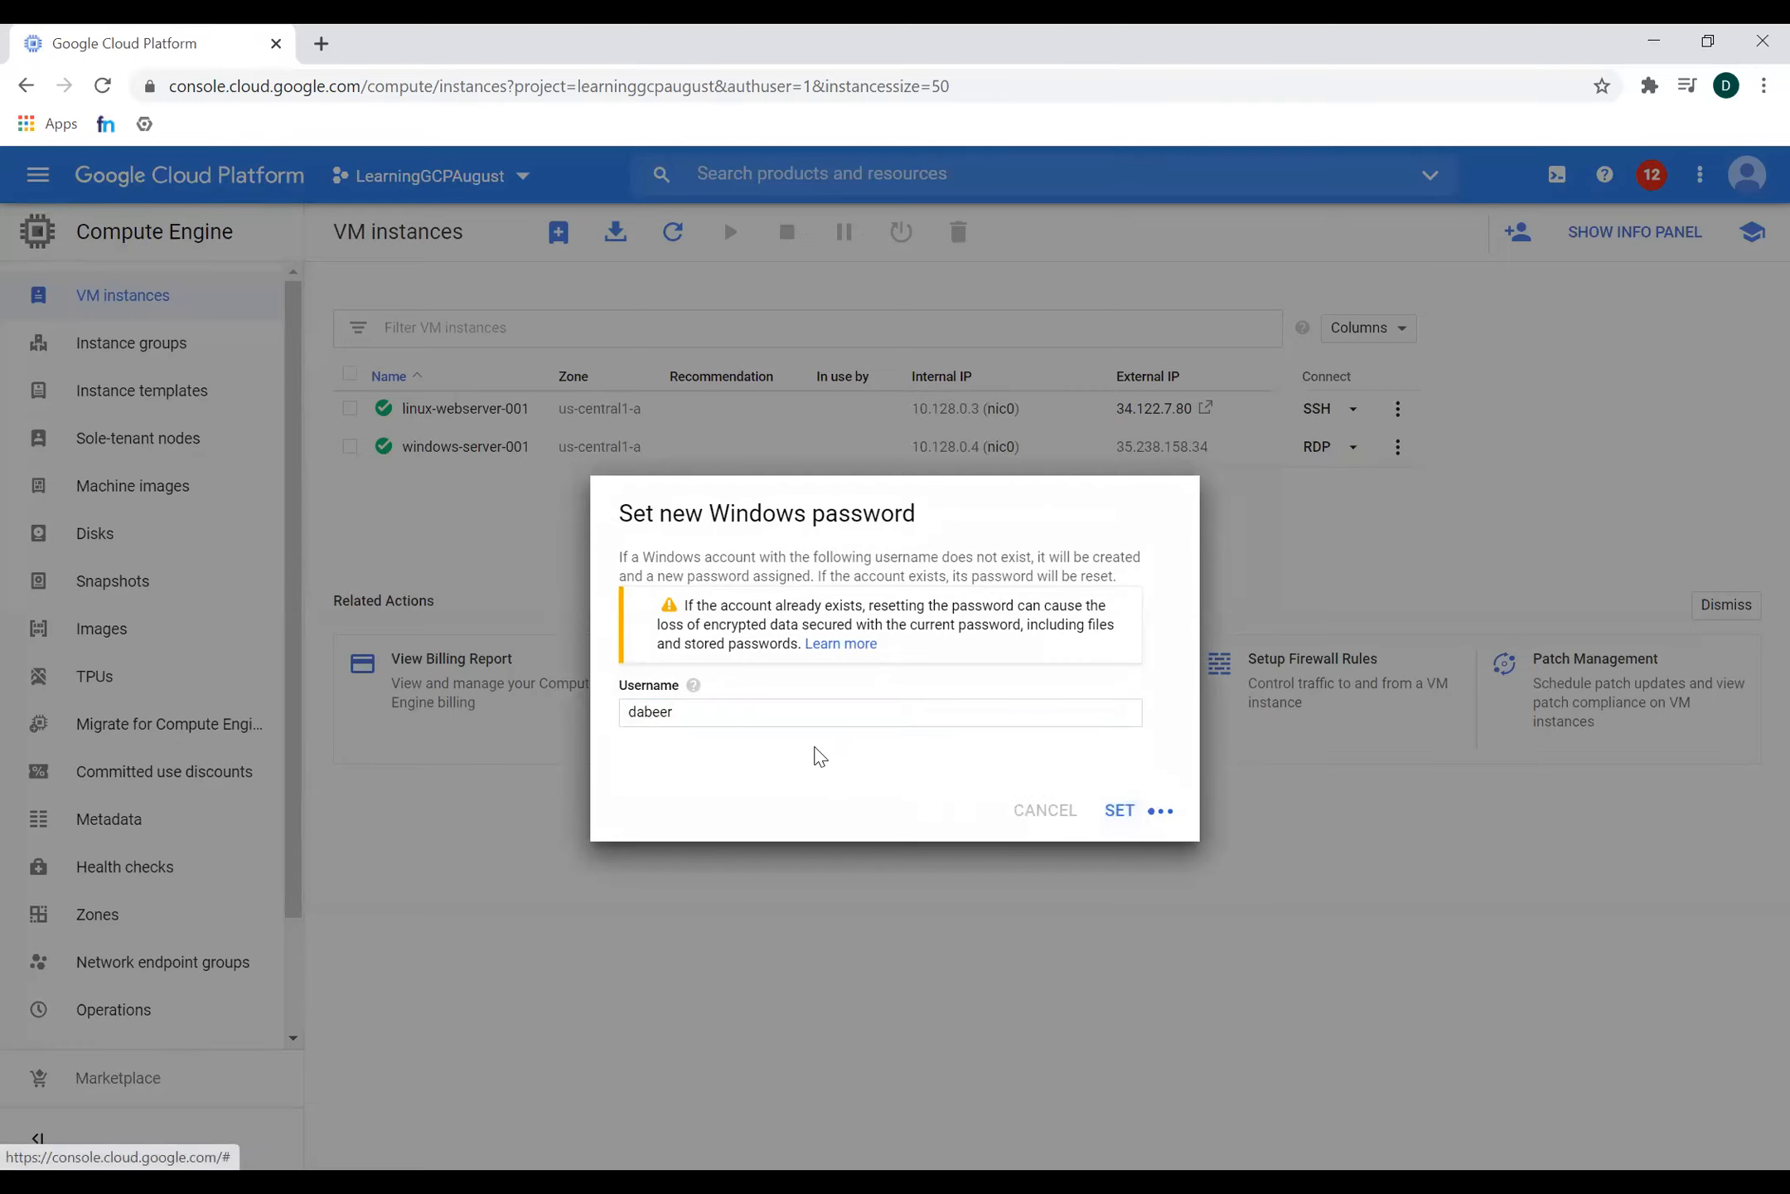
click(880, 711)
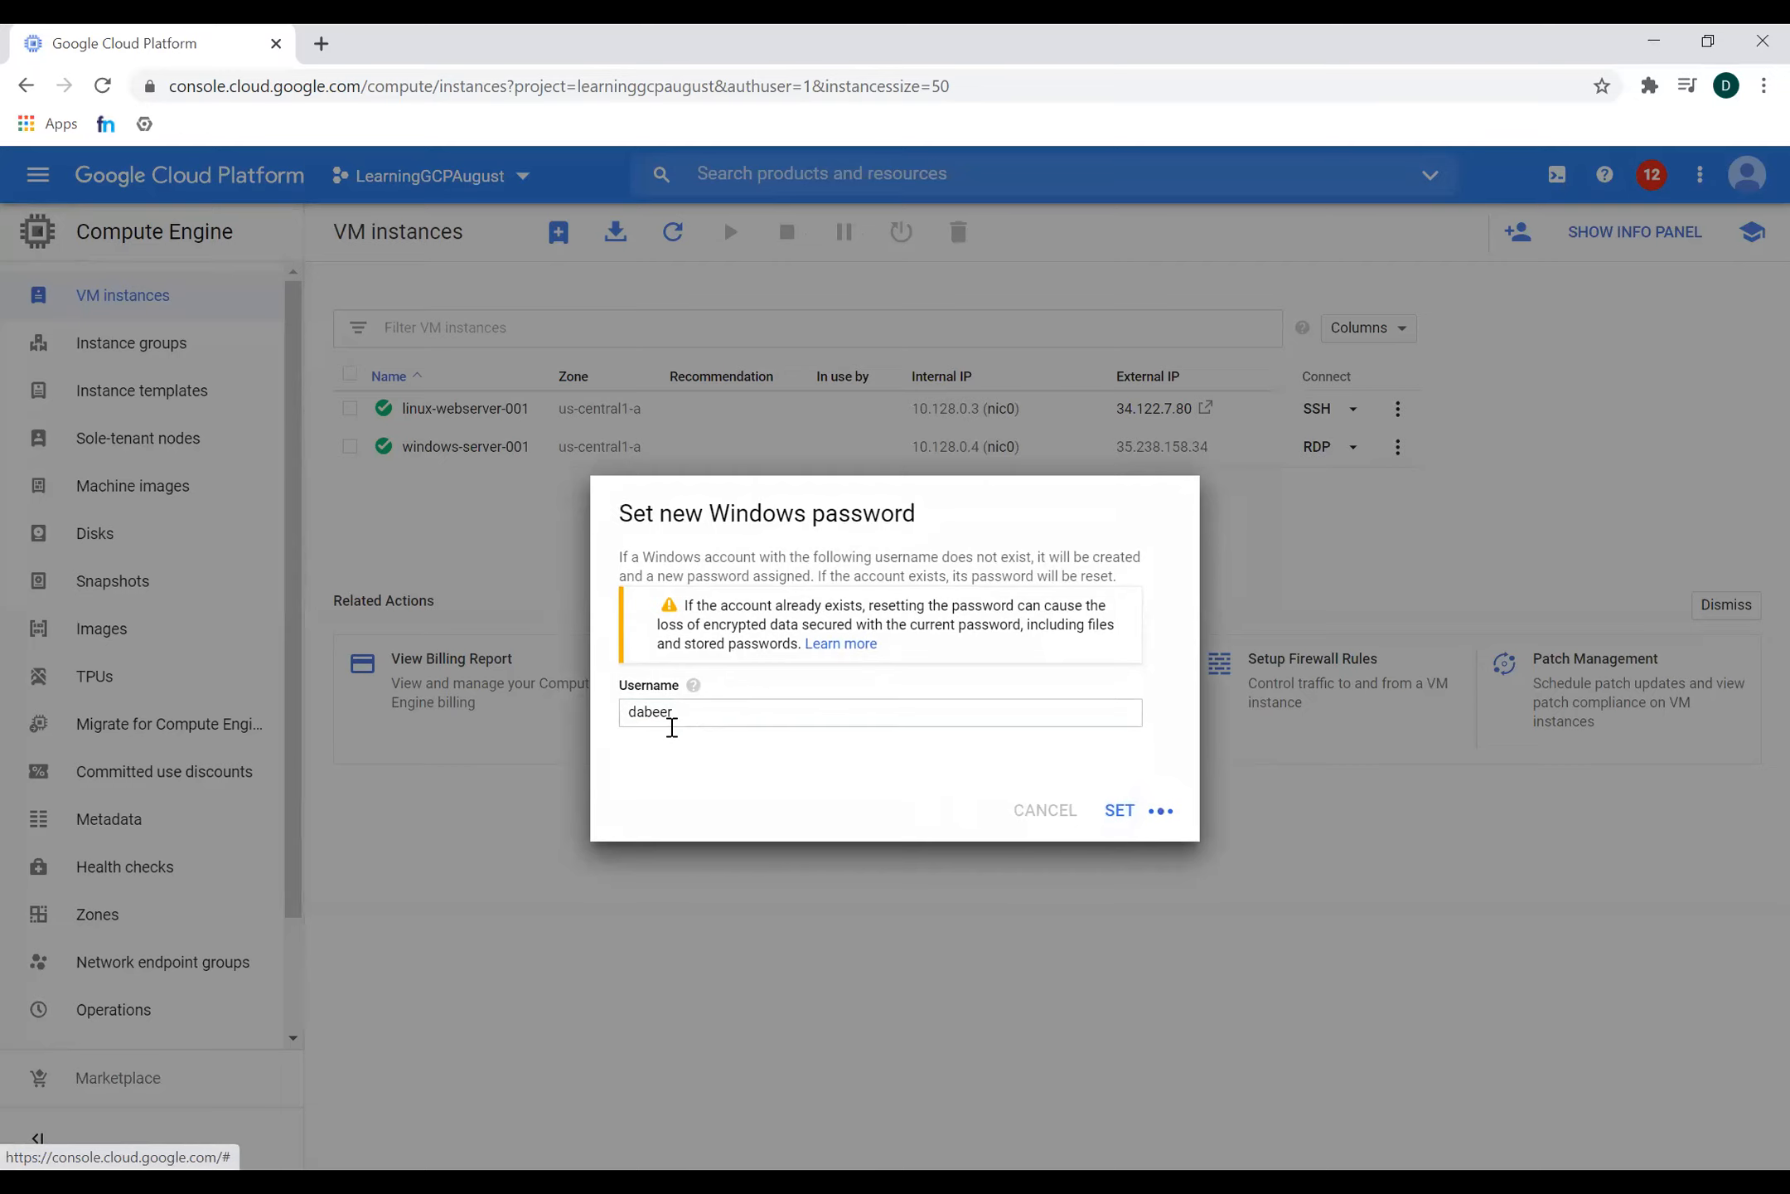
click(1118, 810)
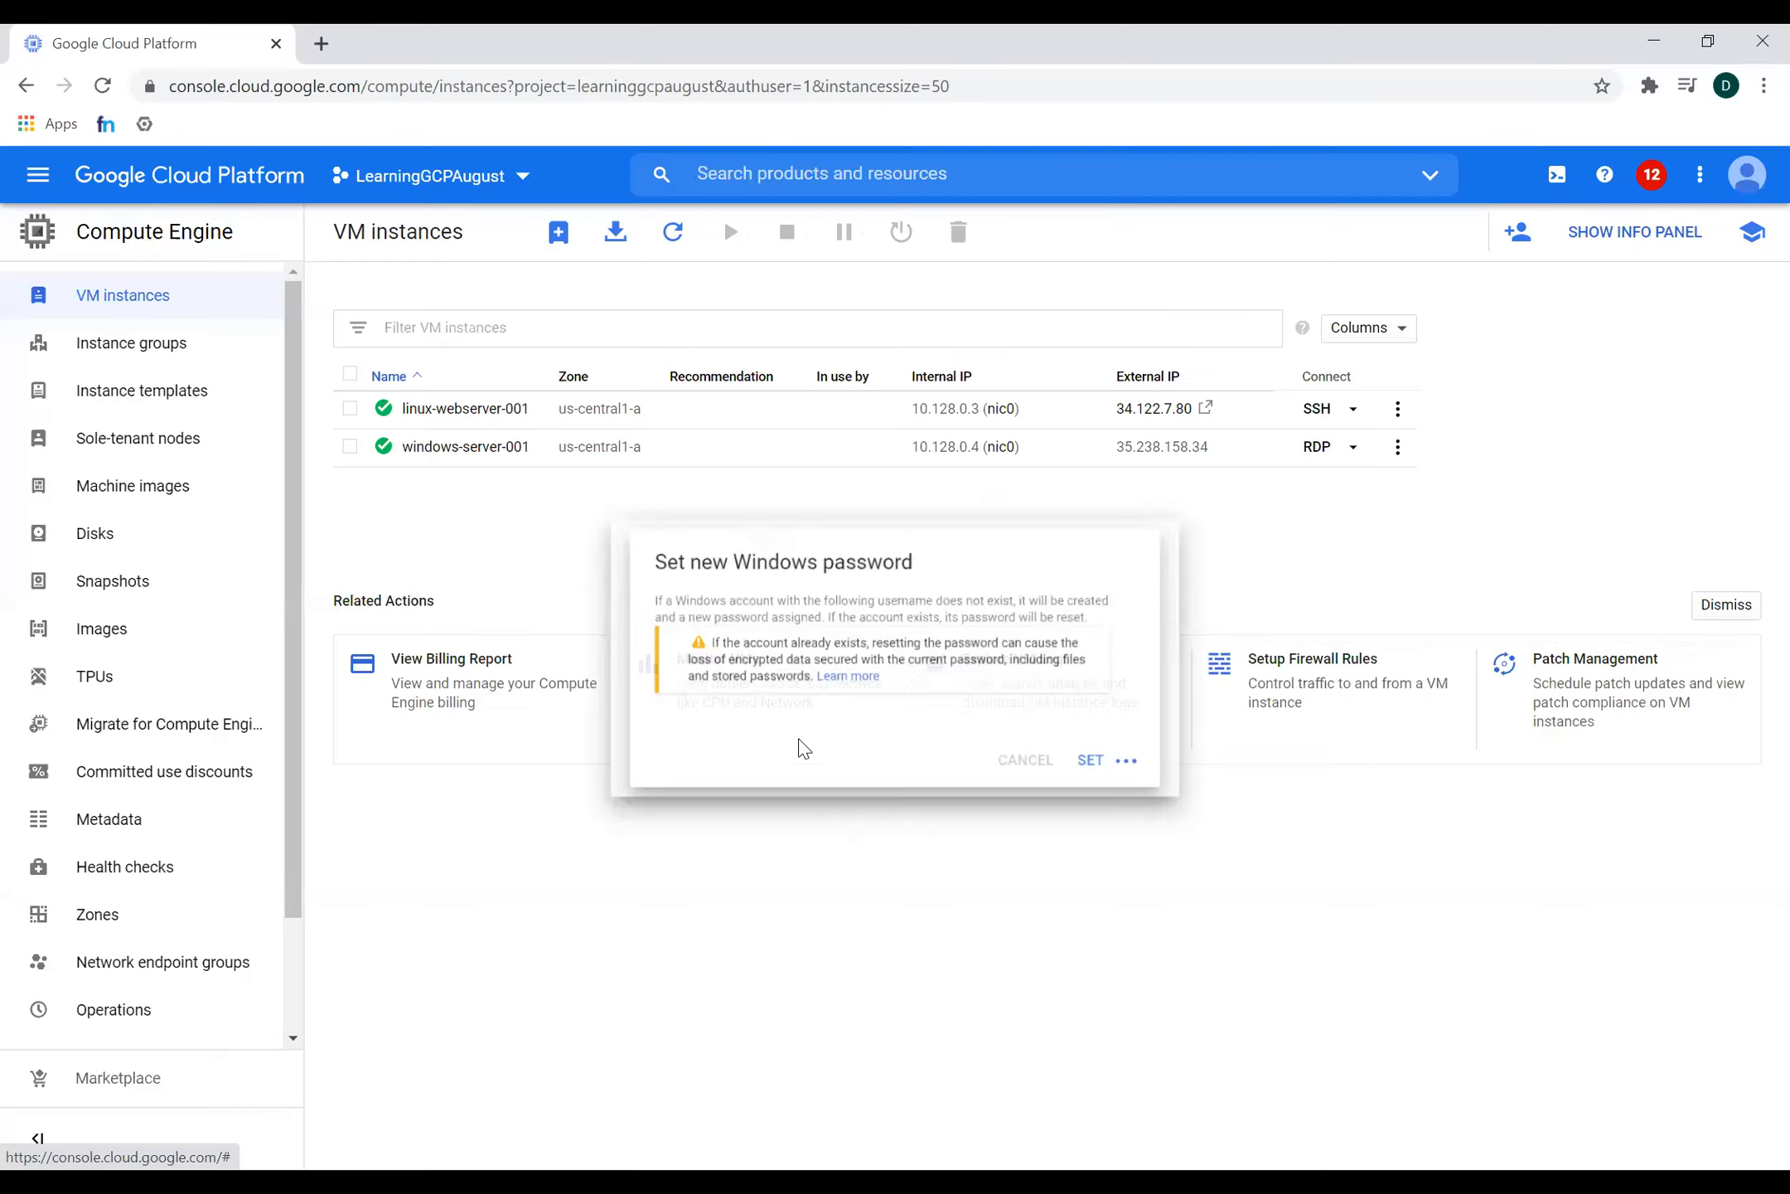
click(1088, 759)
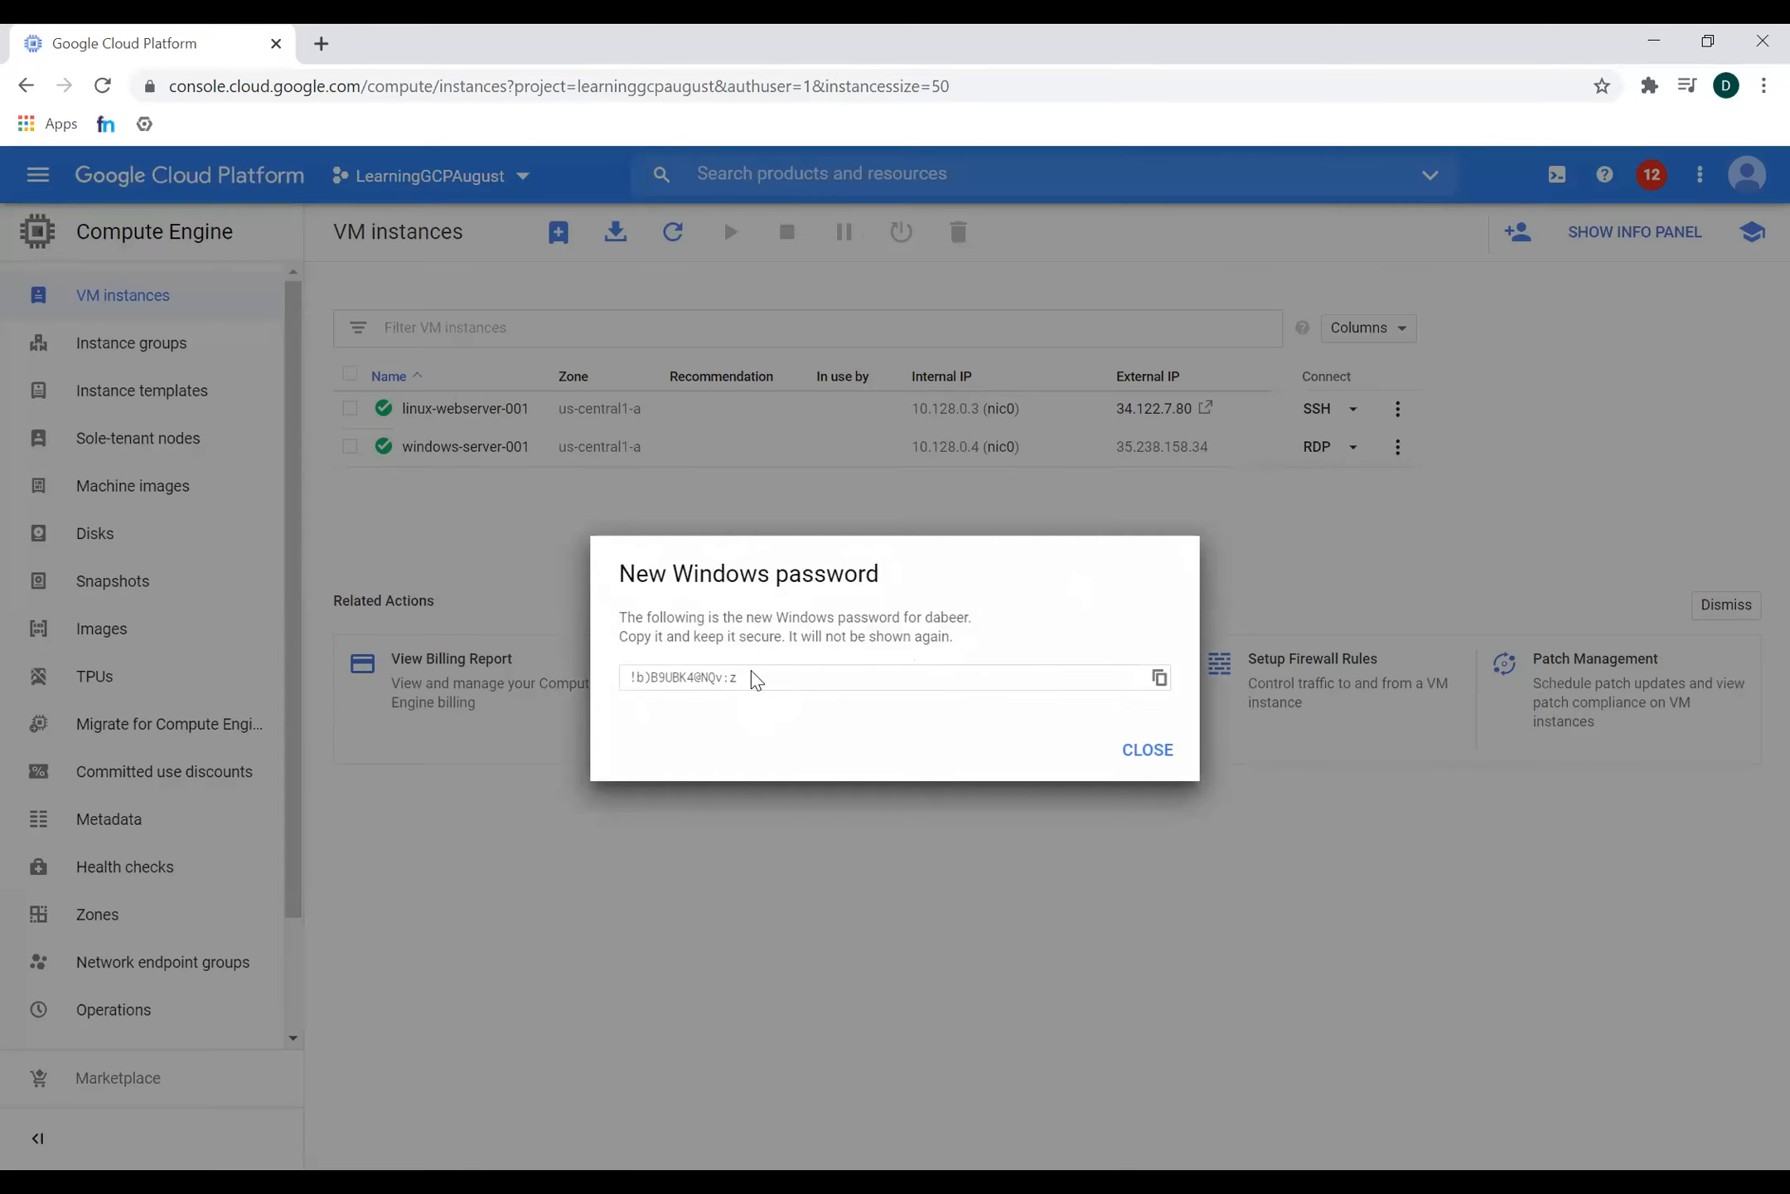
click(1161, 676)
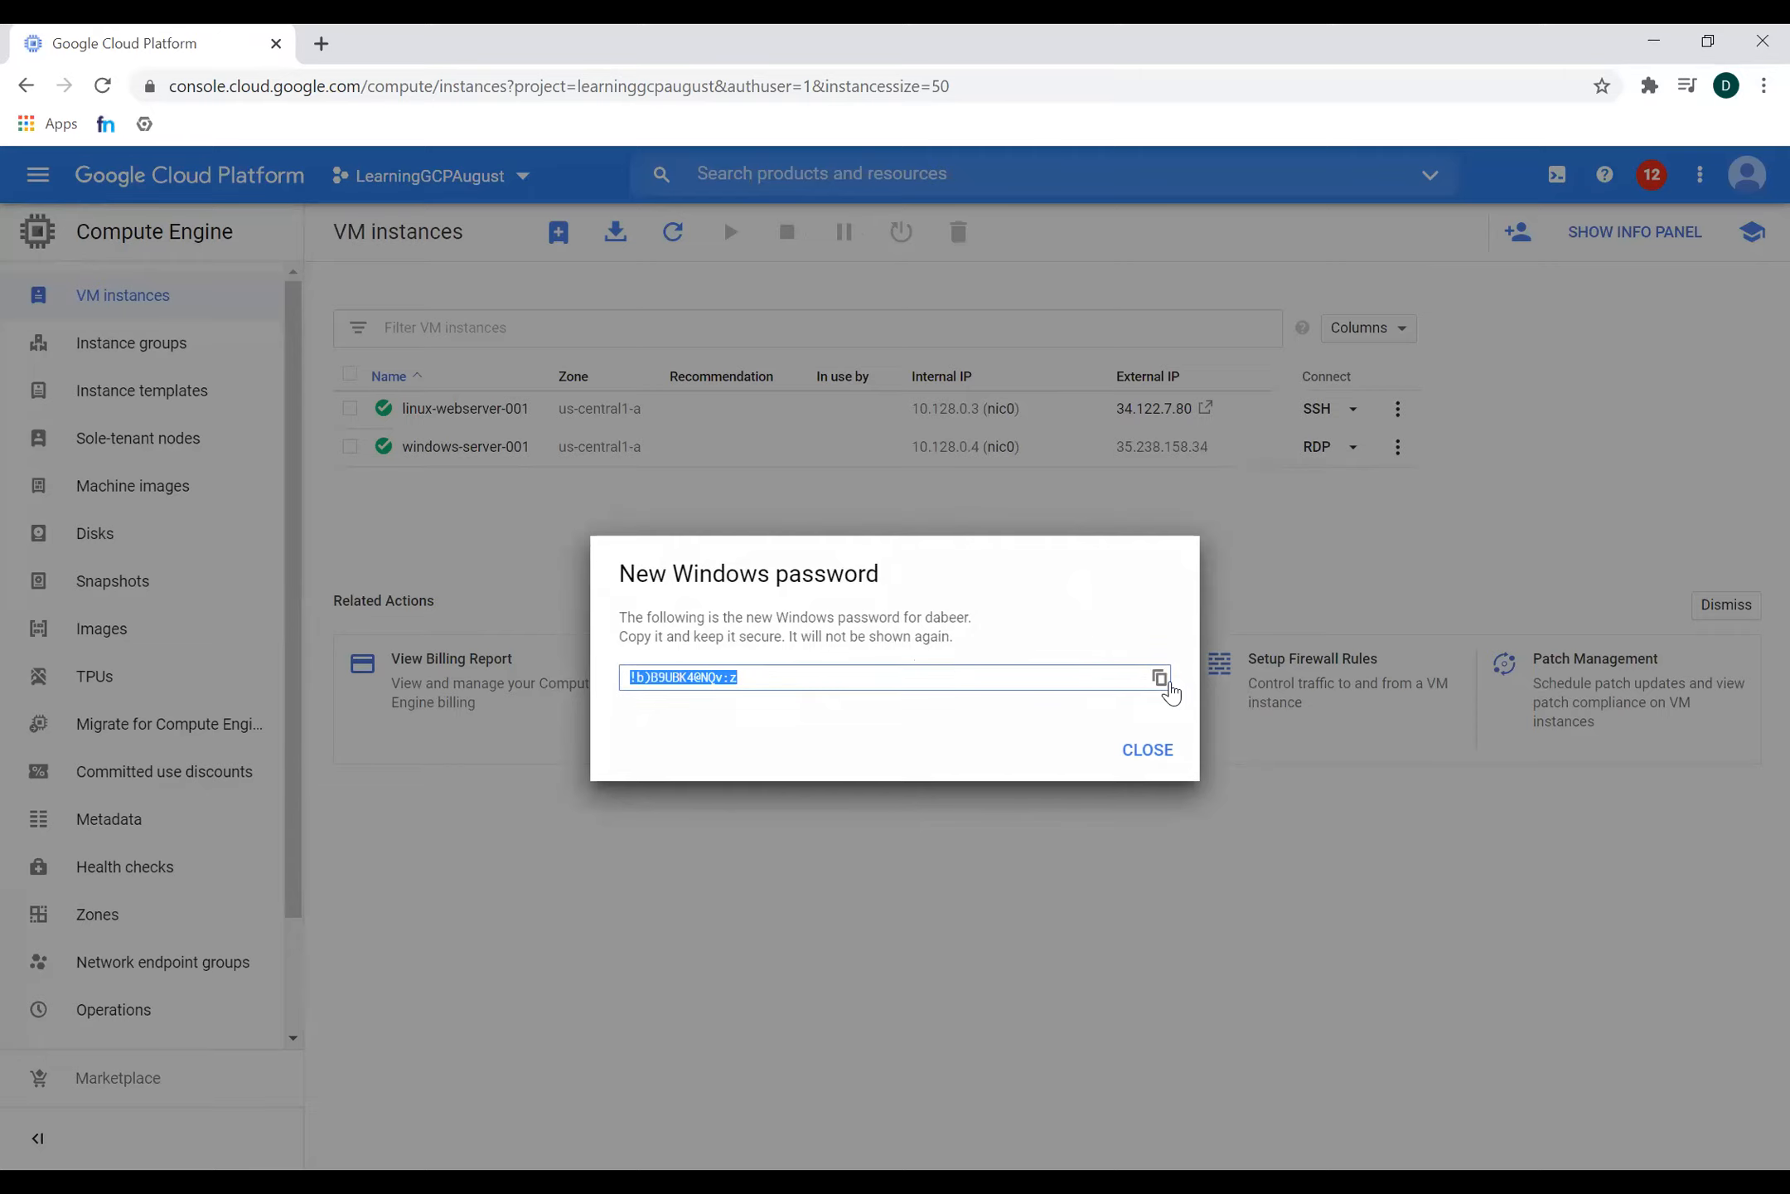
mouse_move(1146, 750)
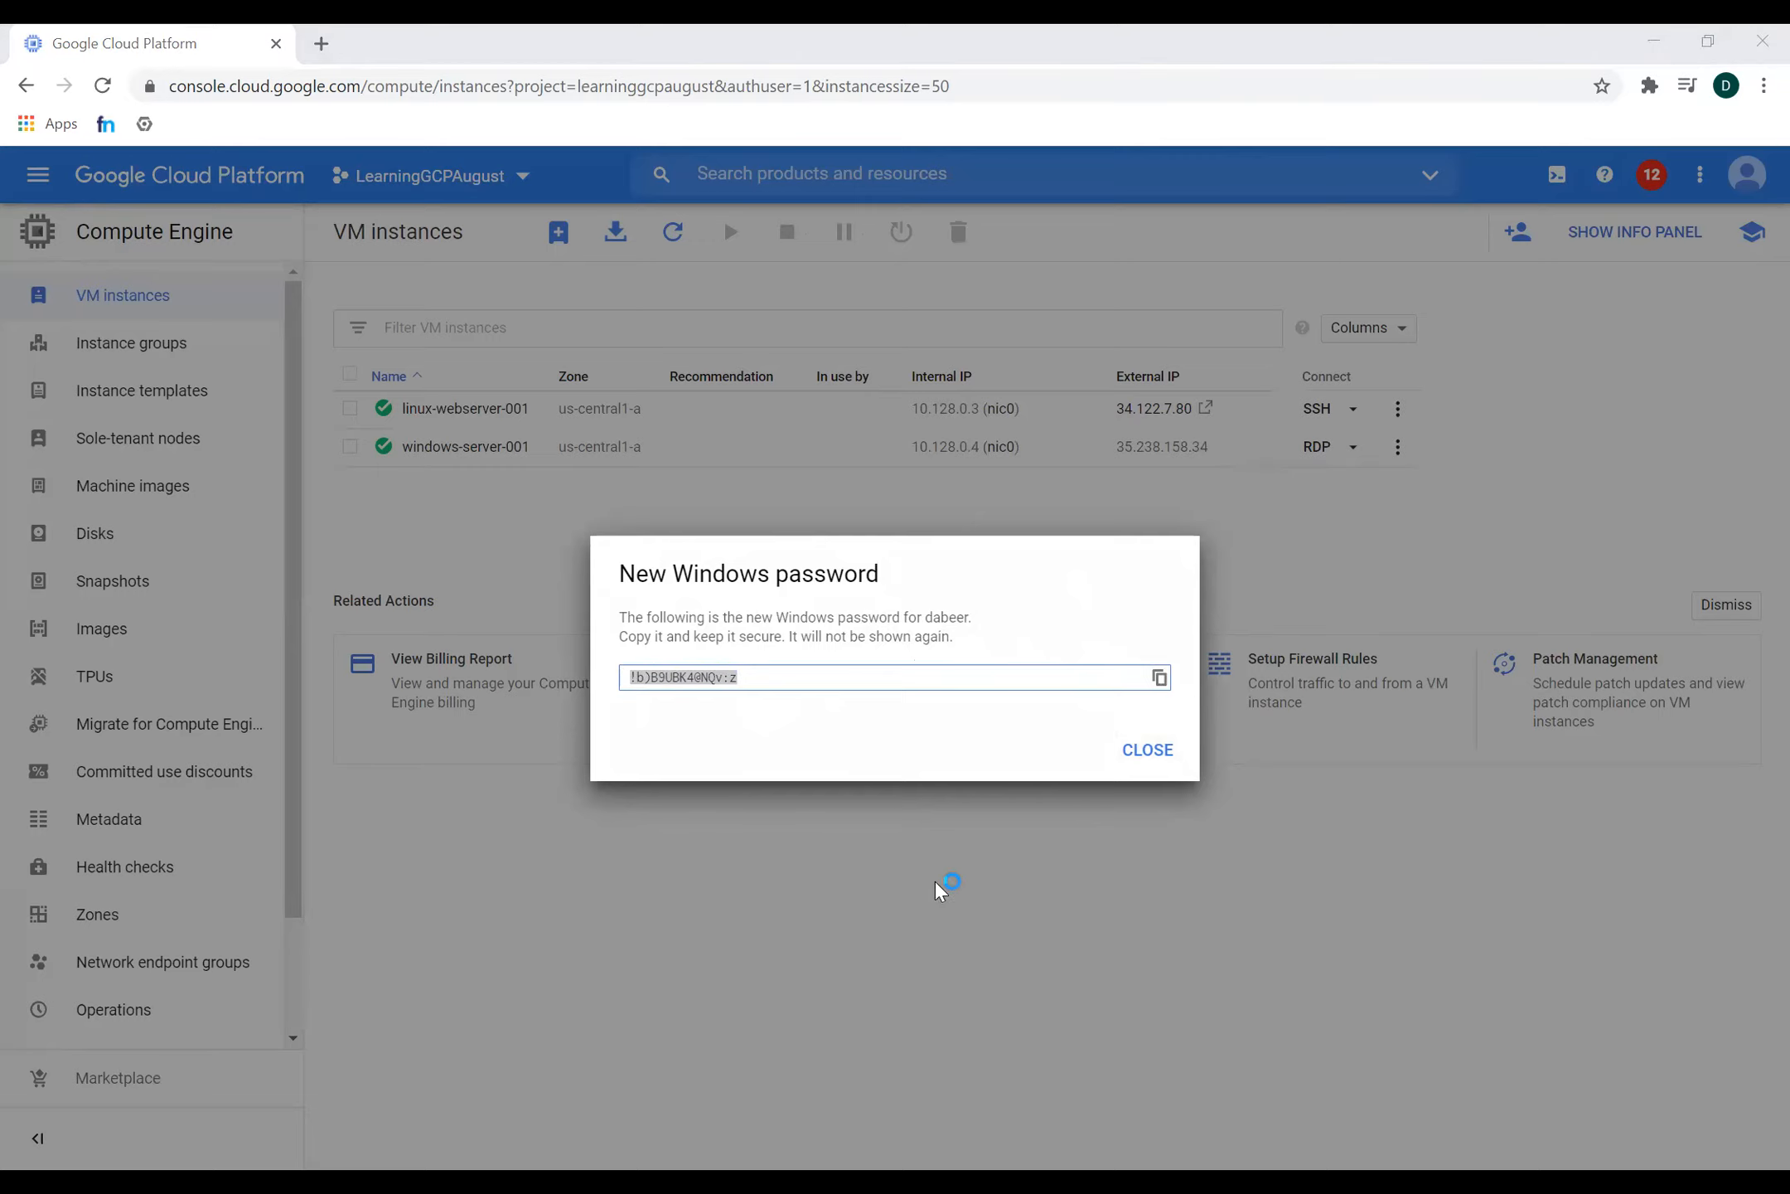
mouse_move(1028, 820)
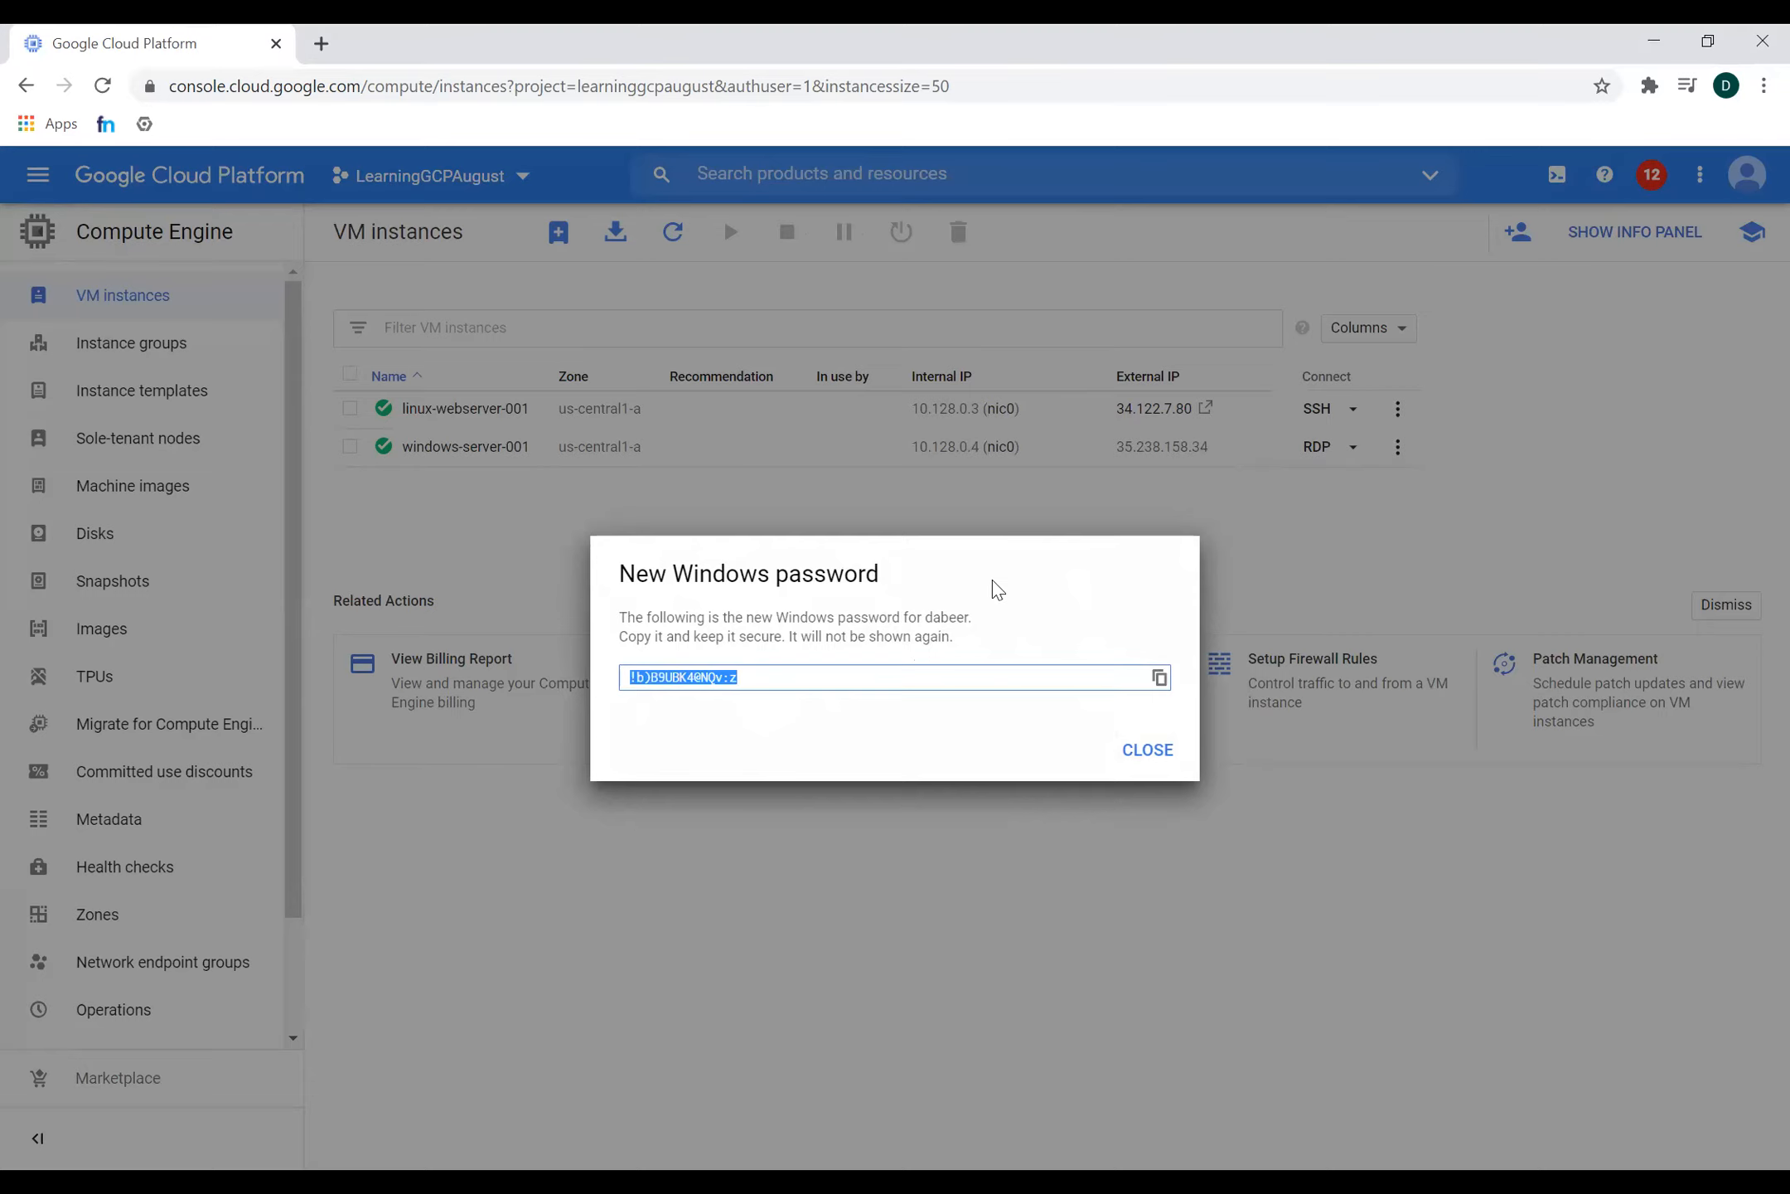
- Close the new password dialog and copy windows-server-001's external IP address
click(1147, 750)
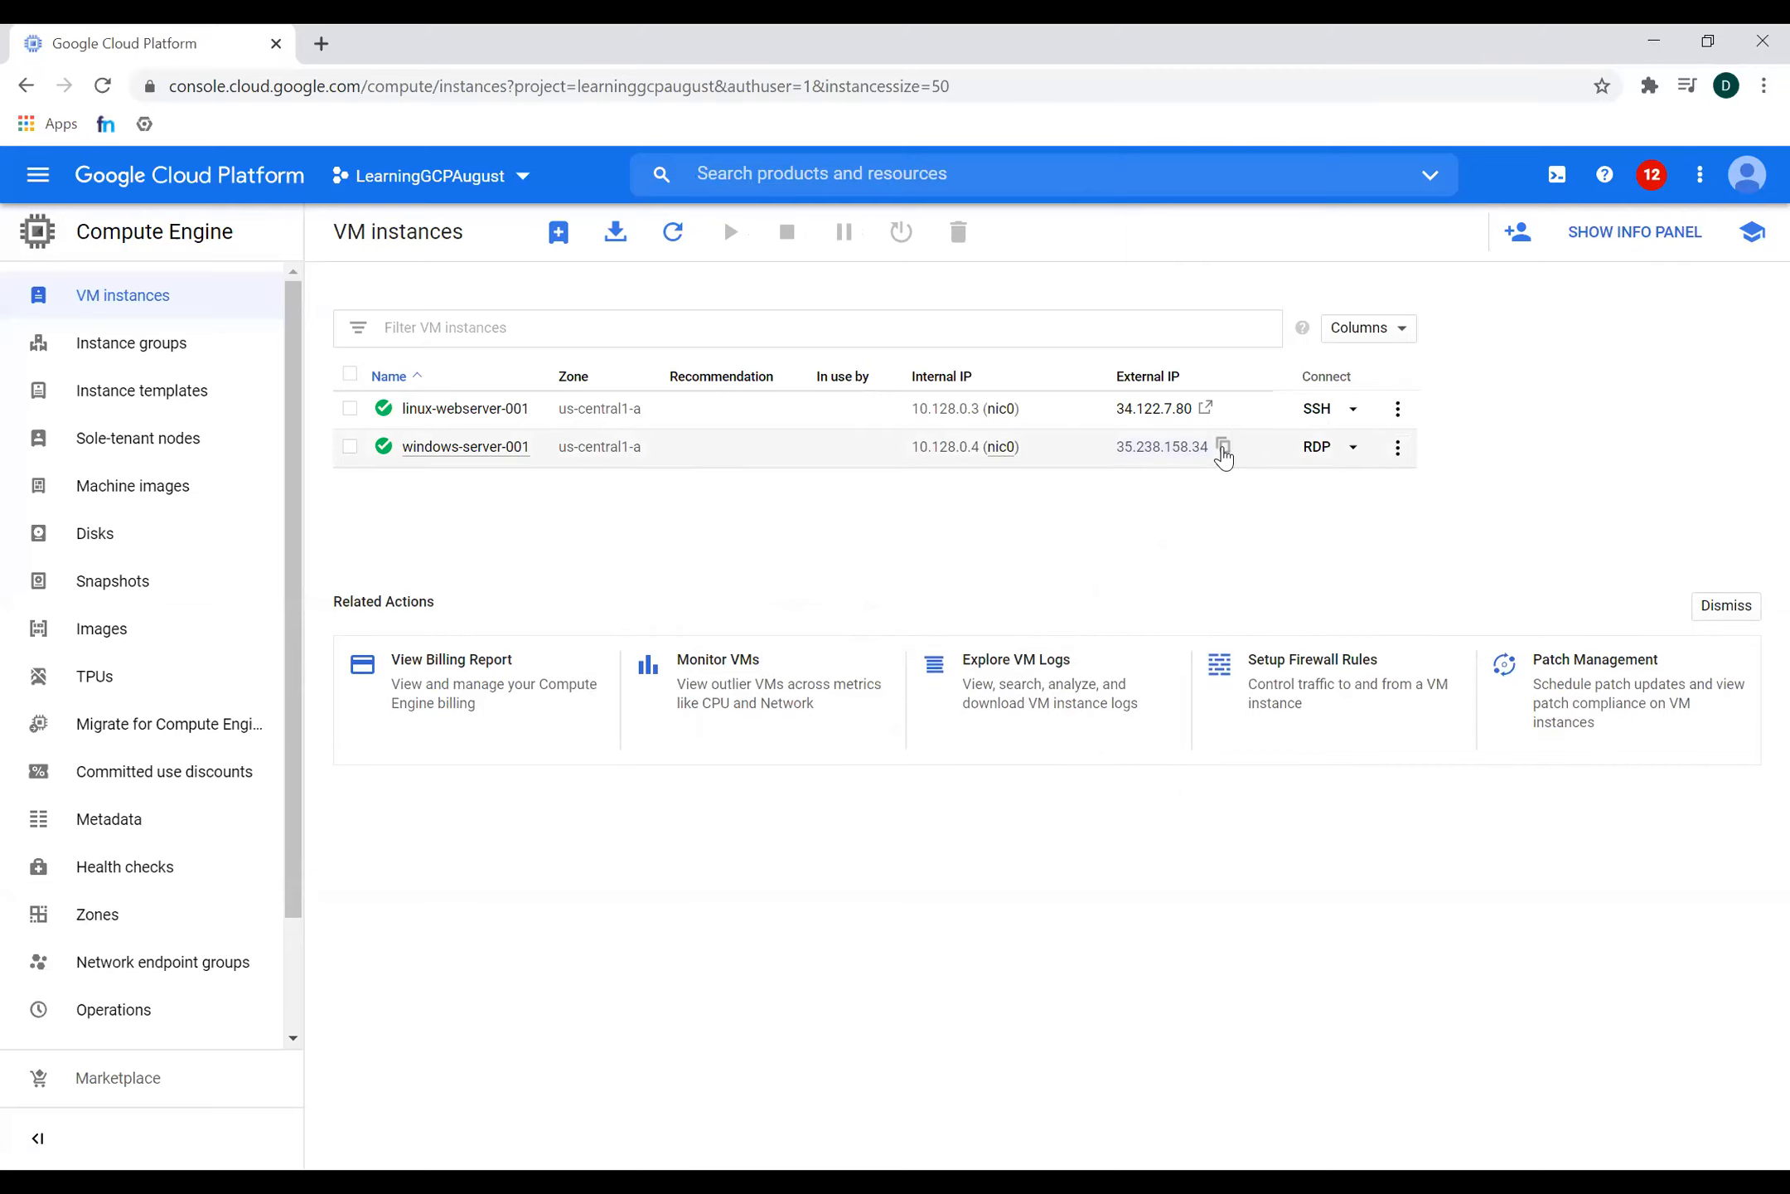
click(1223, 445)
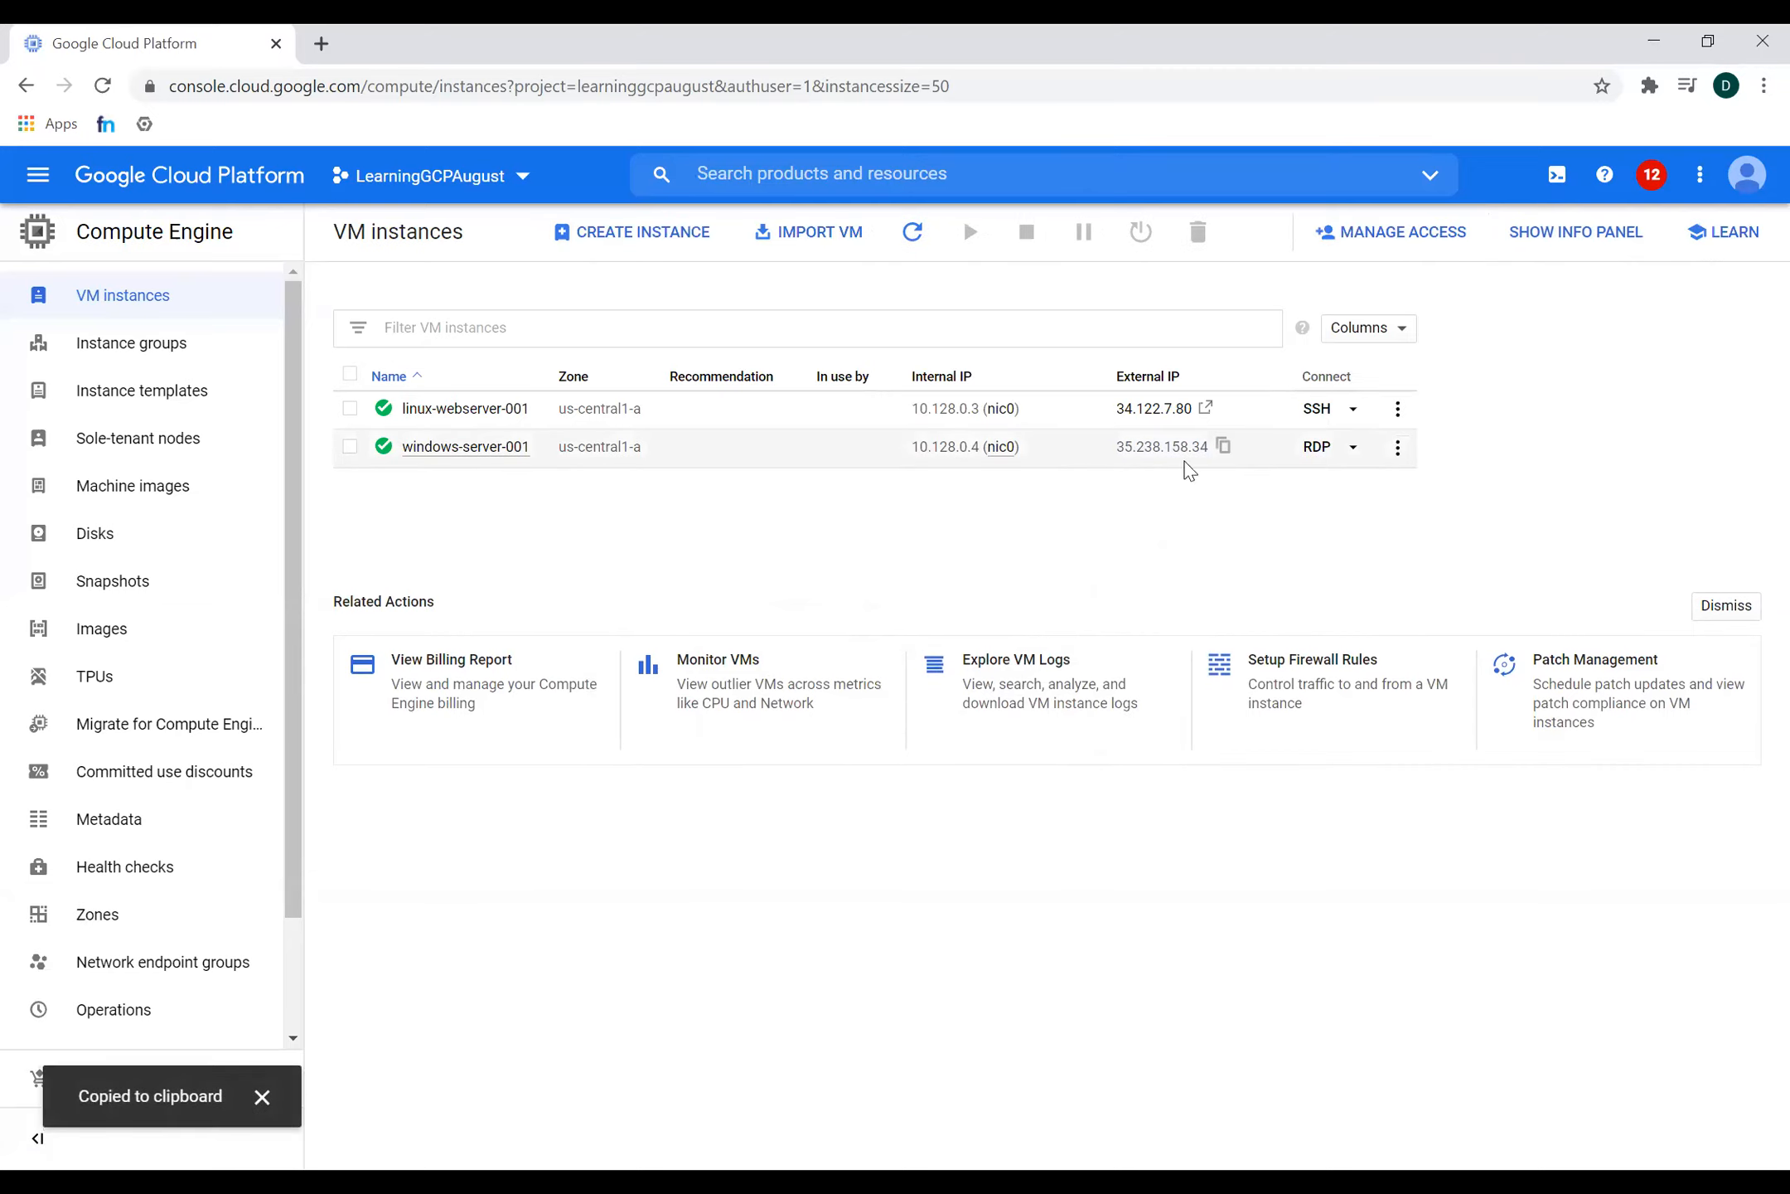
click(465, 445)
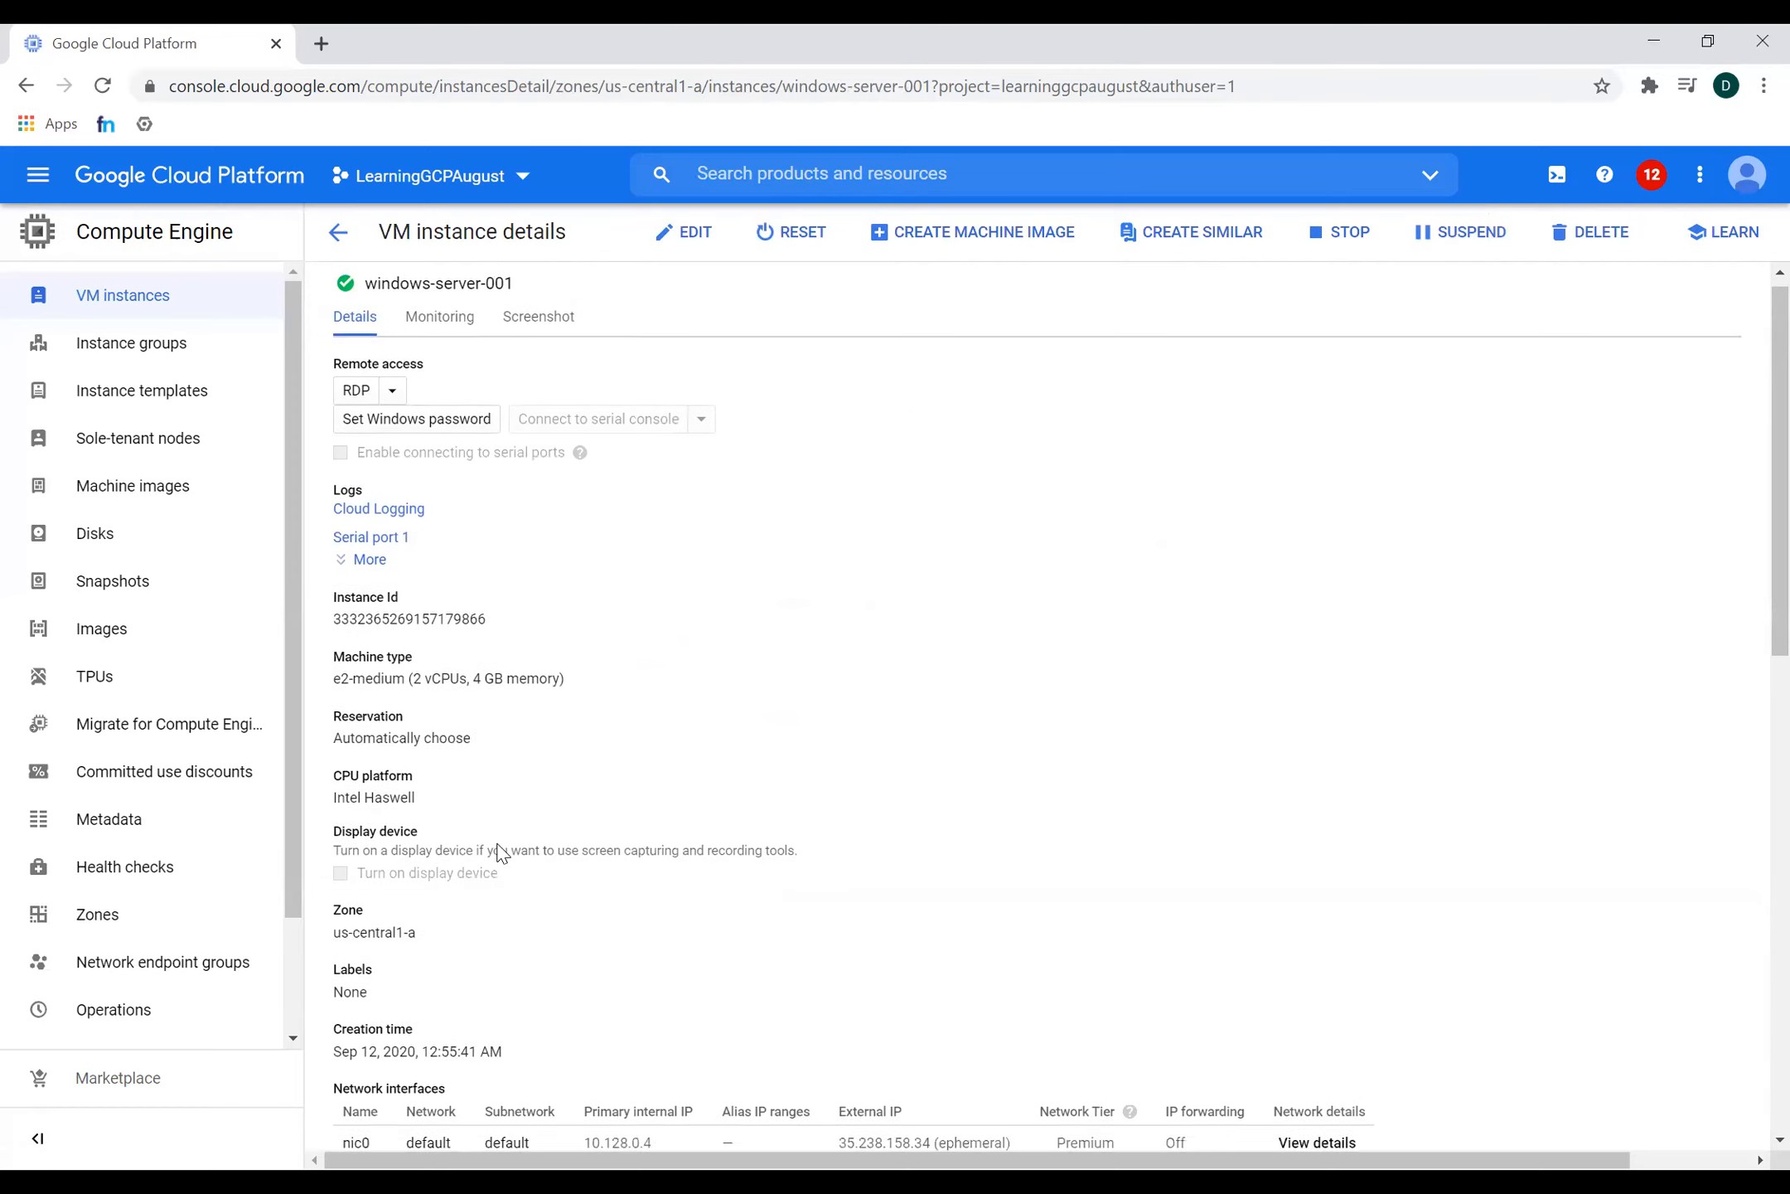
scroll(down, 3)
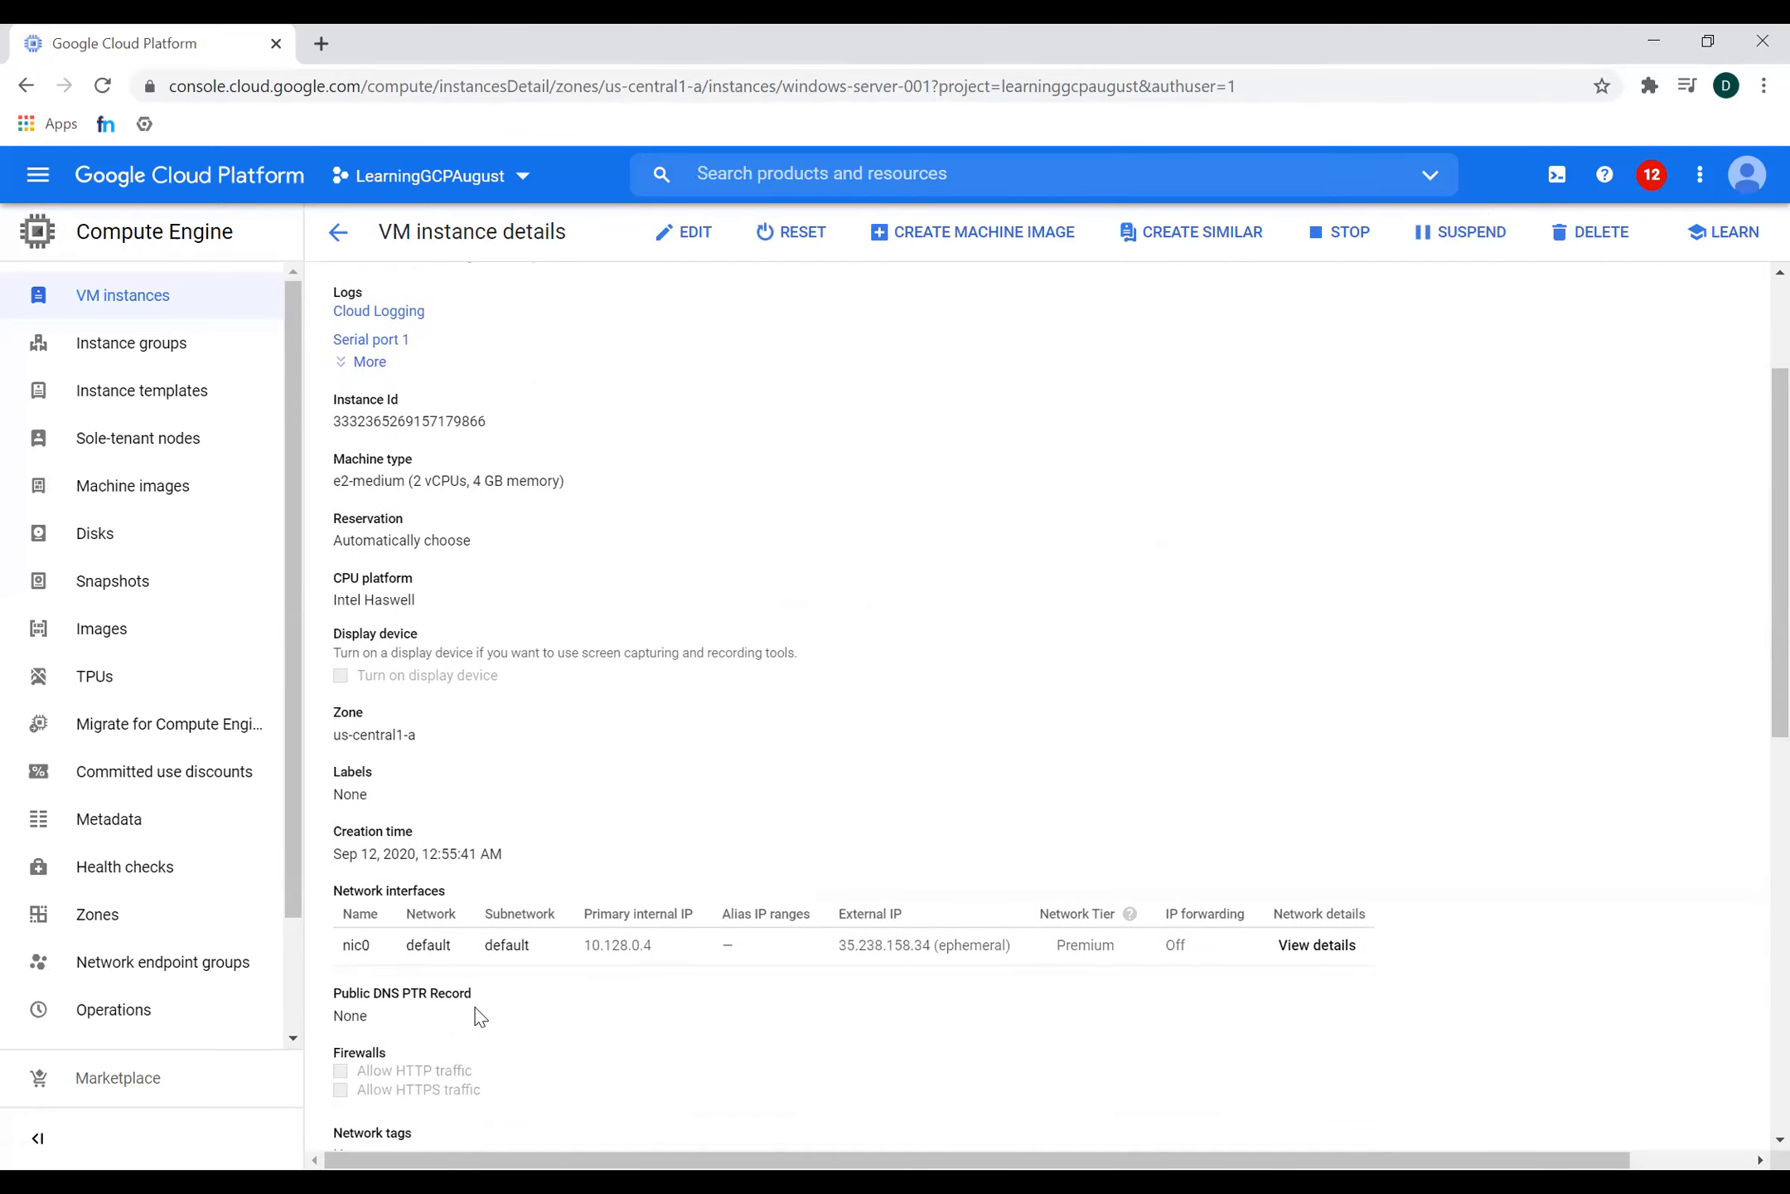
scroll(down, 3)
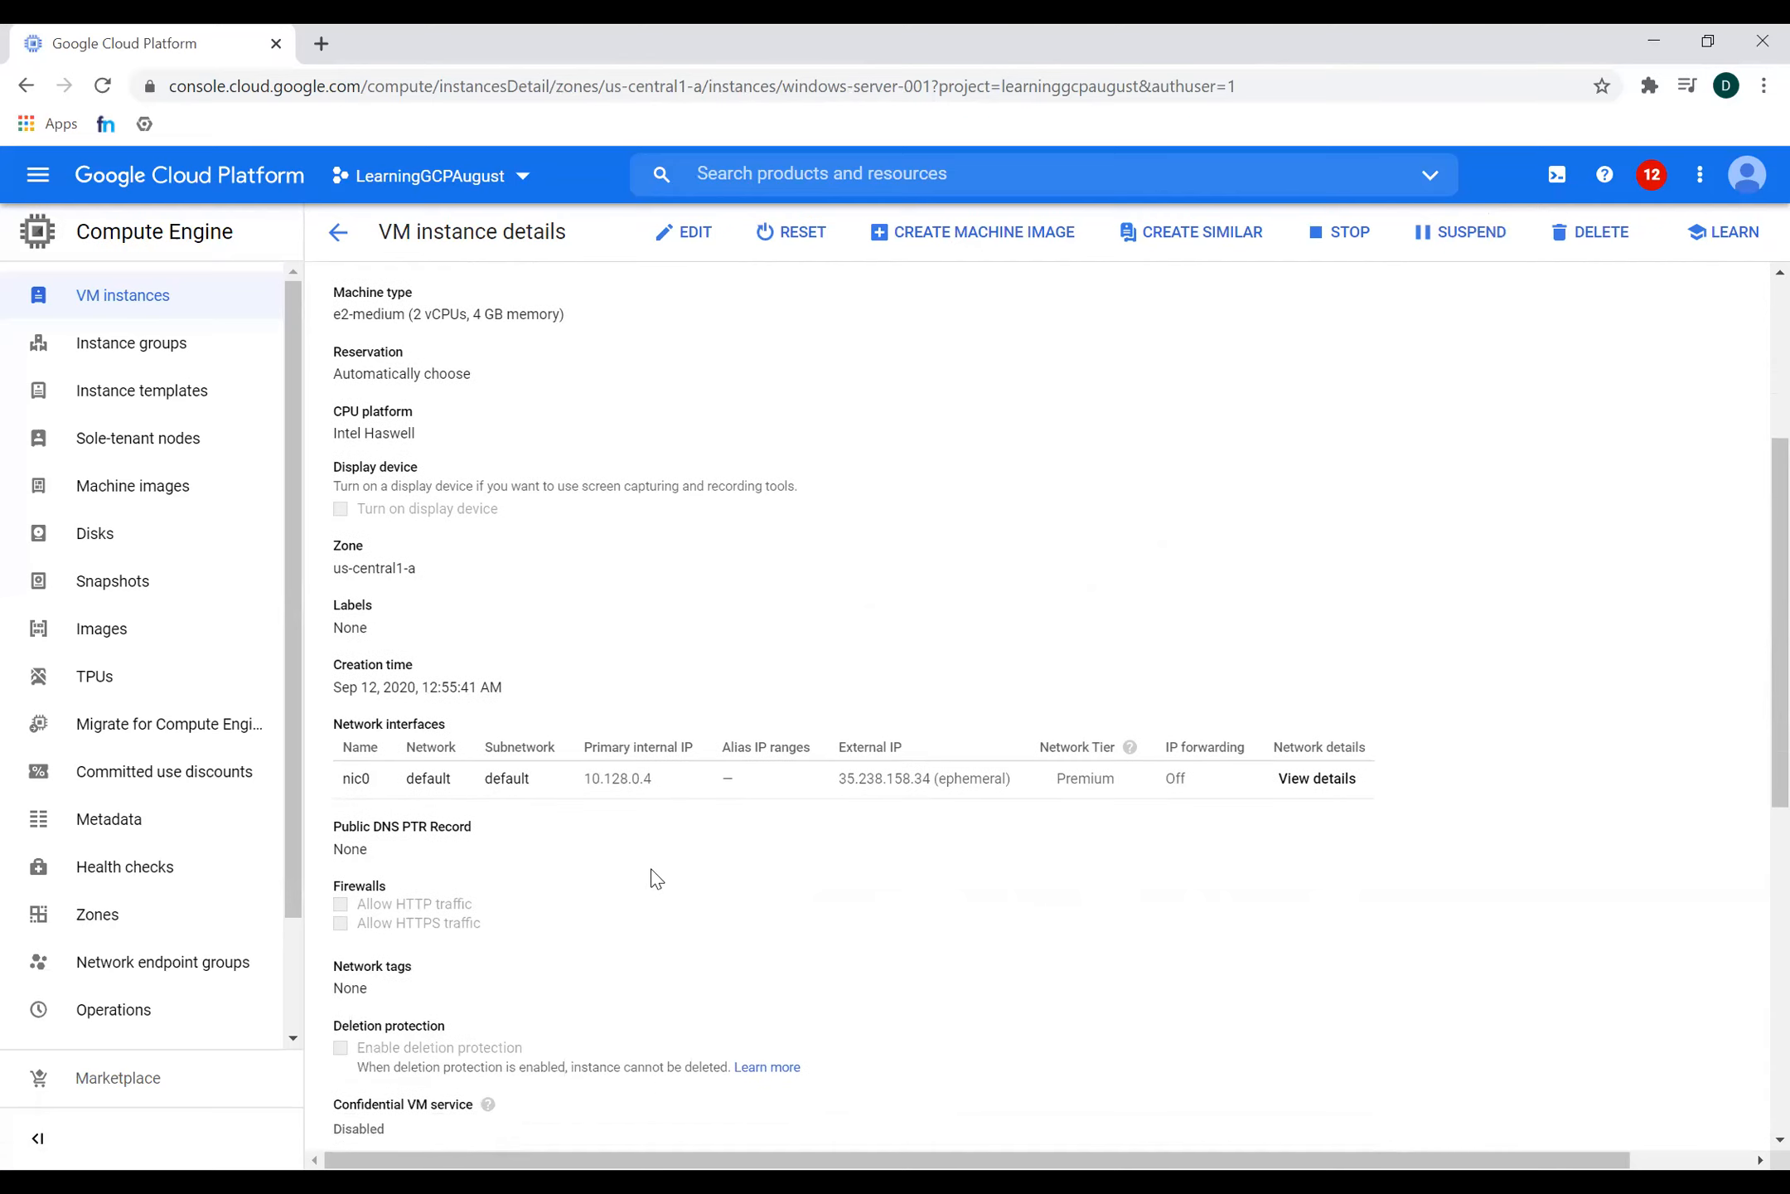
scroll(down, 3)
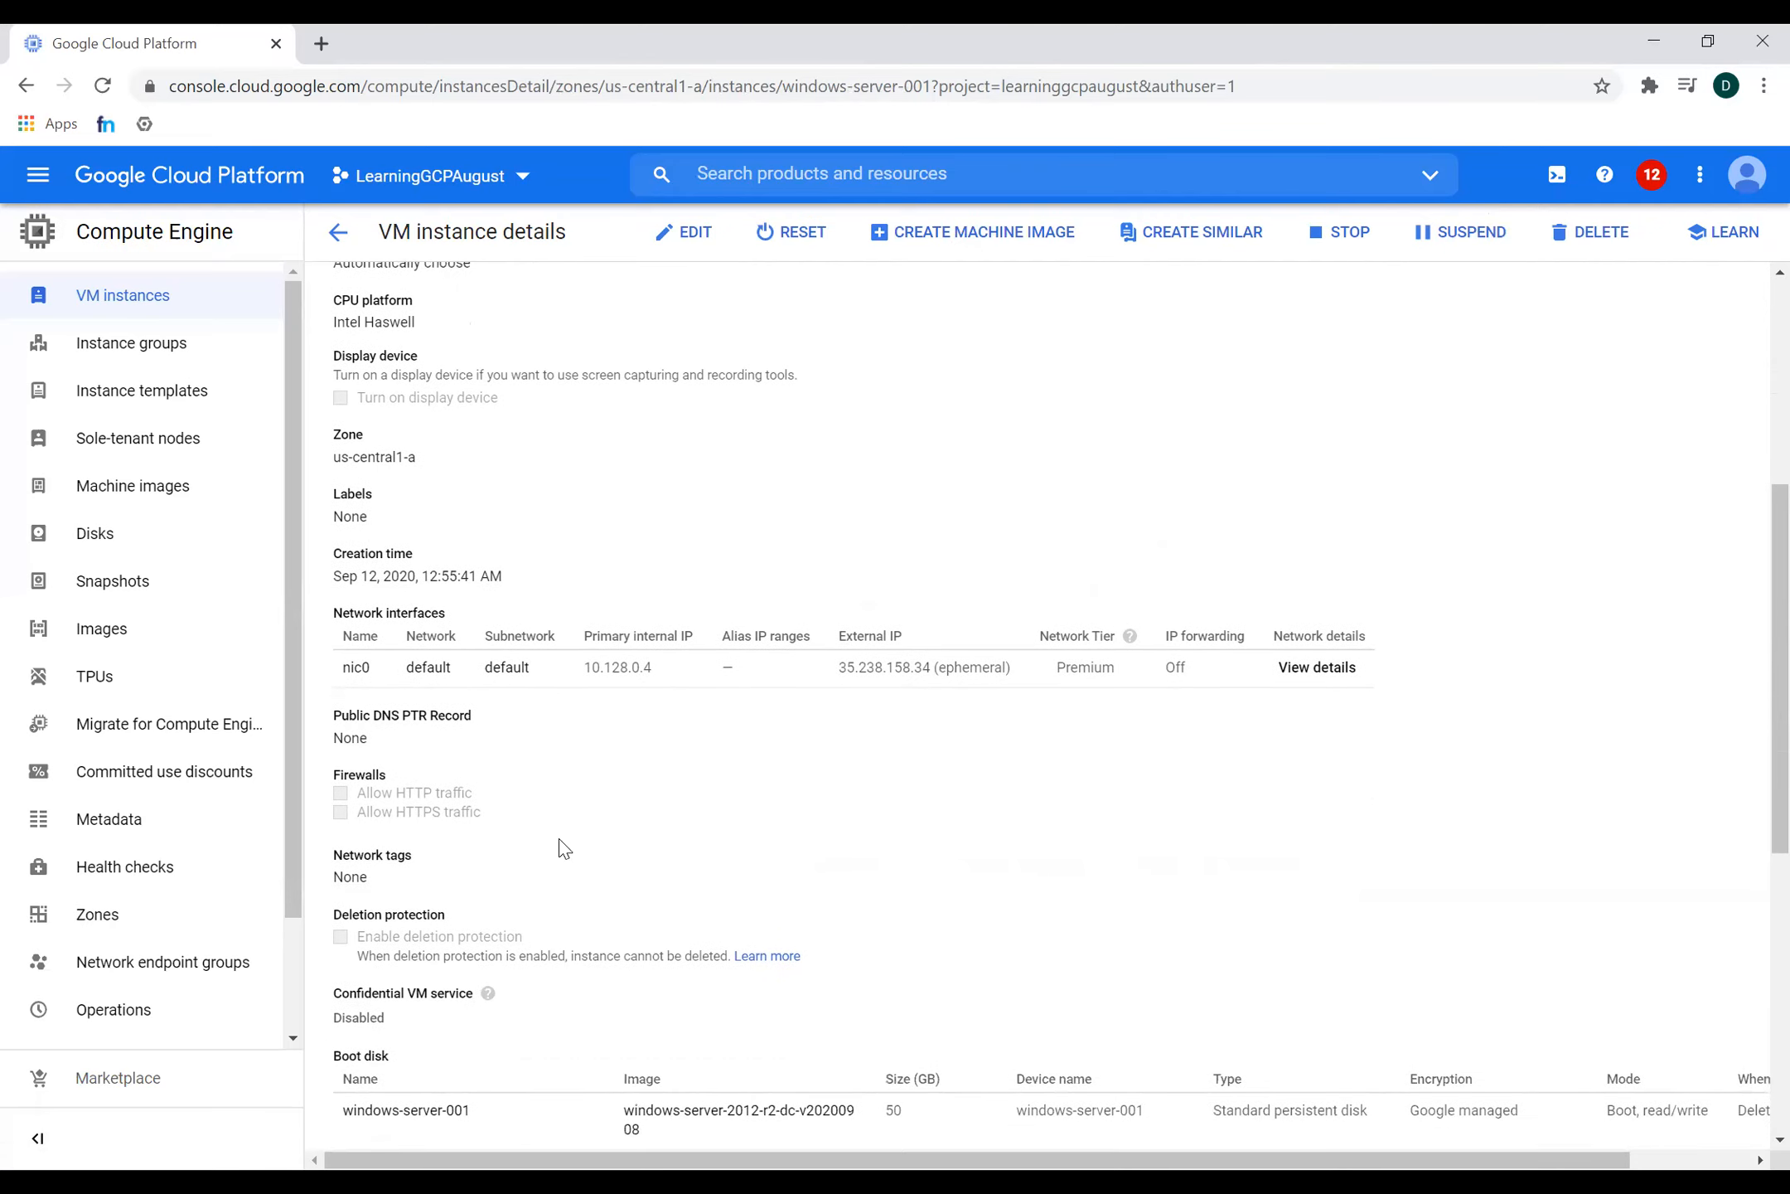
scroll(down, 3)
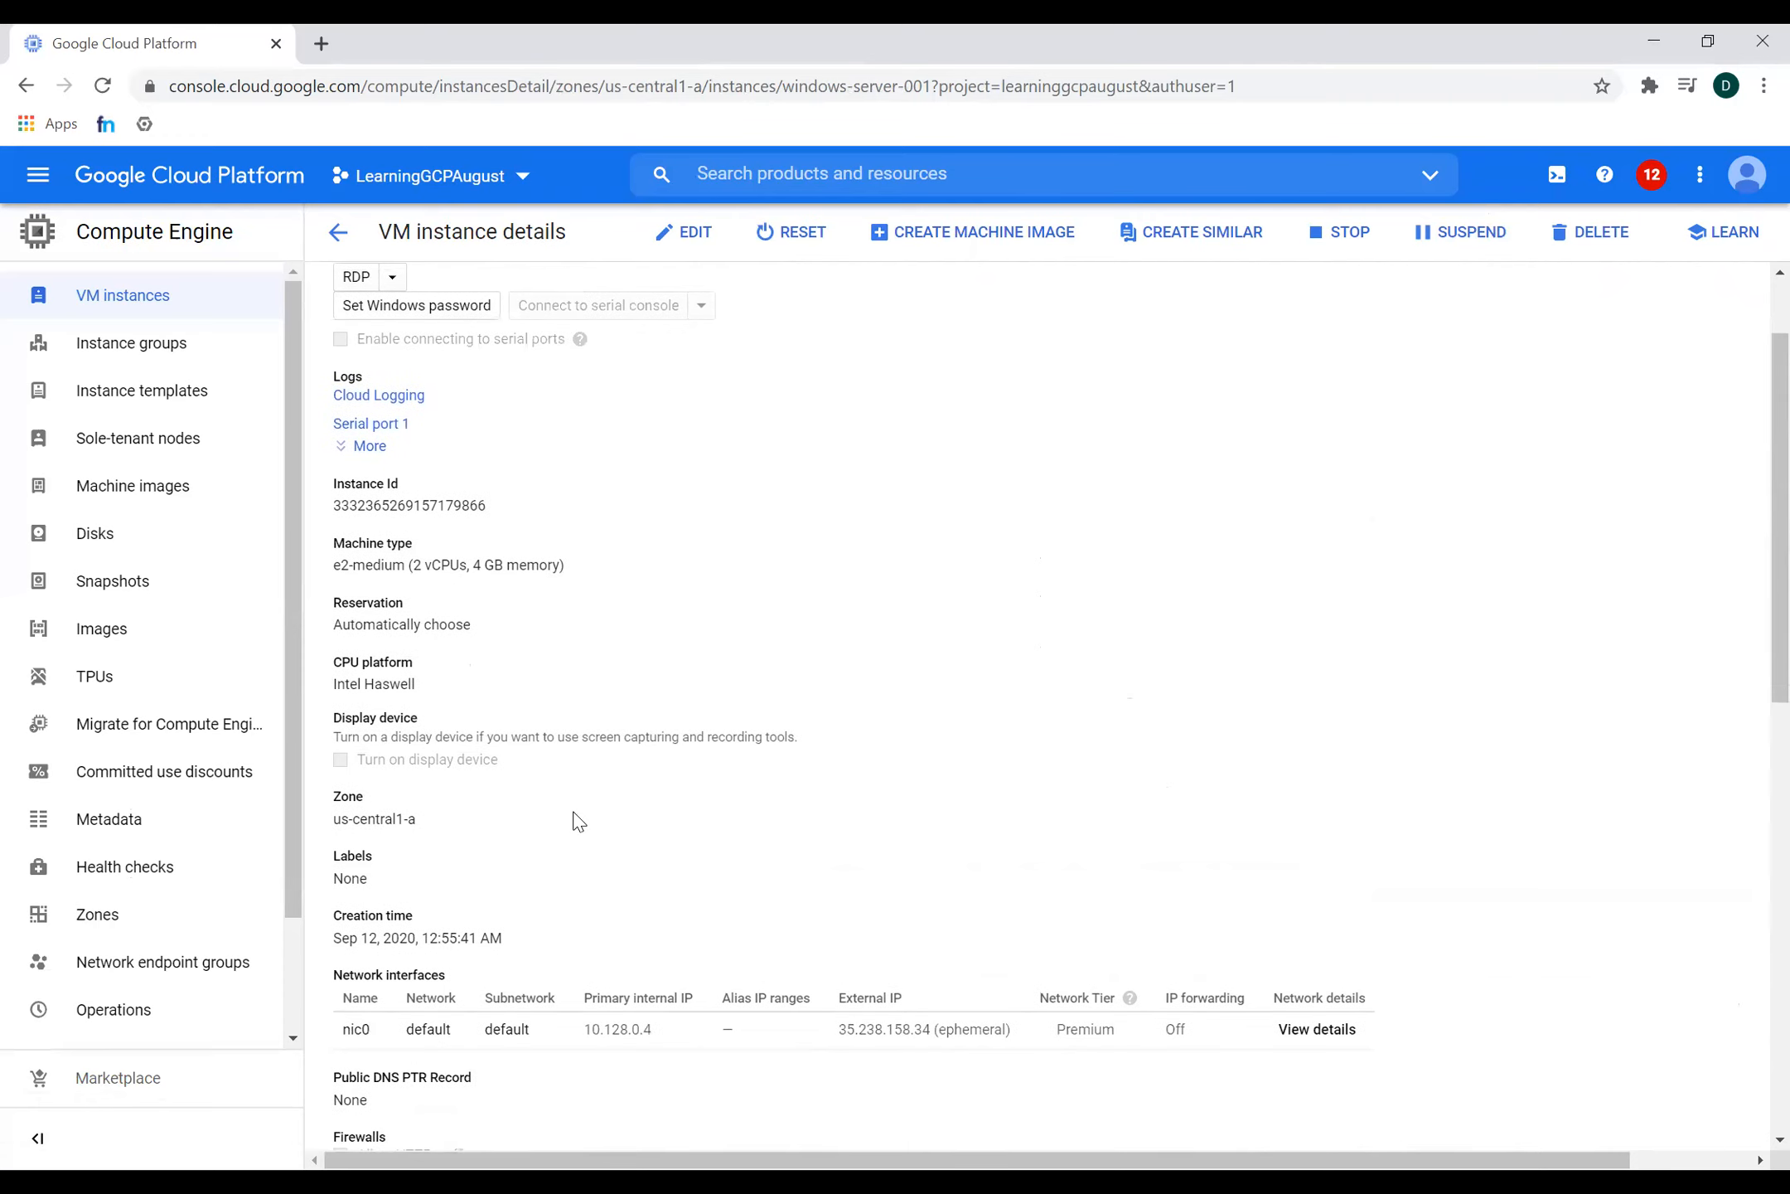
scroll(down, 3)
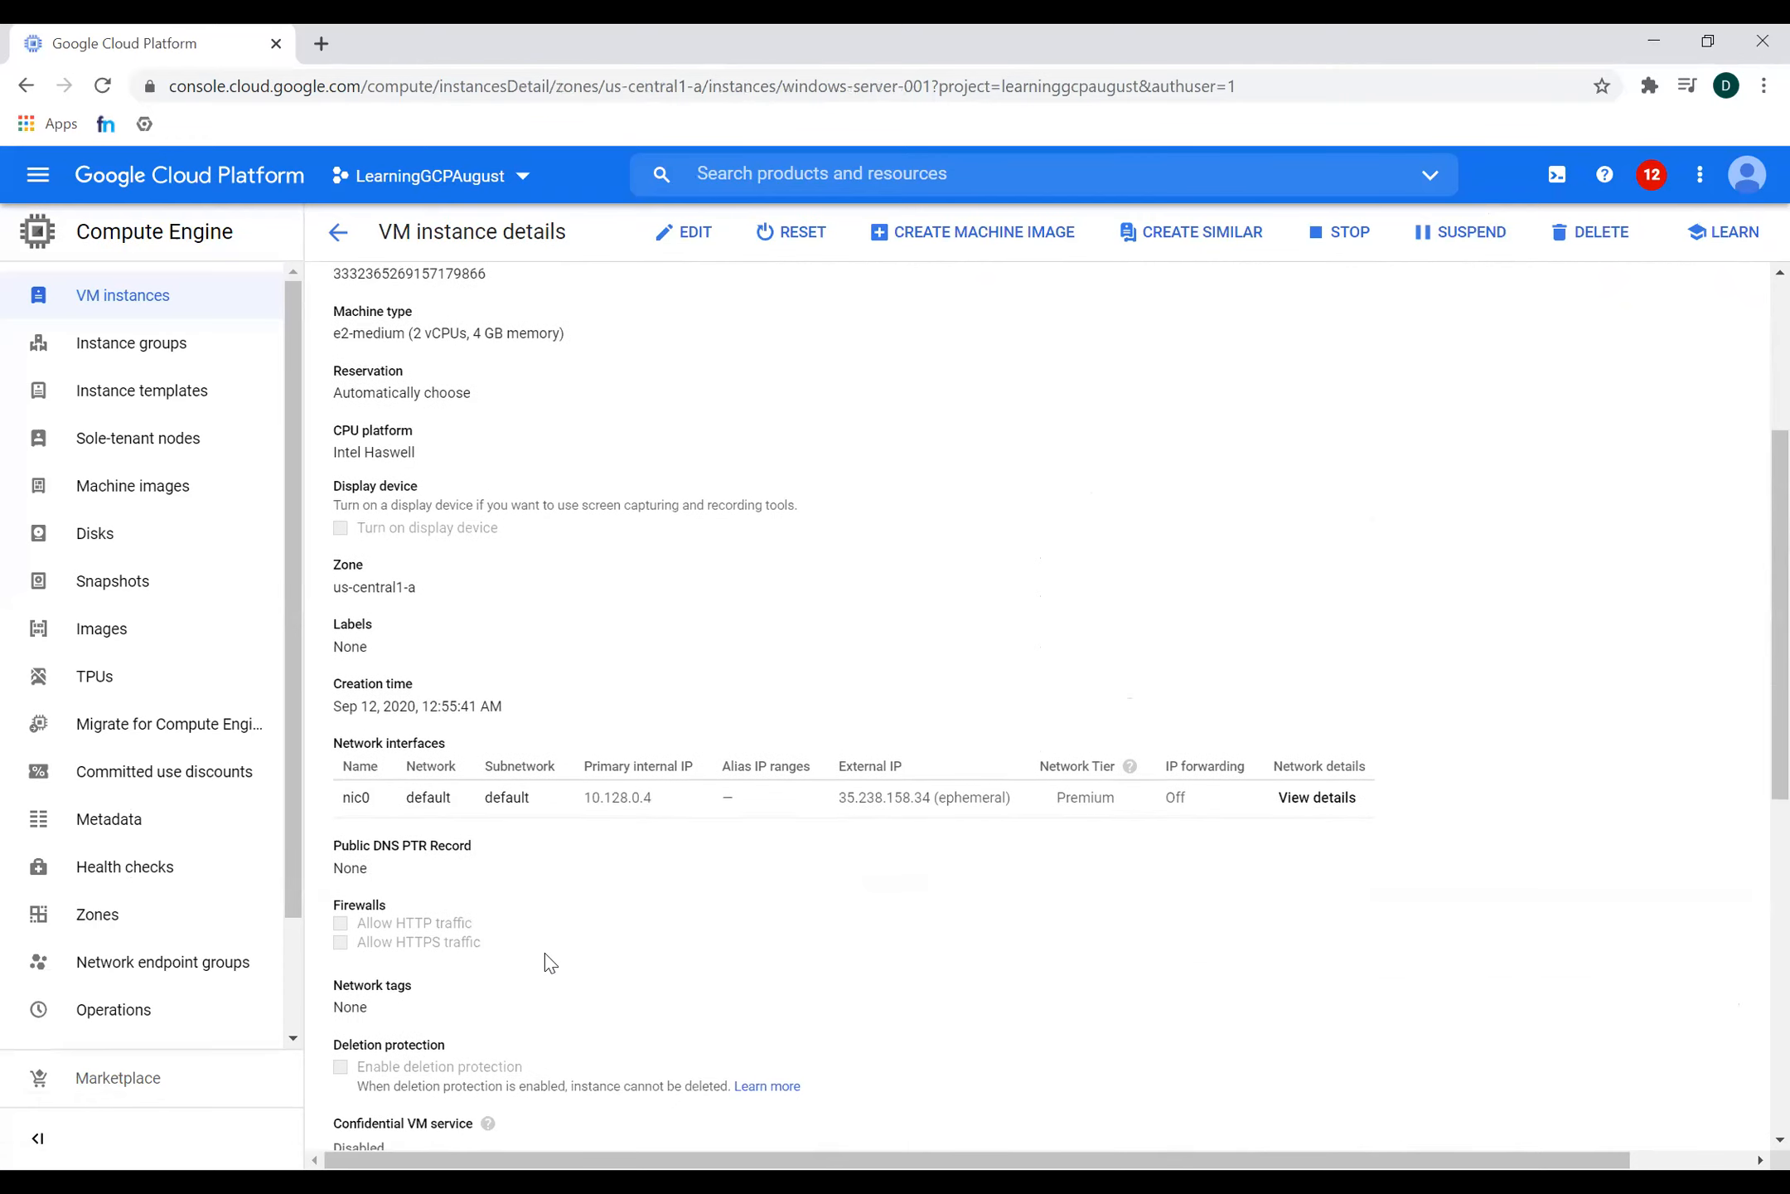
scroll(down, 3)
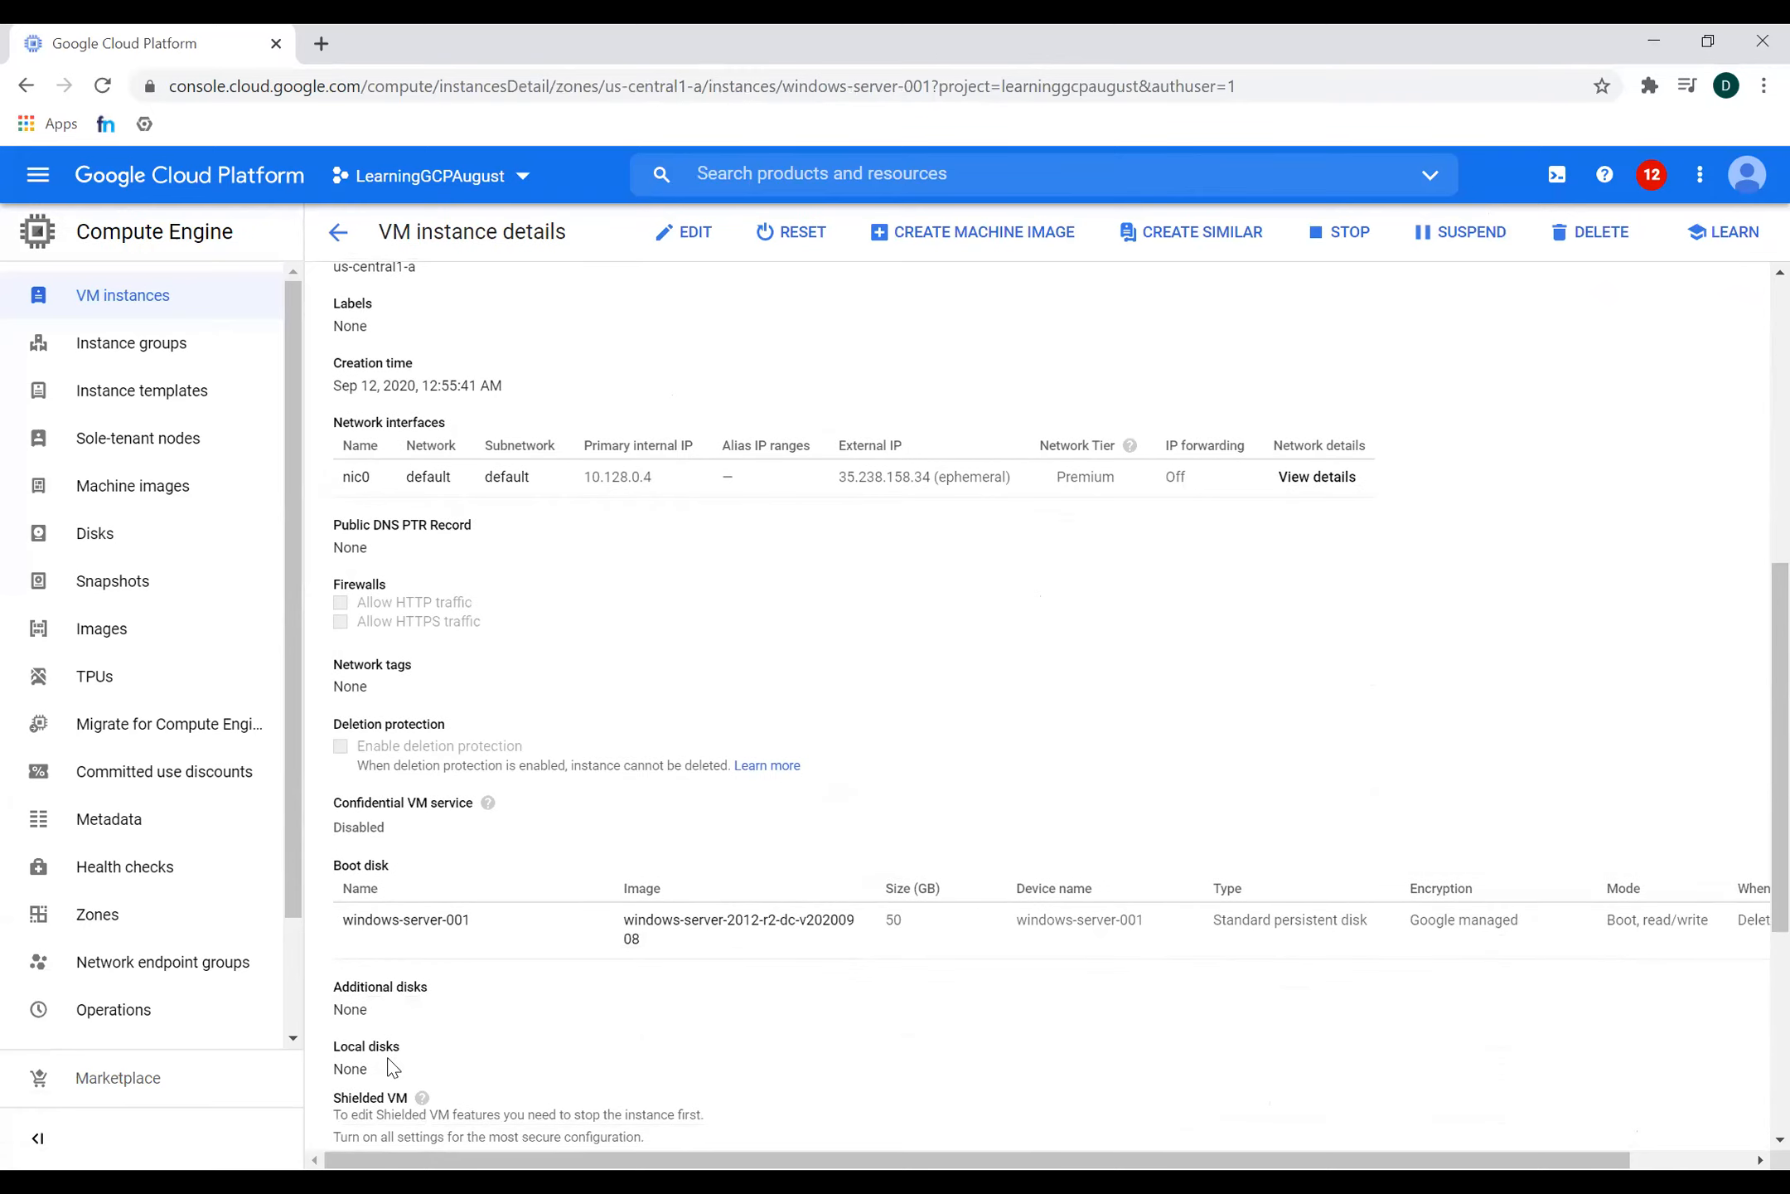
scroll(down, 3)
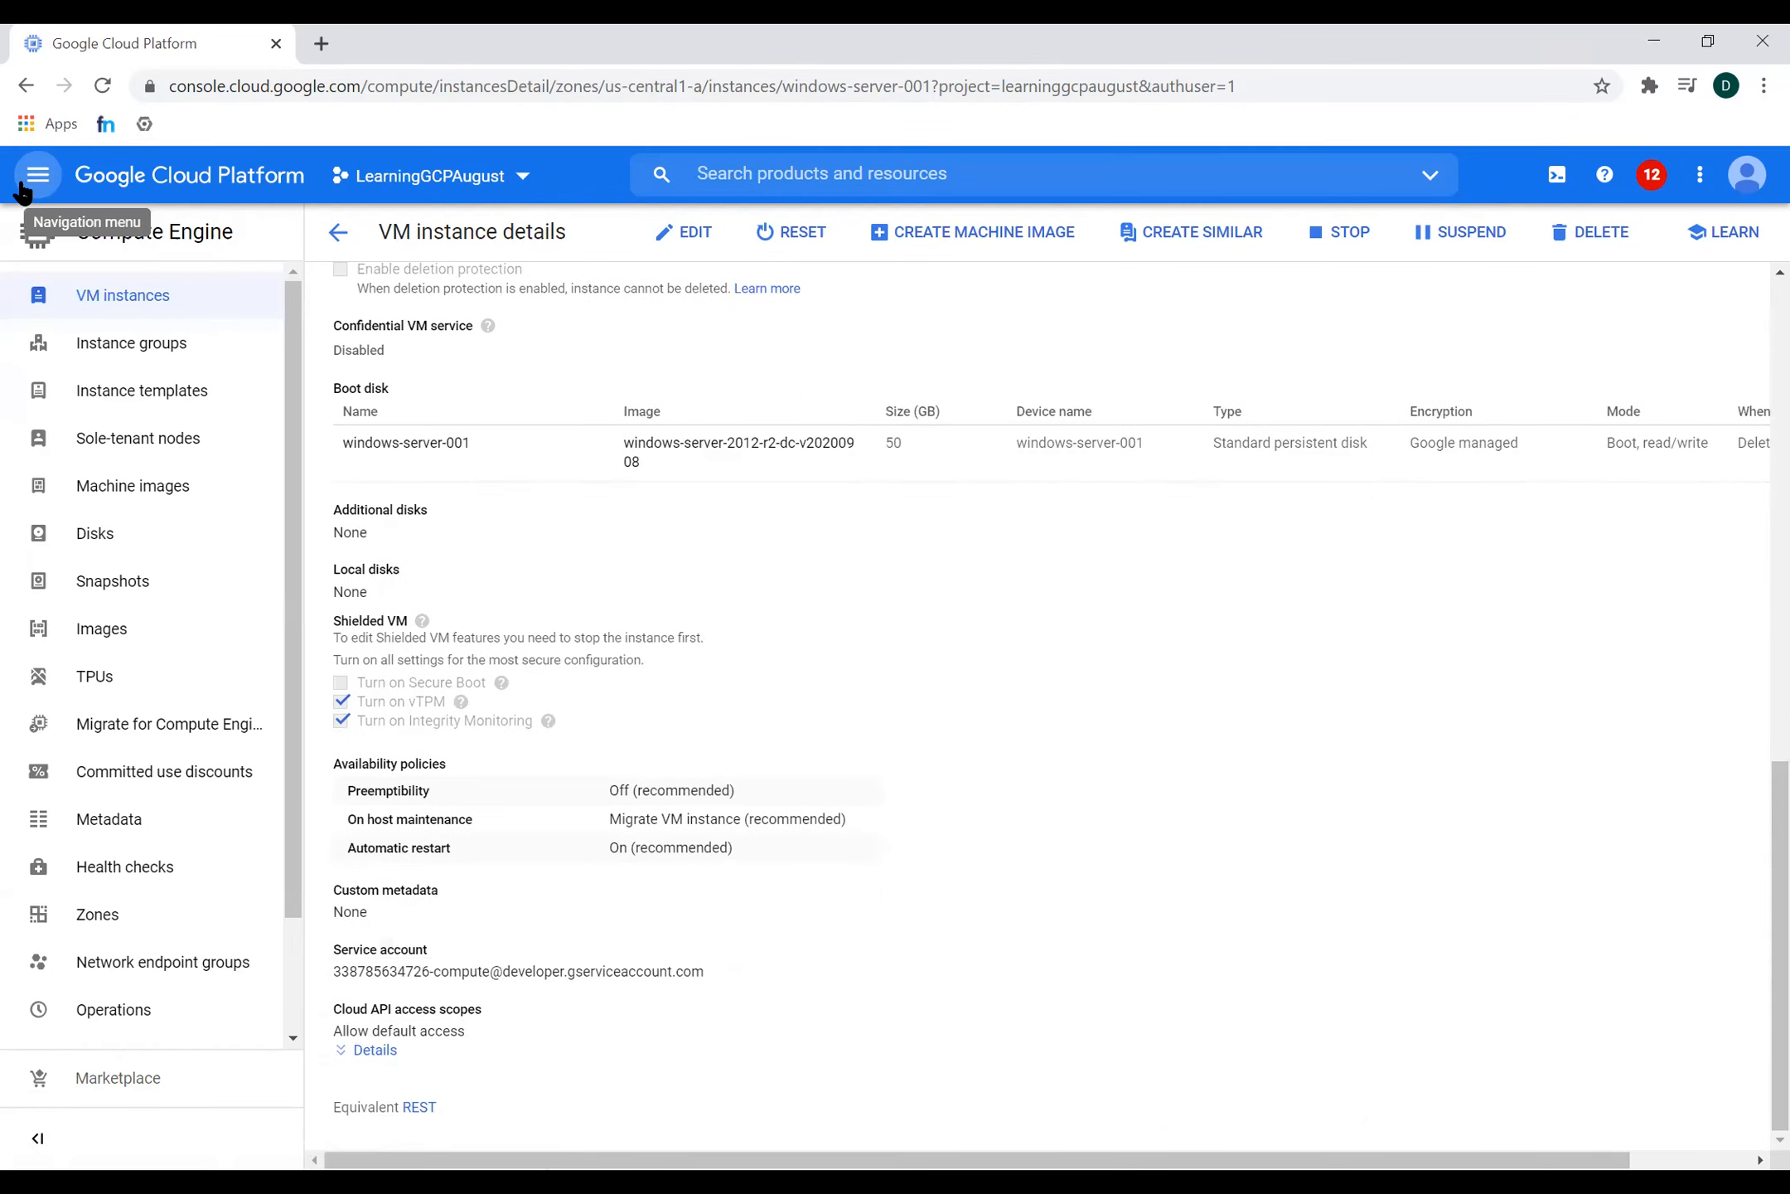
- Open VPC network Firewall rules and check the default-allow-rdp tcp:3389 rule
click(37, 175)
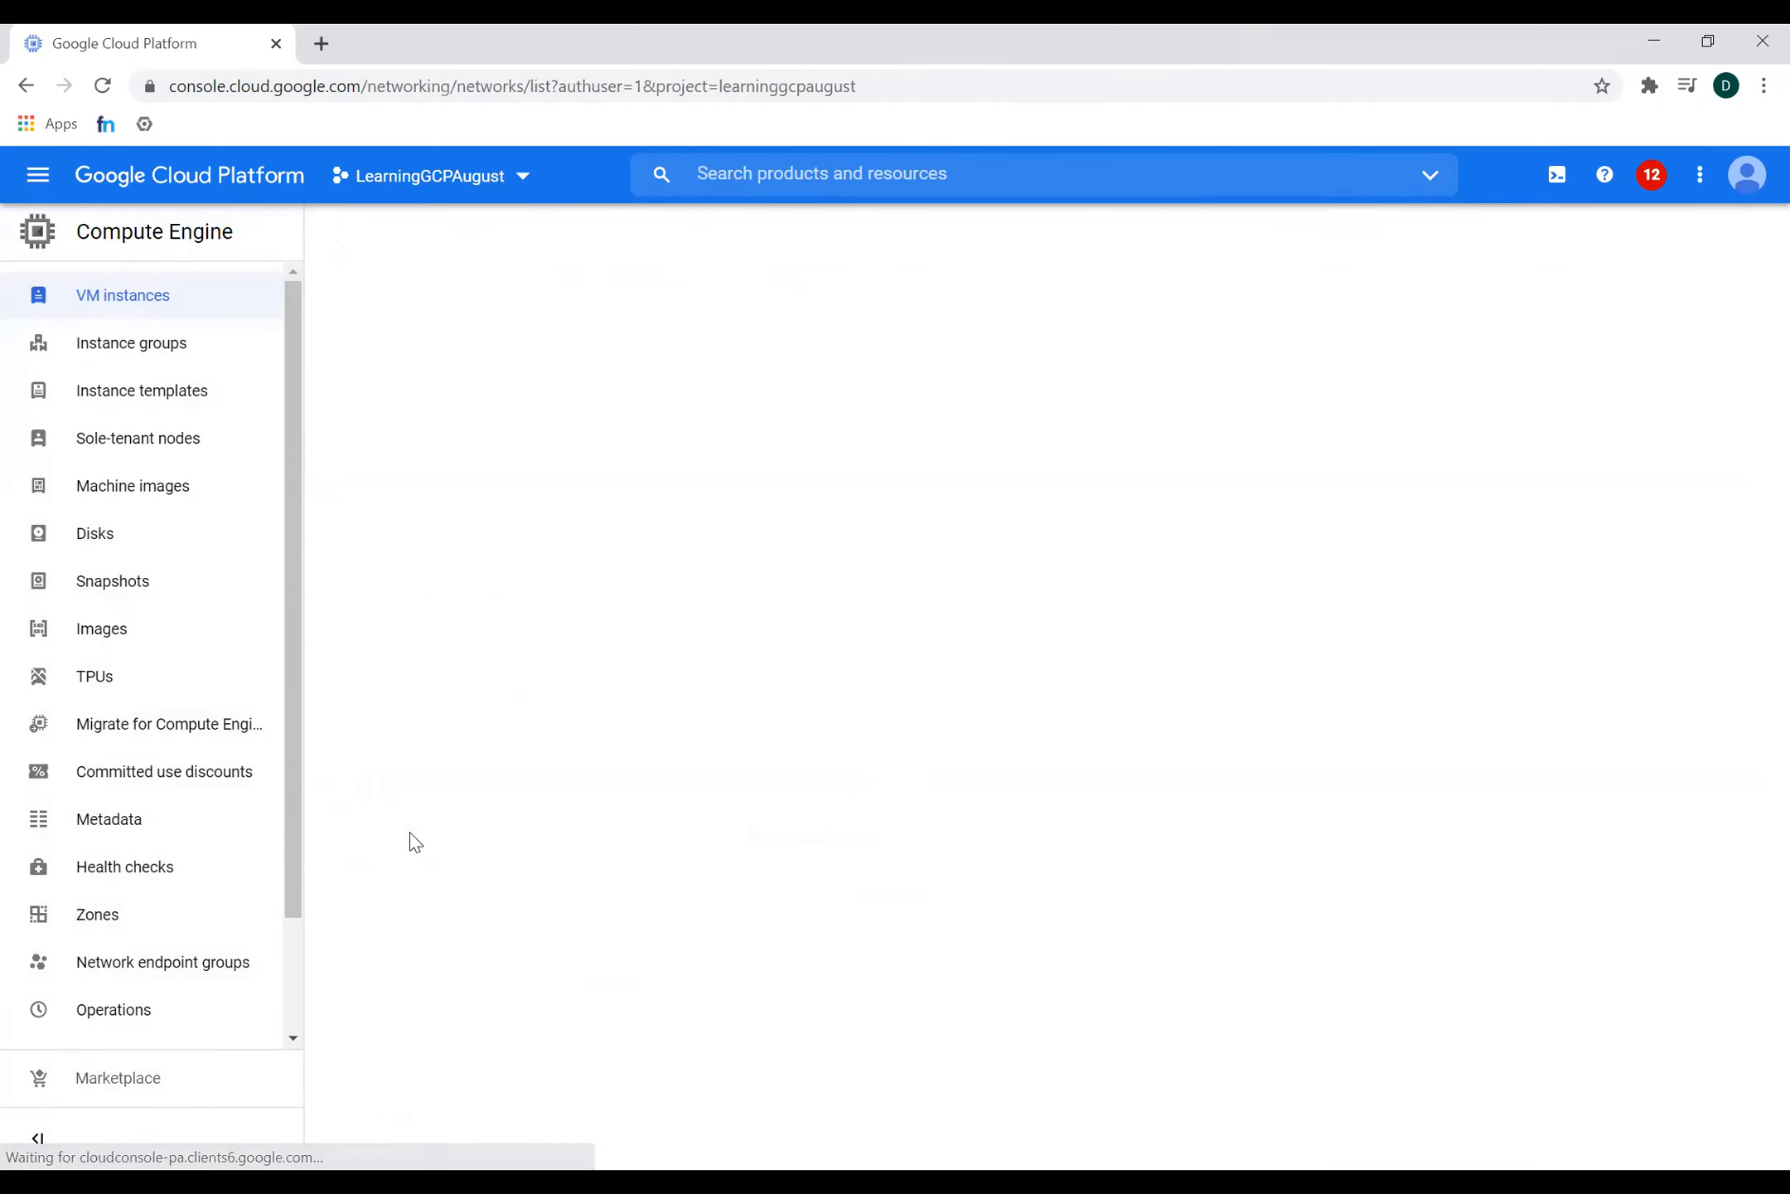
click(123, 295)
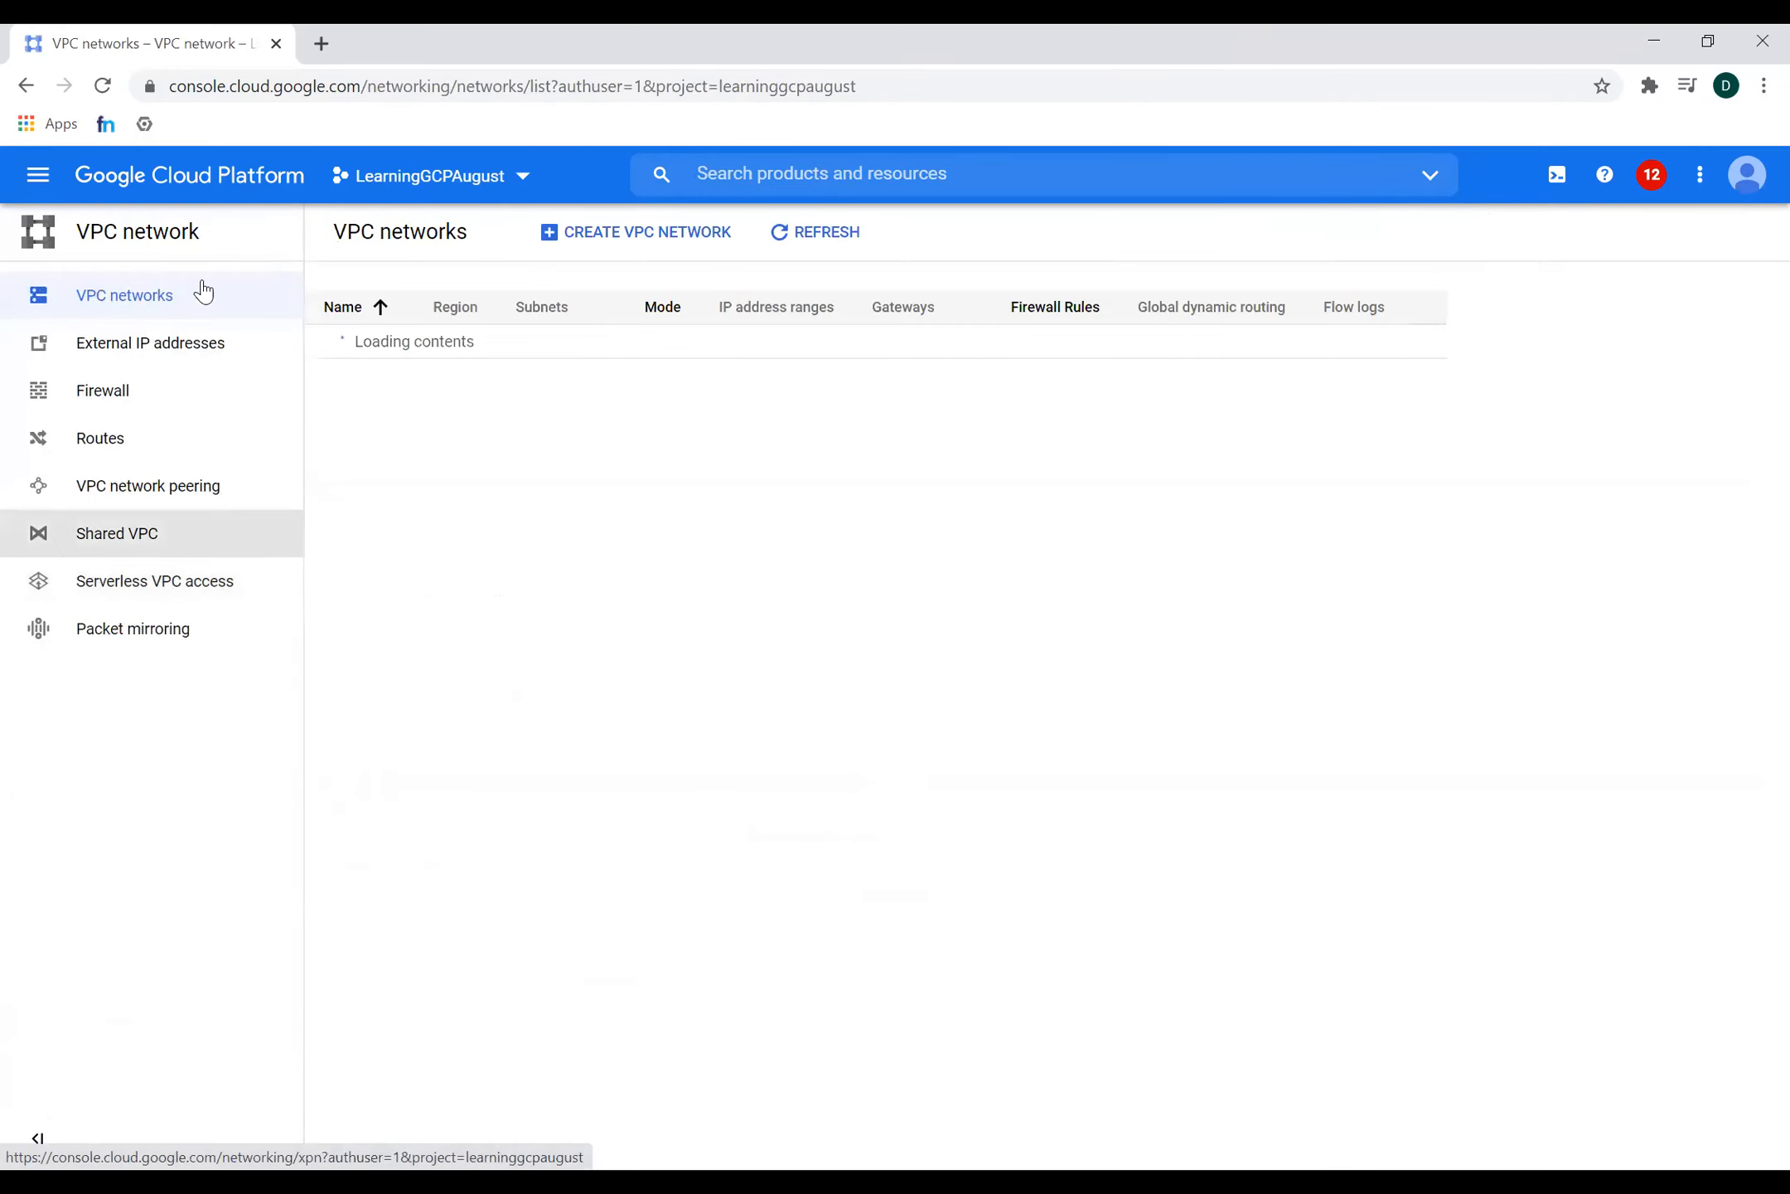
click(102, 390)
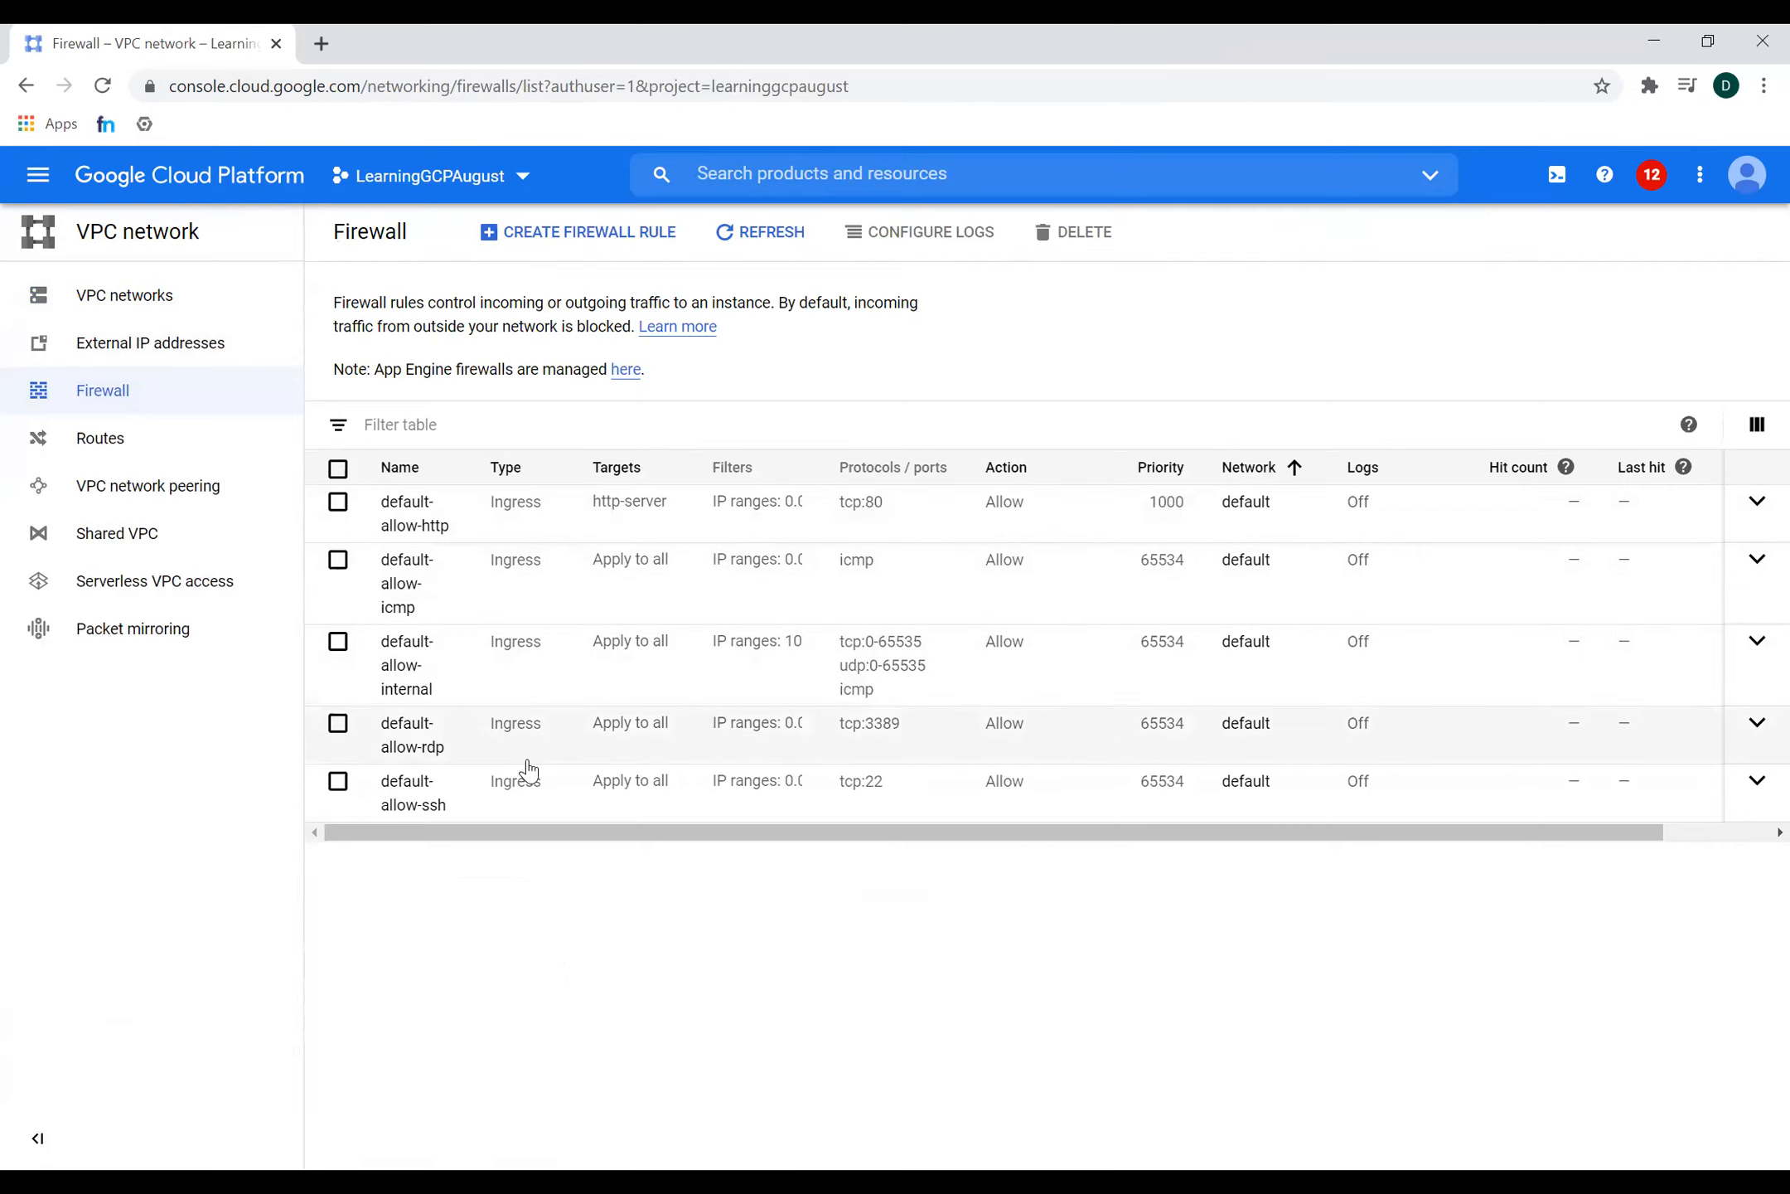
mouse_move(338, 729)
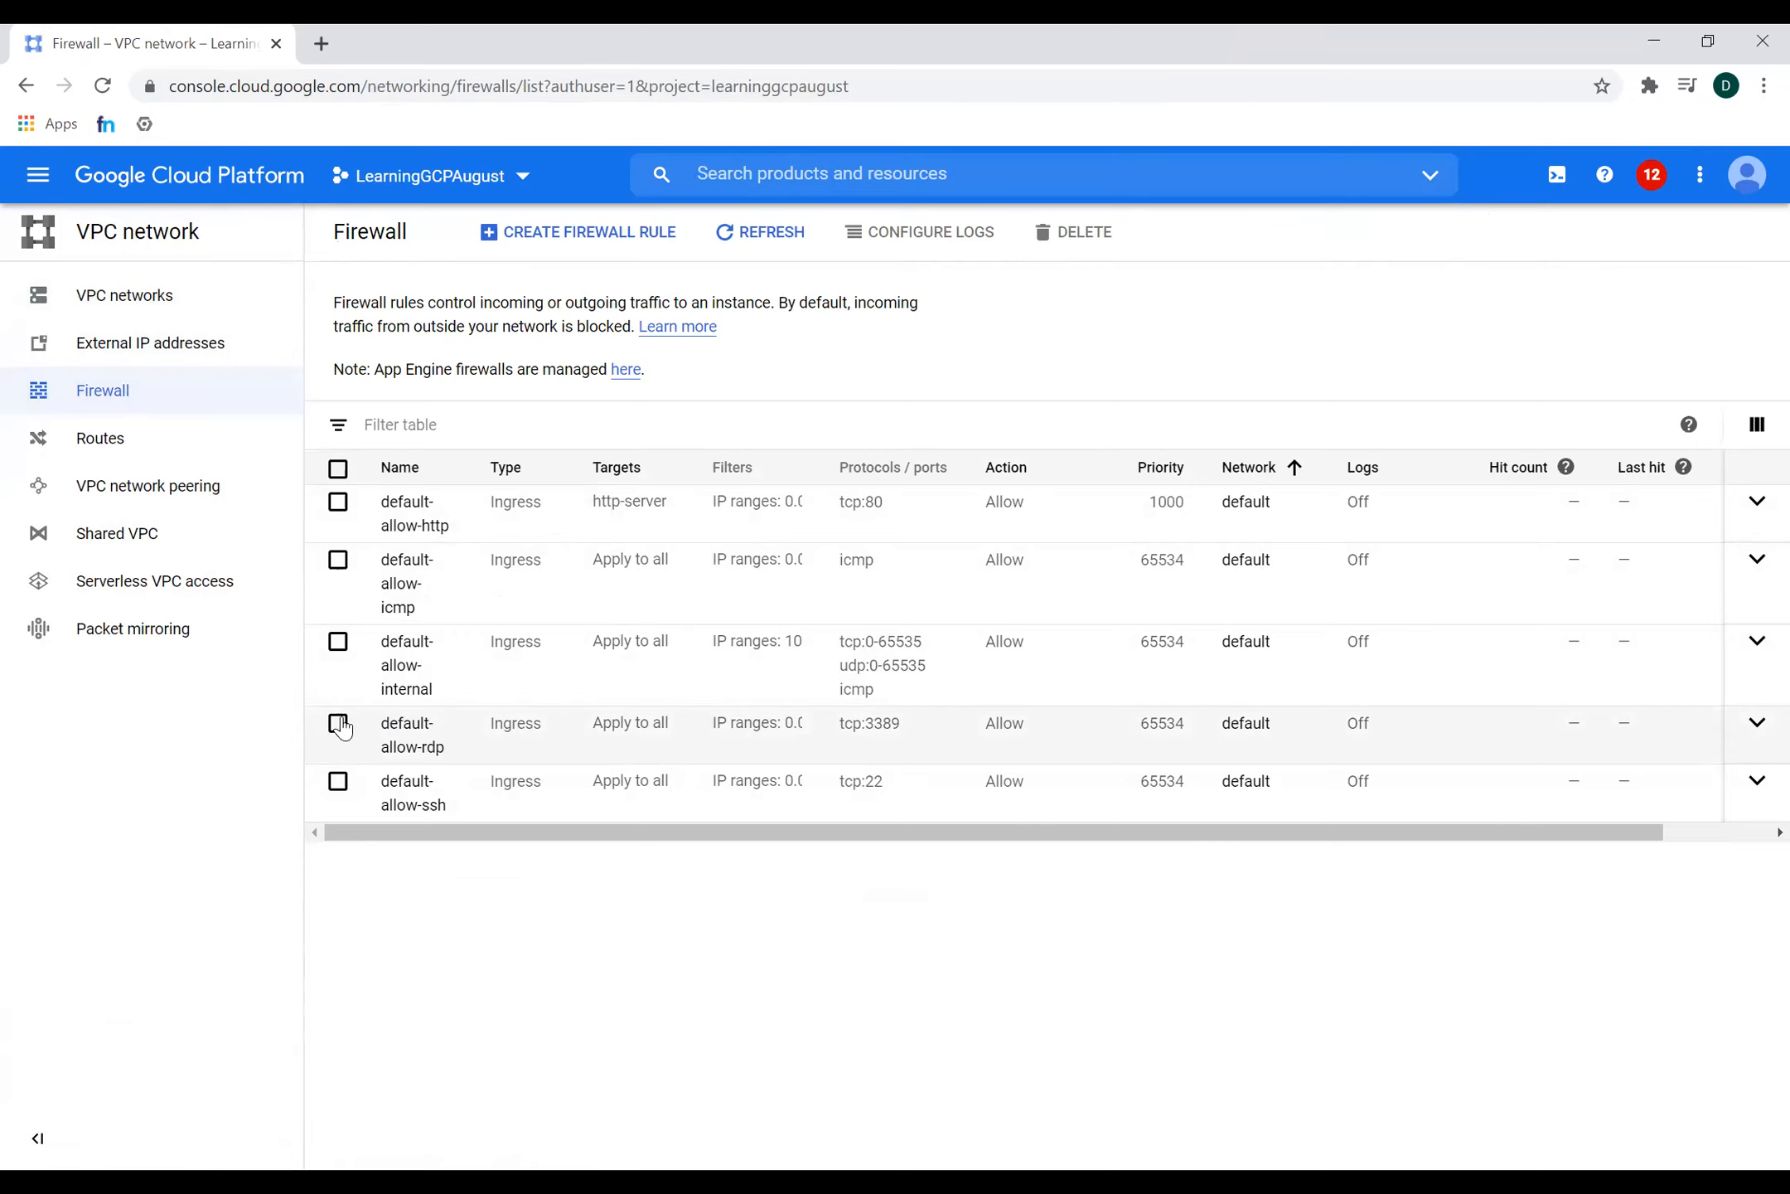
click(338, 722)
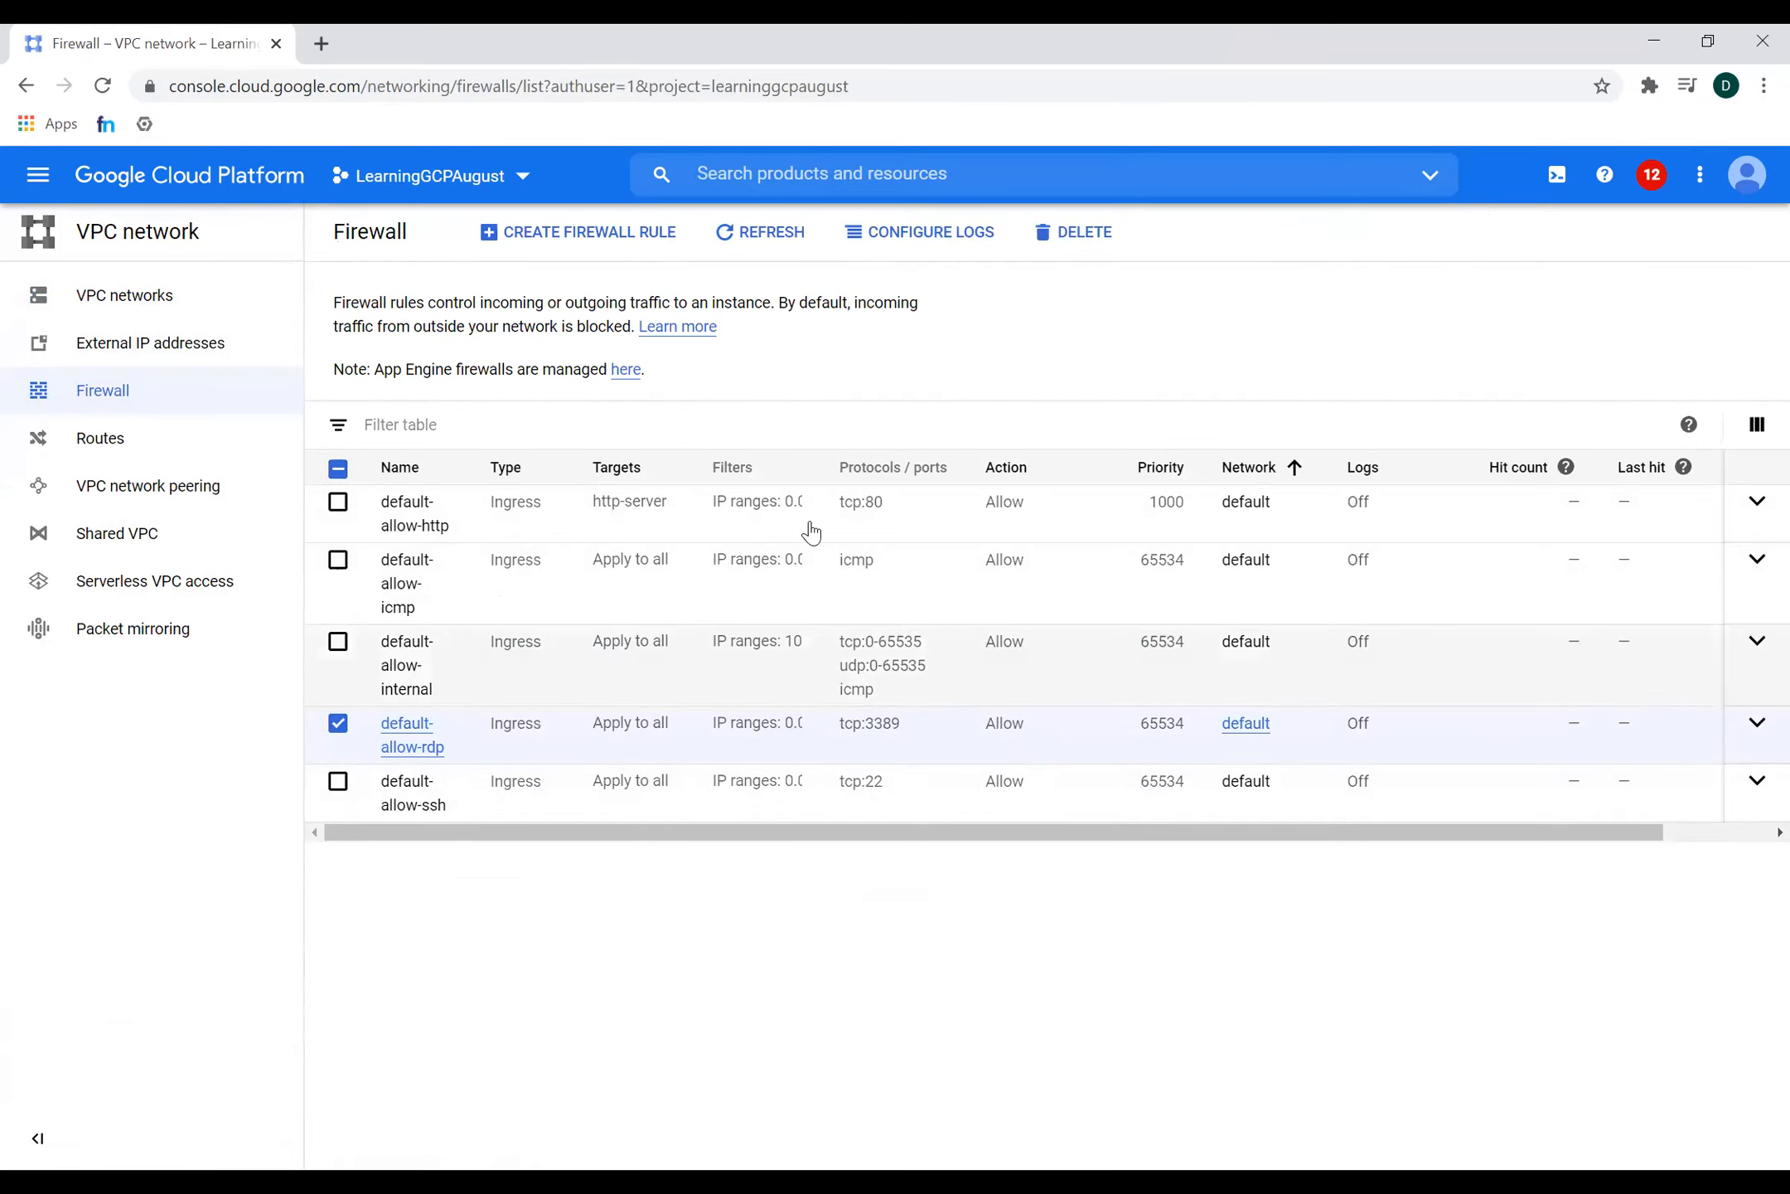
mouse_move(759, 744)
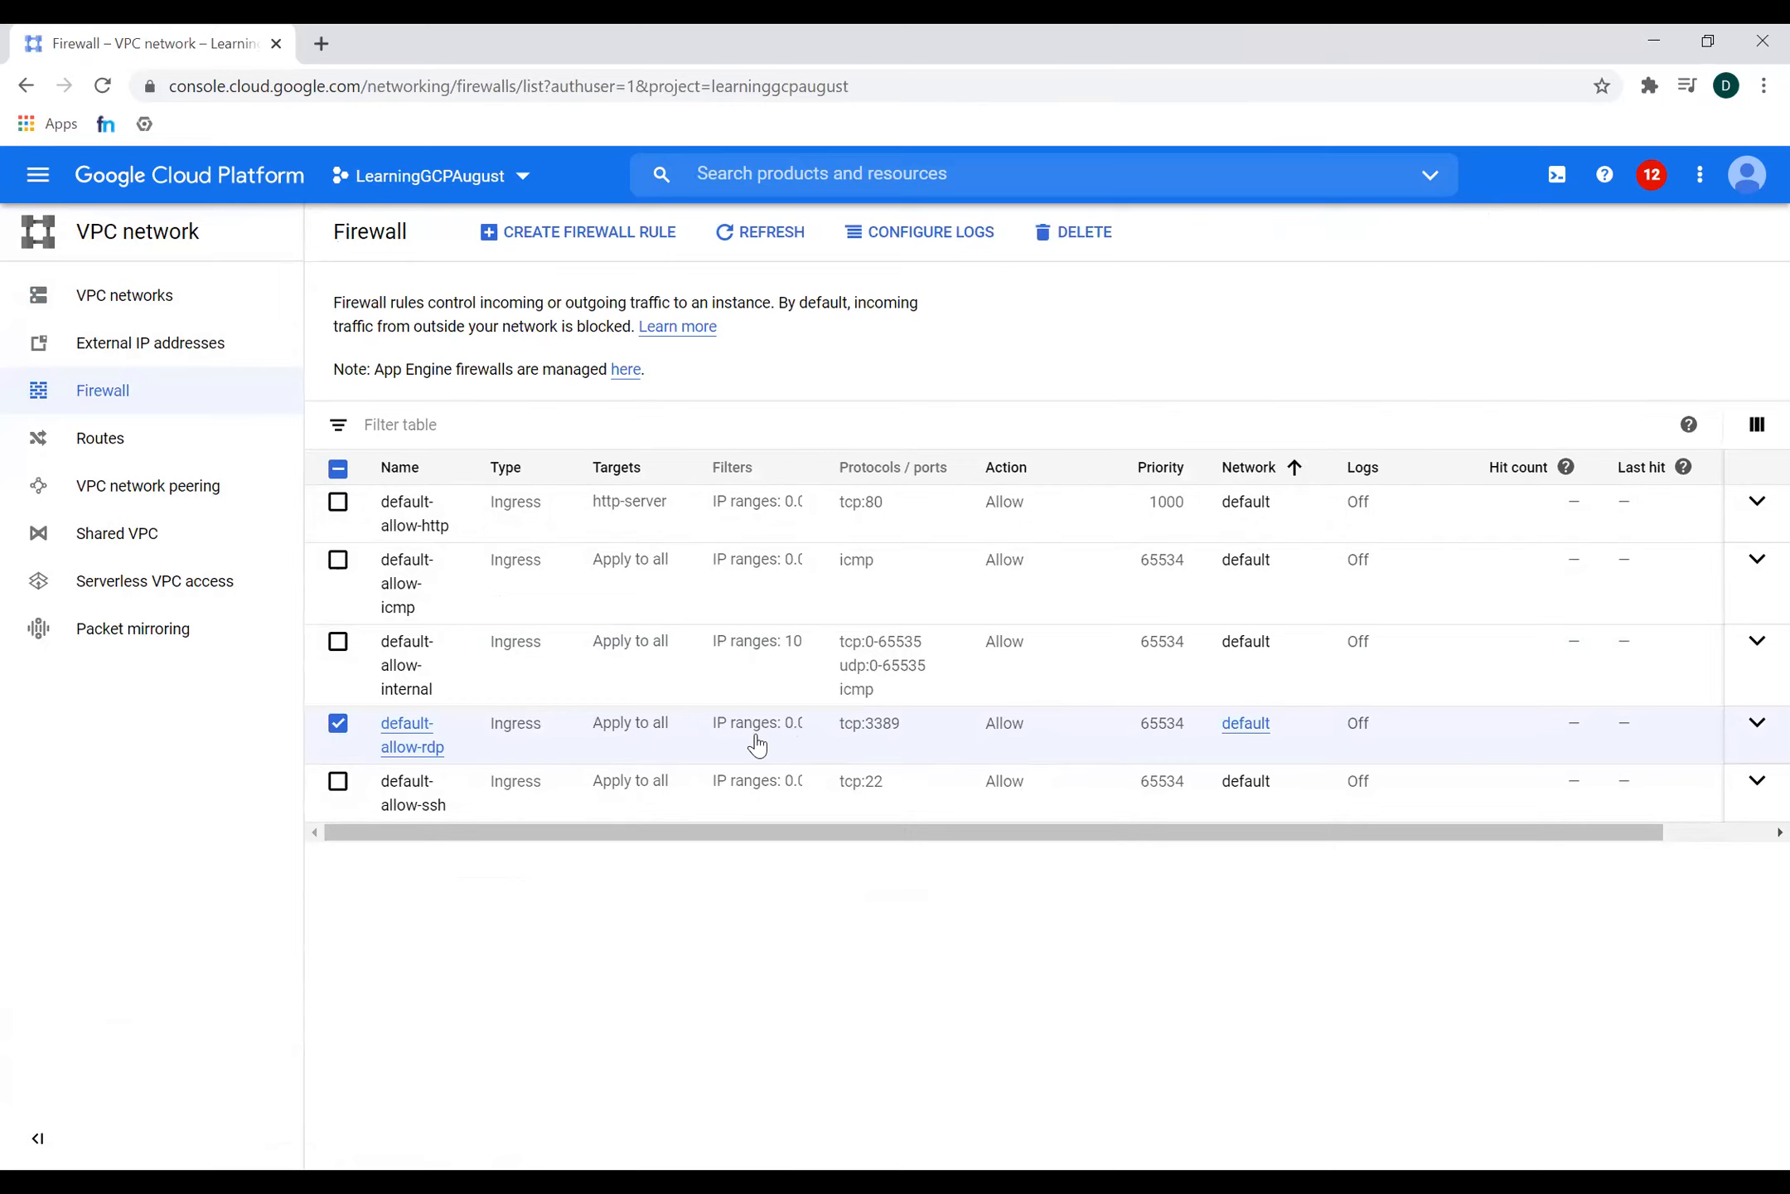
click(338, 725)
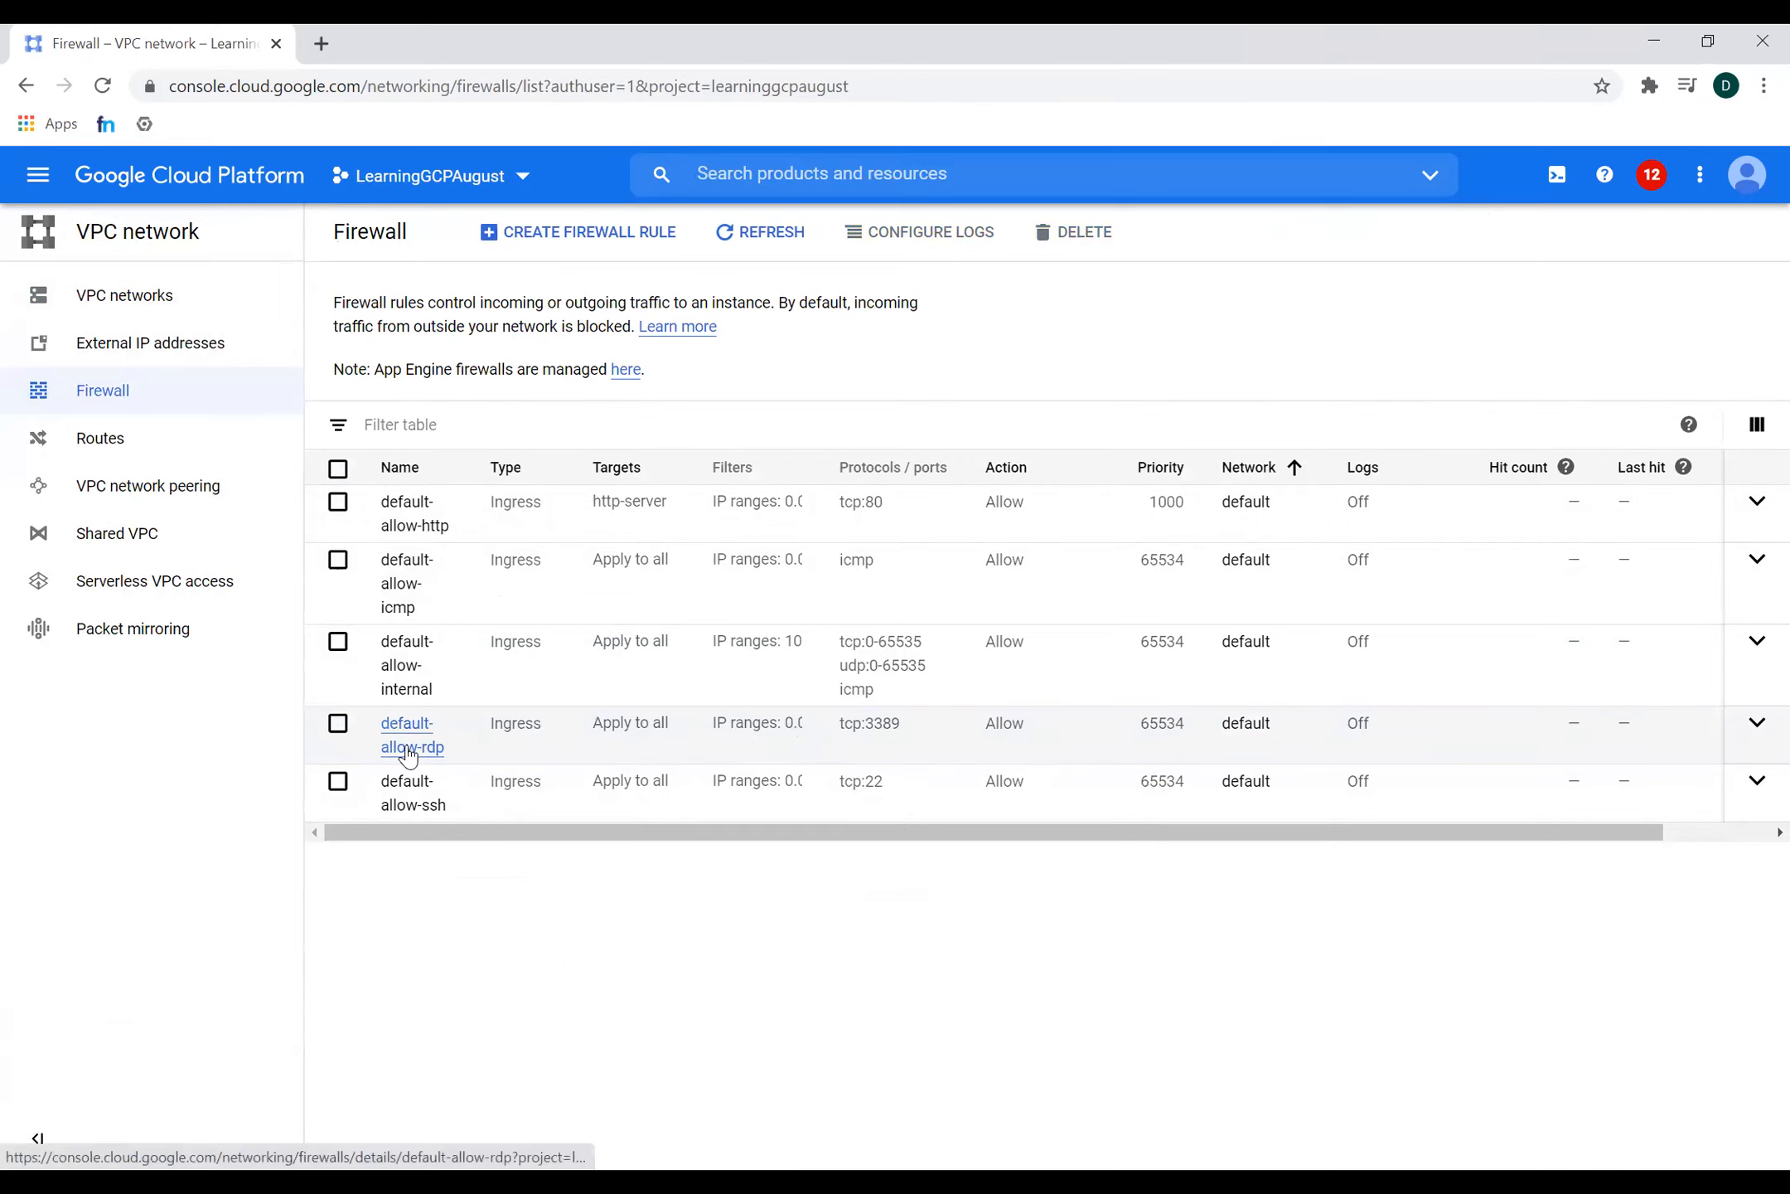
- View default-allow-rdp details and select its 0.0.0.0/0 source IP range
click(410, 734)
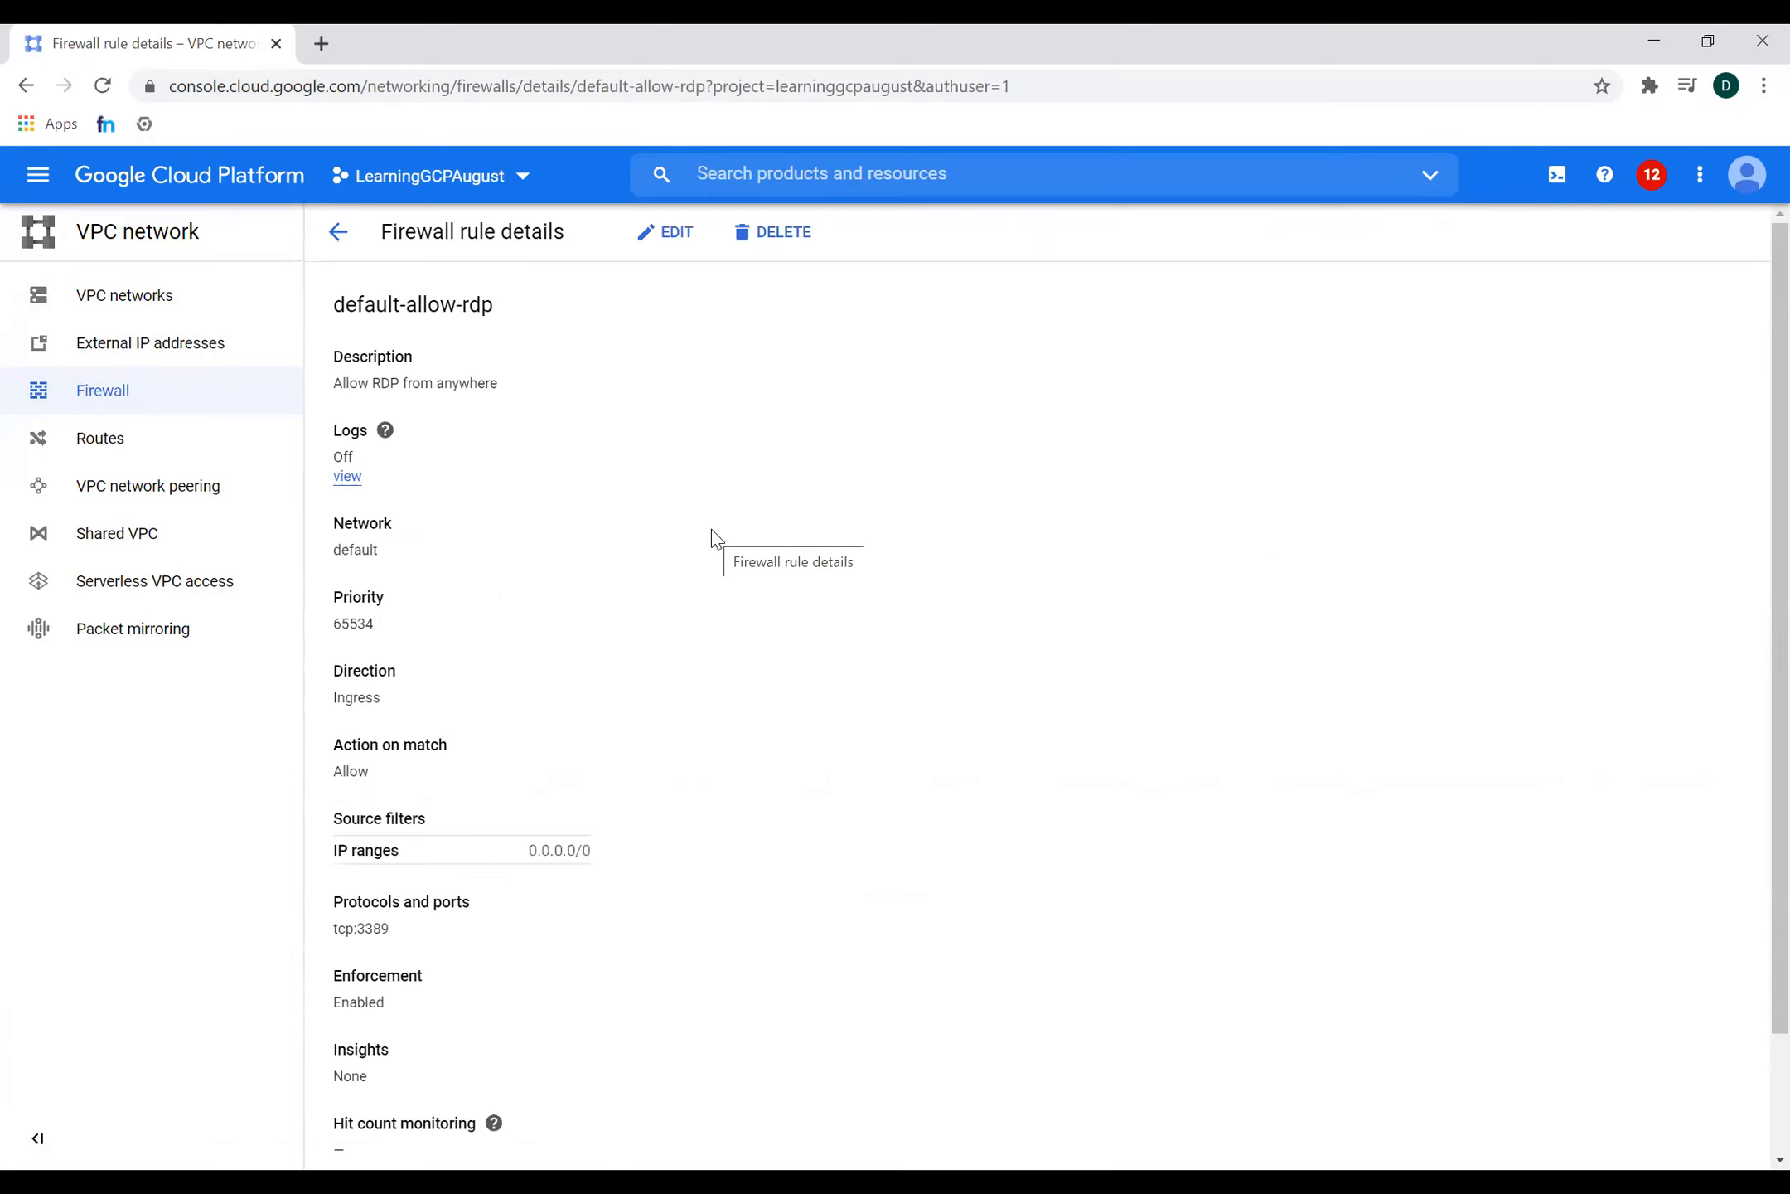
scroll(down, 3)
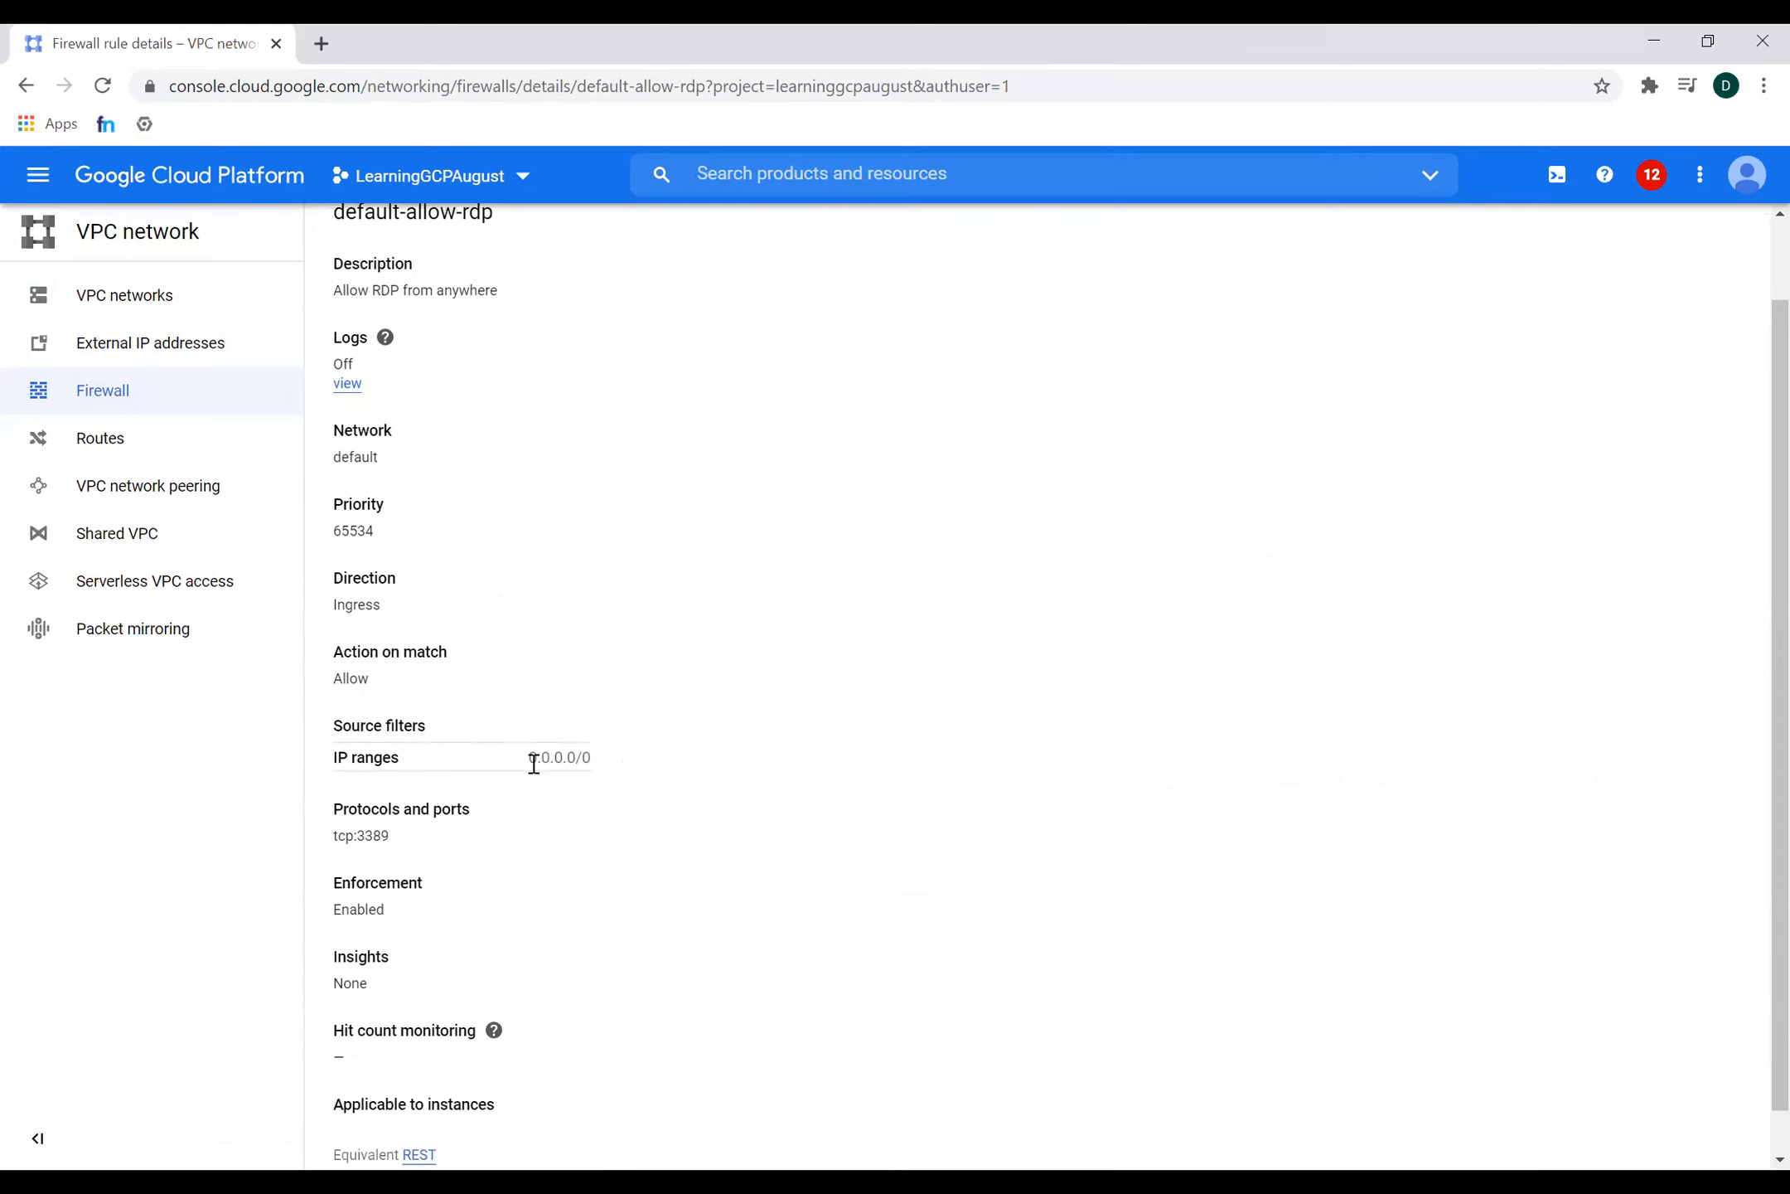
double_click(558, 756)
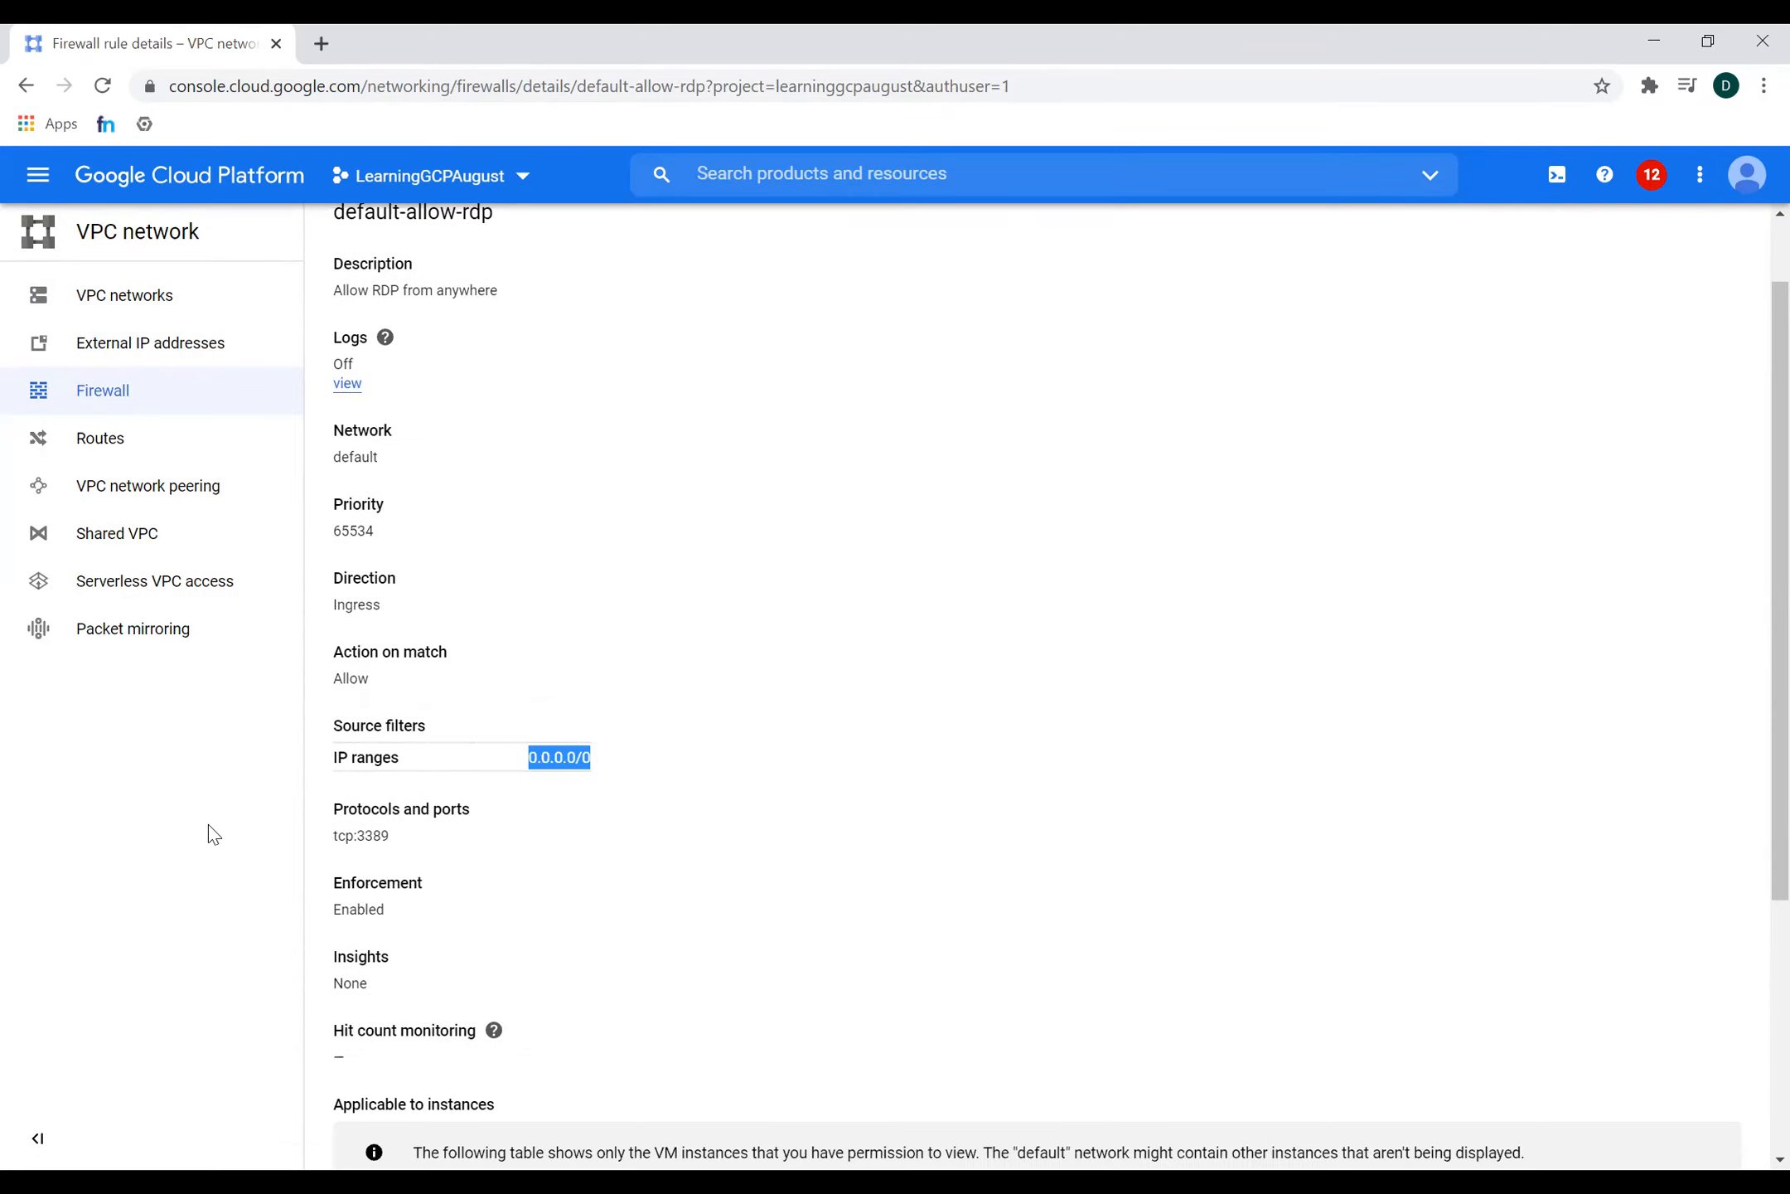
mouse_move(37, 174)
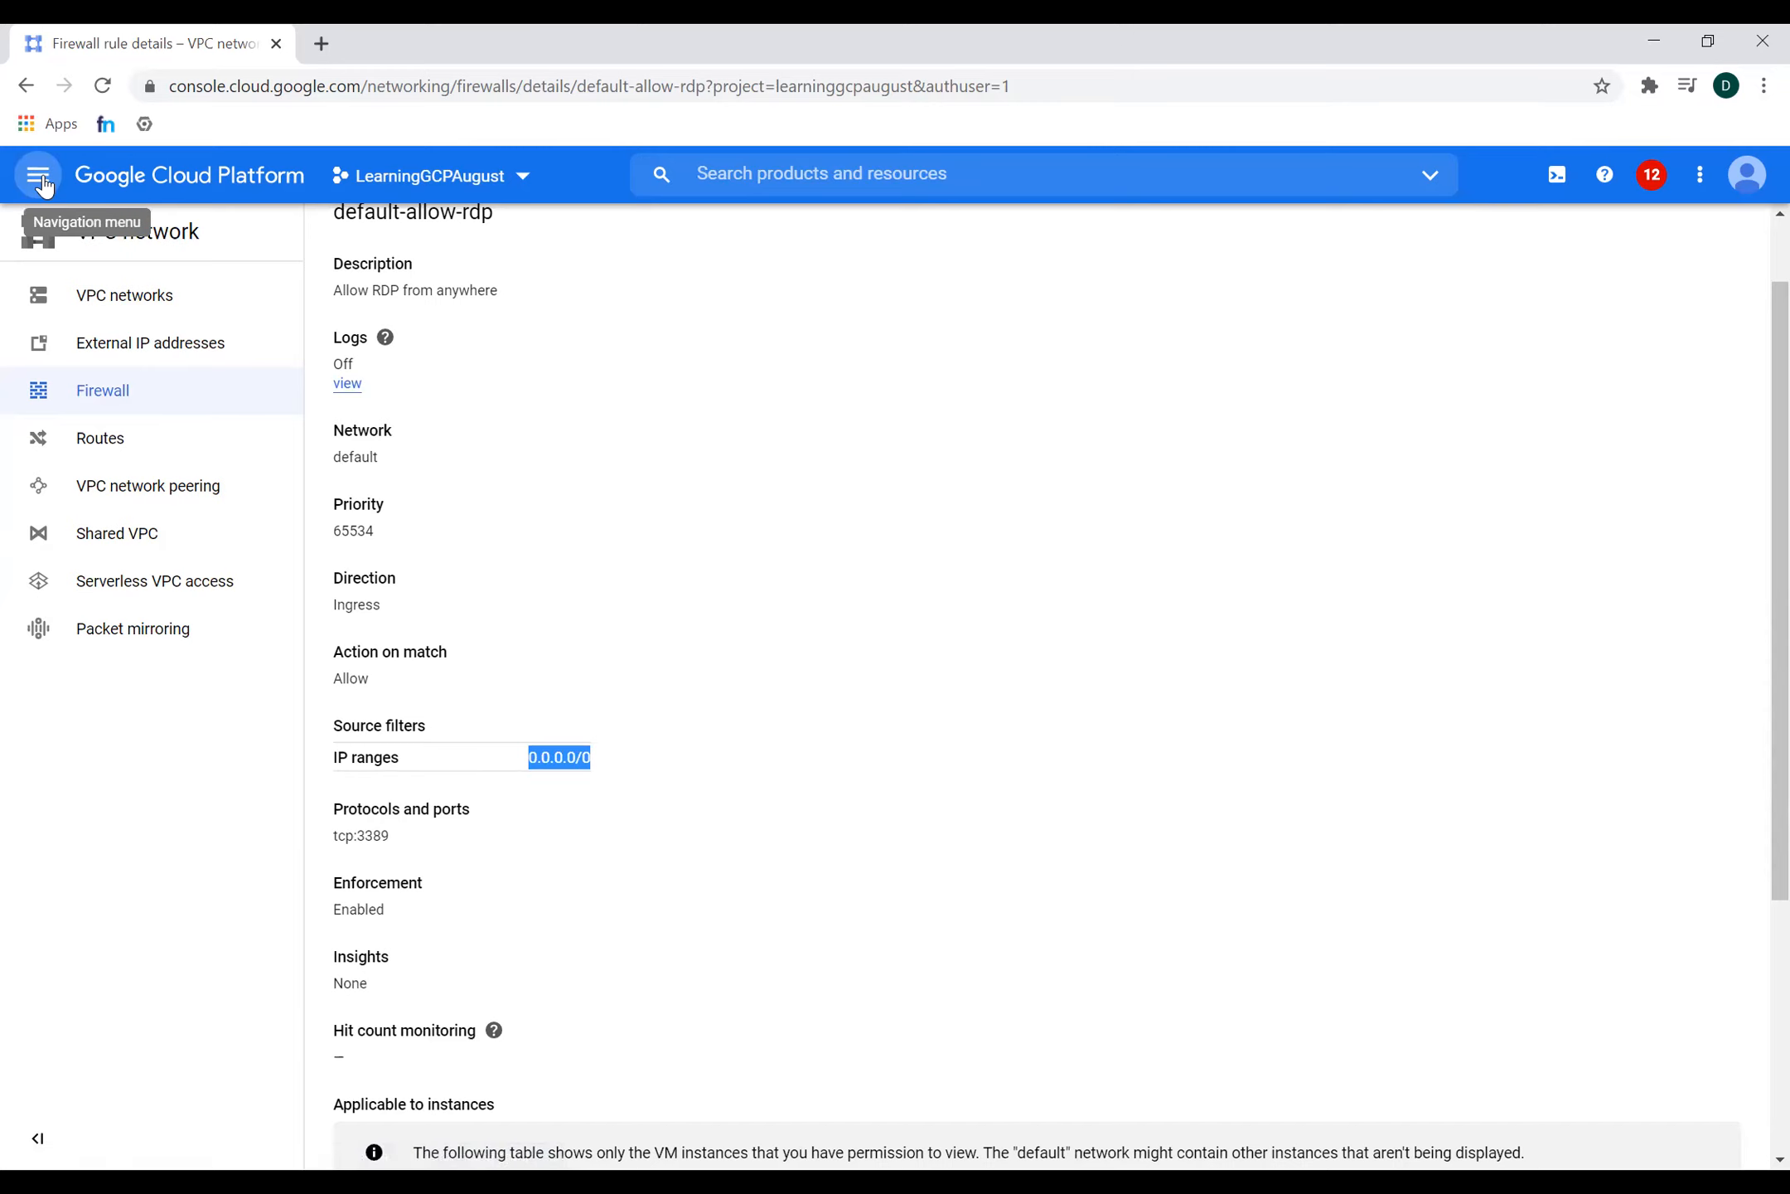
- Return to the Compute Engine VM instances list
click(37, 175)
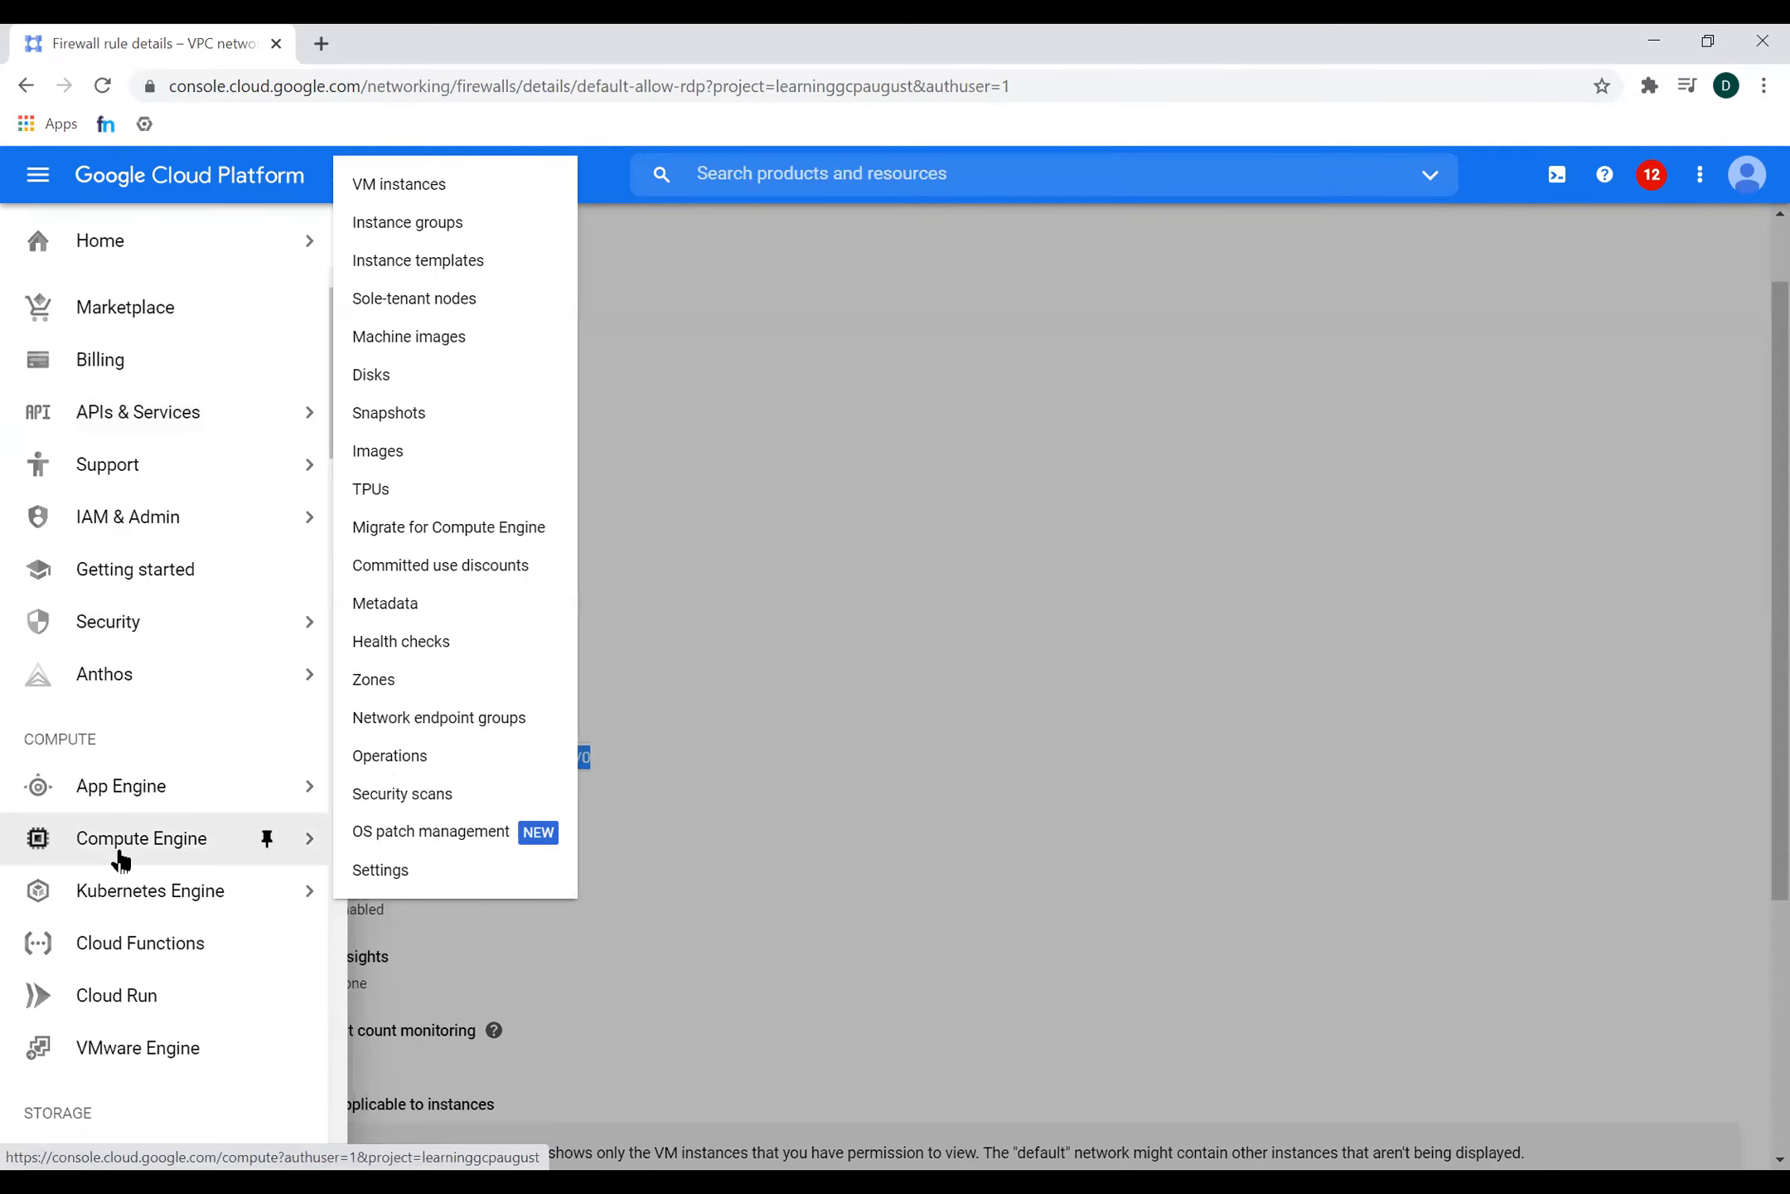
click(397, 184)
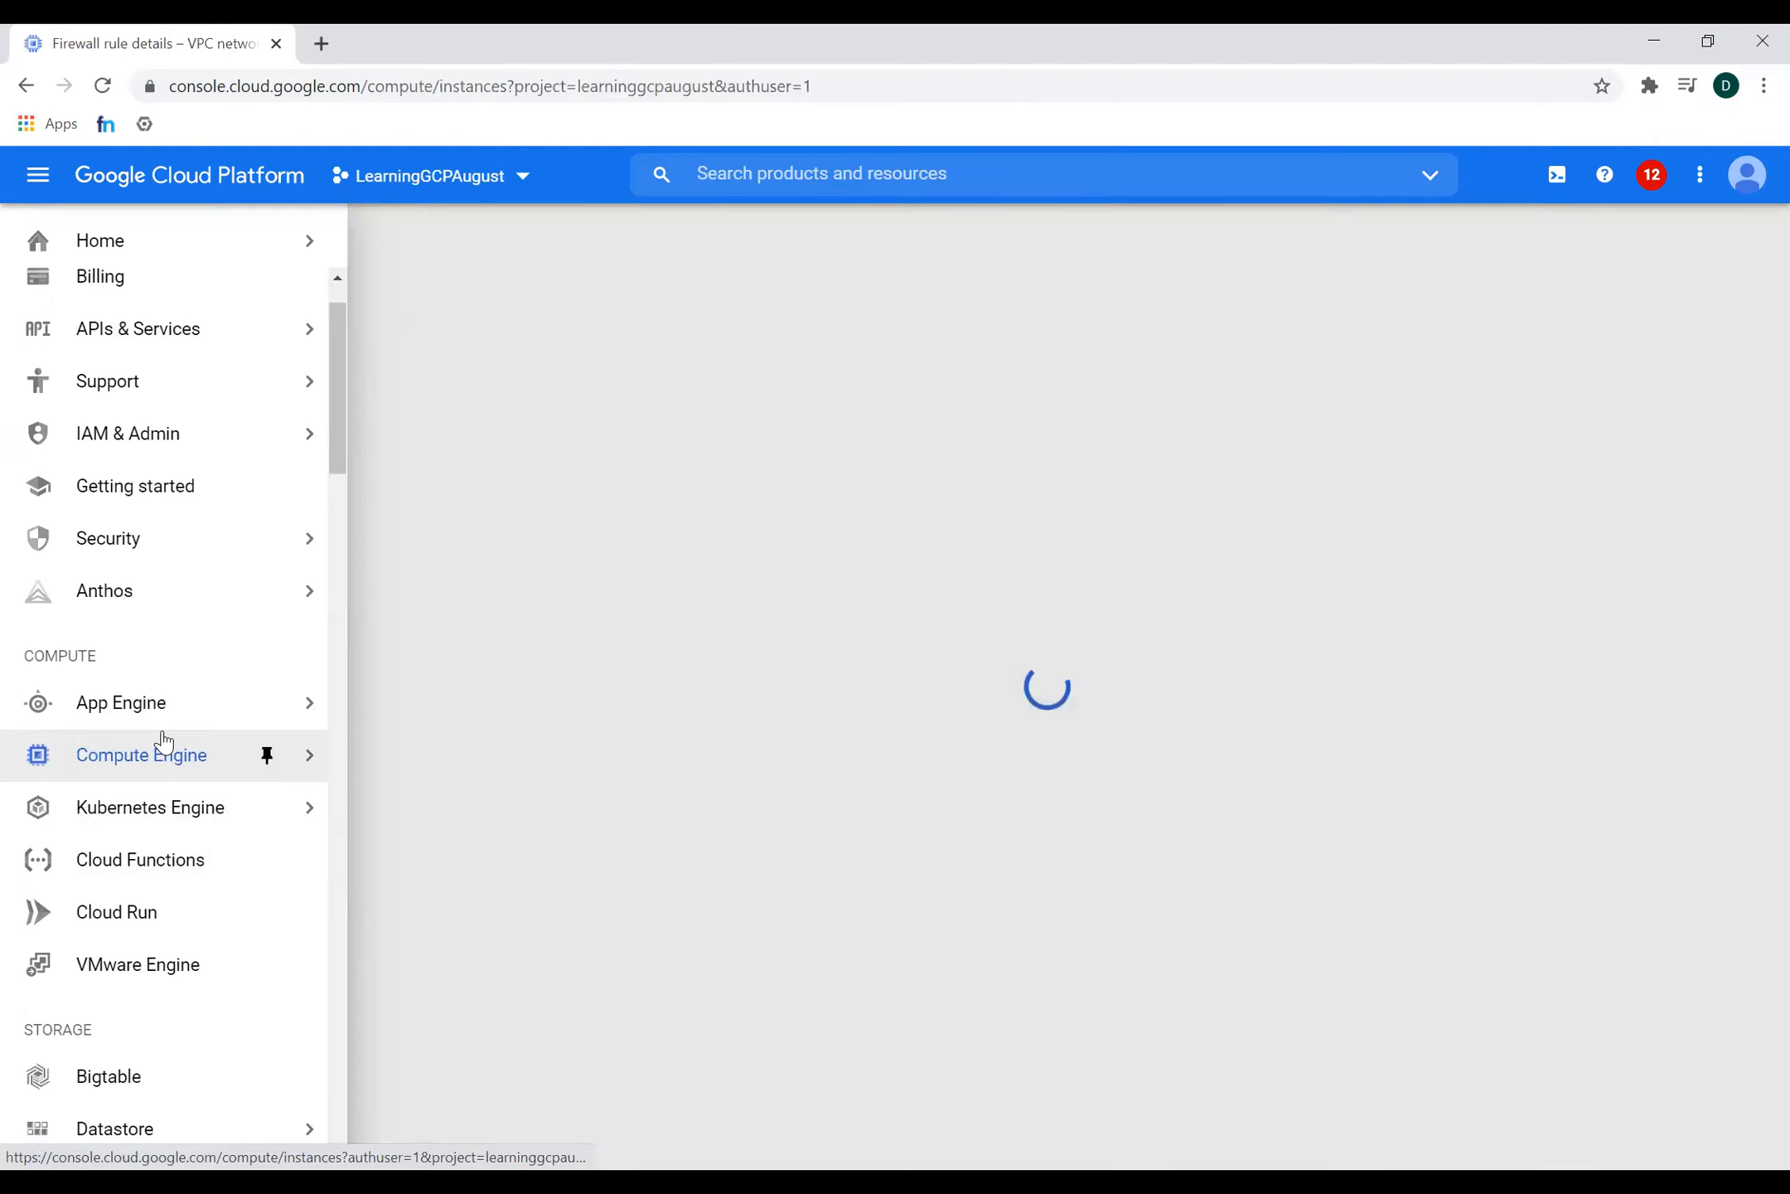
click(140, 754)
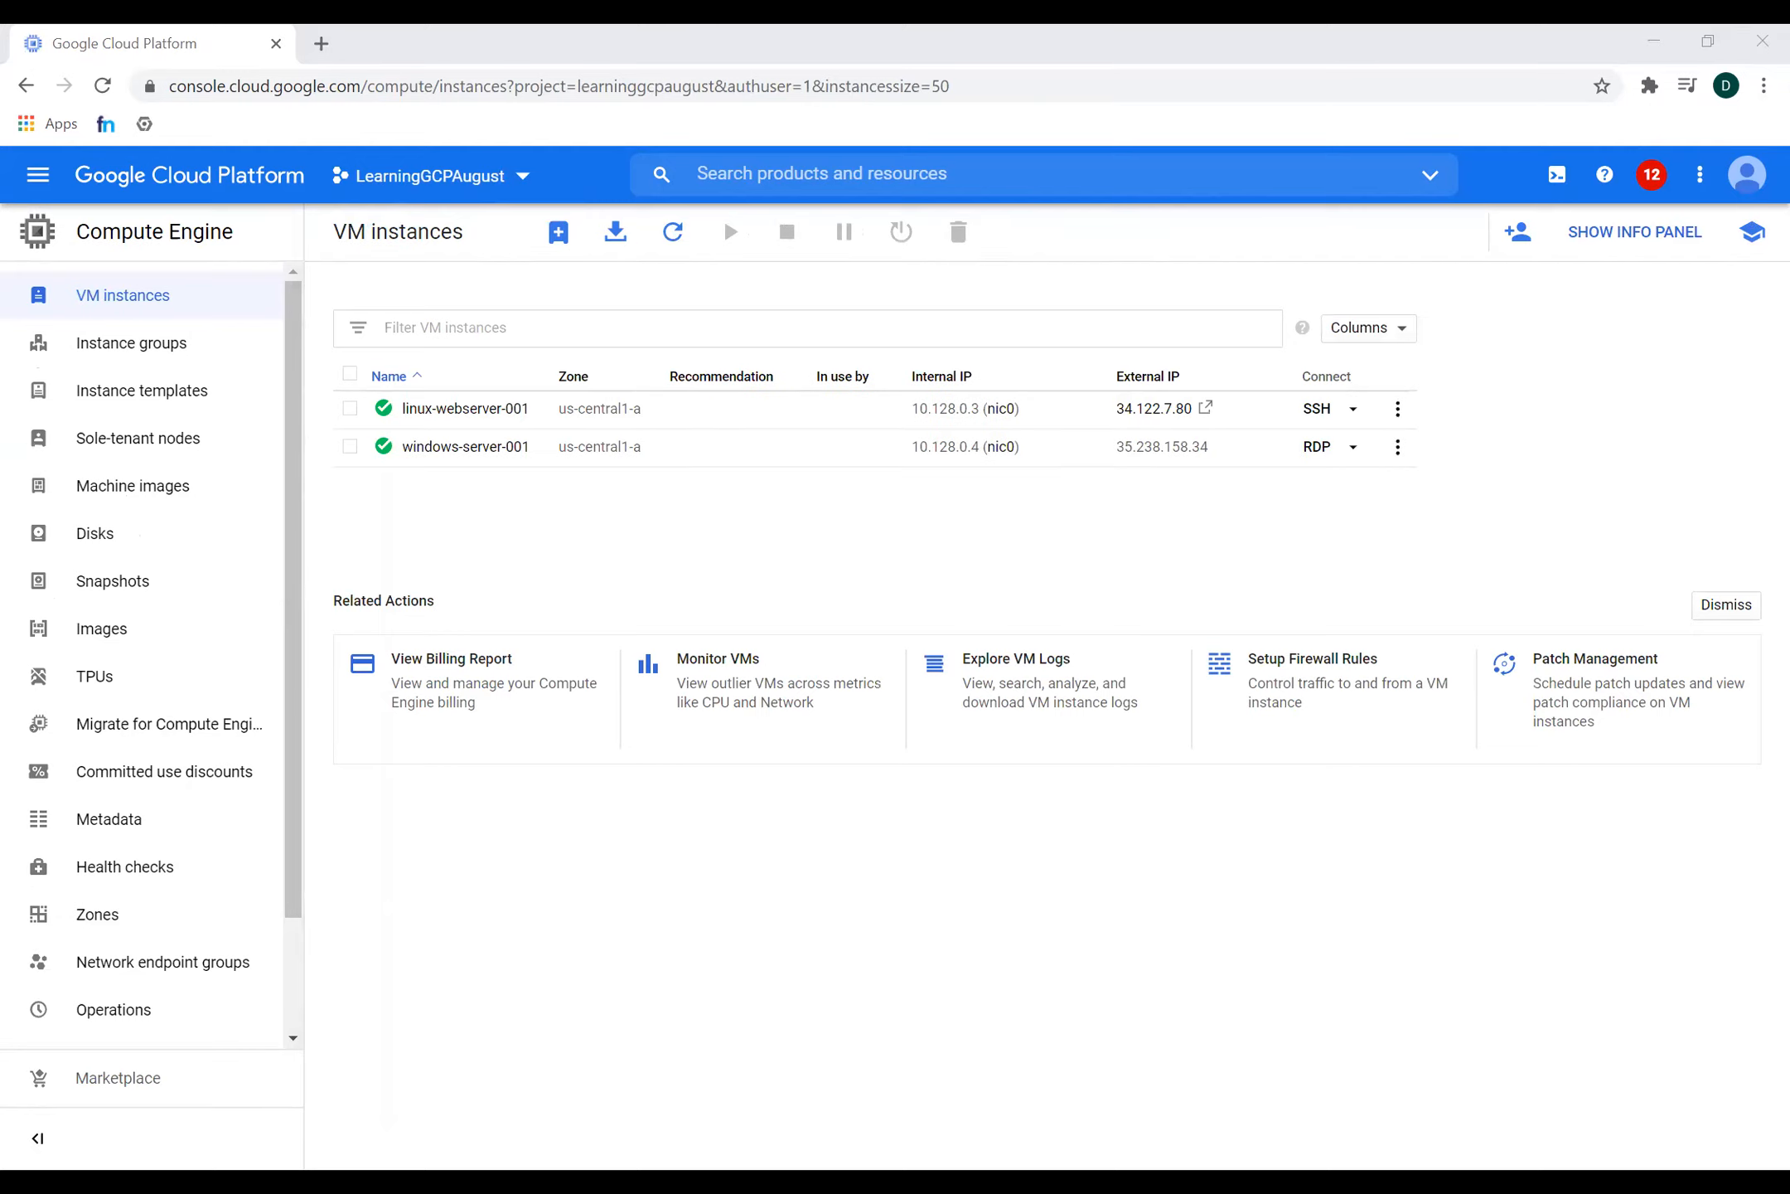
mouse_move(1199, 586)
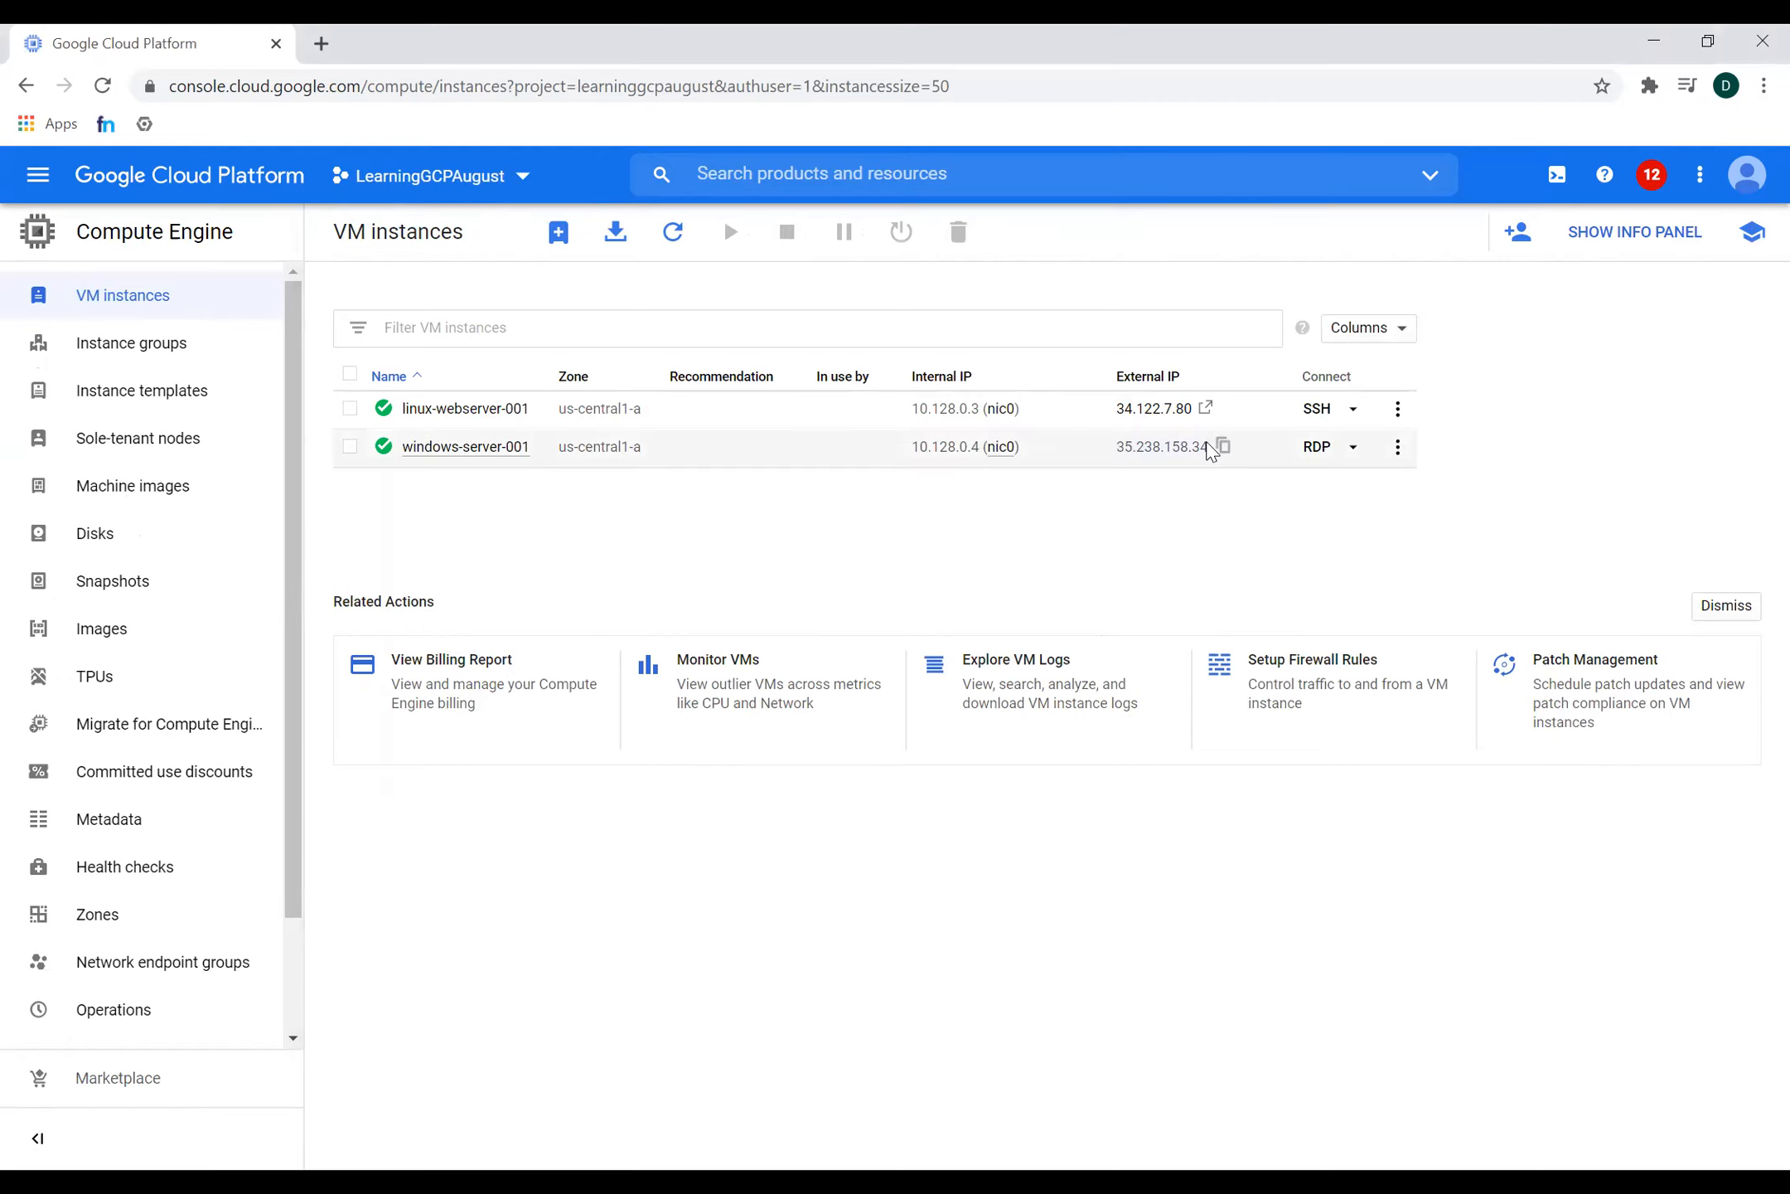
- Copy windows-server-001's external IP and launch a Remote Desktop connection to it
click(1221, 446)
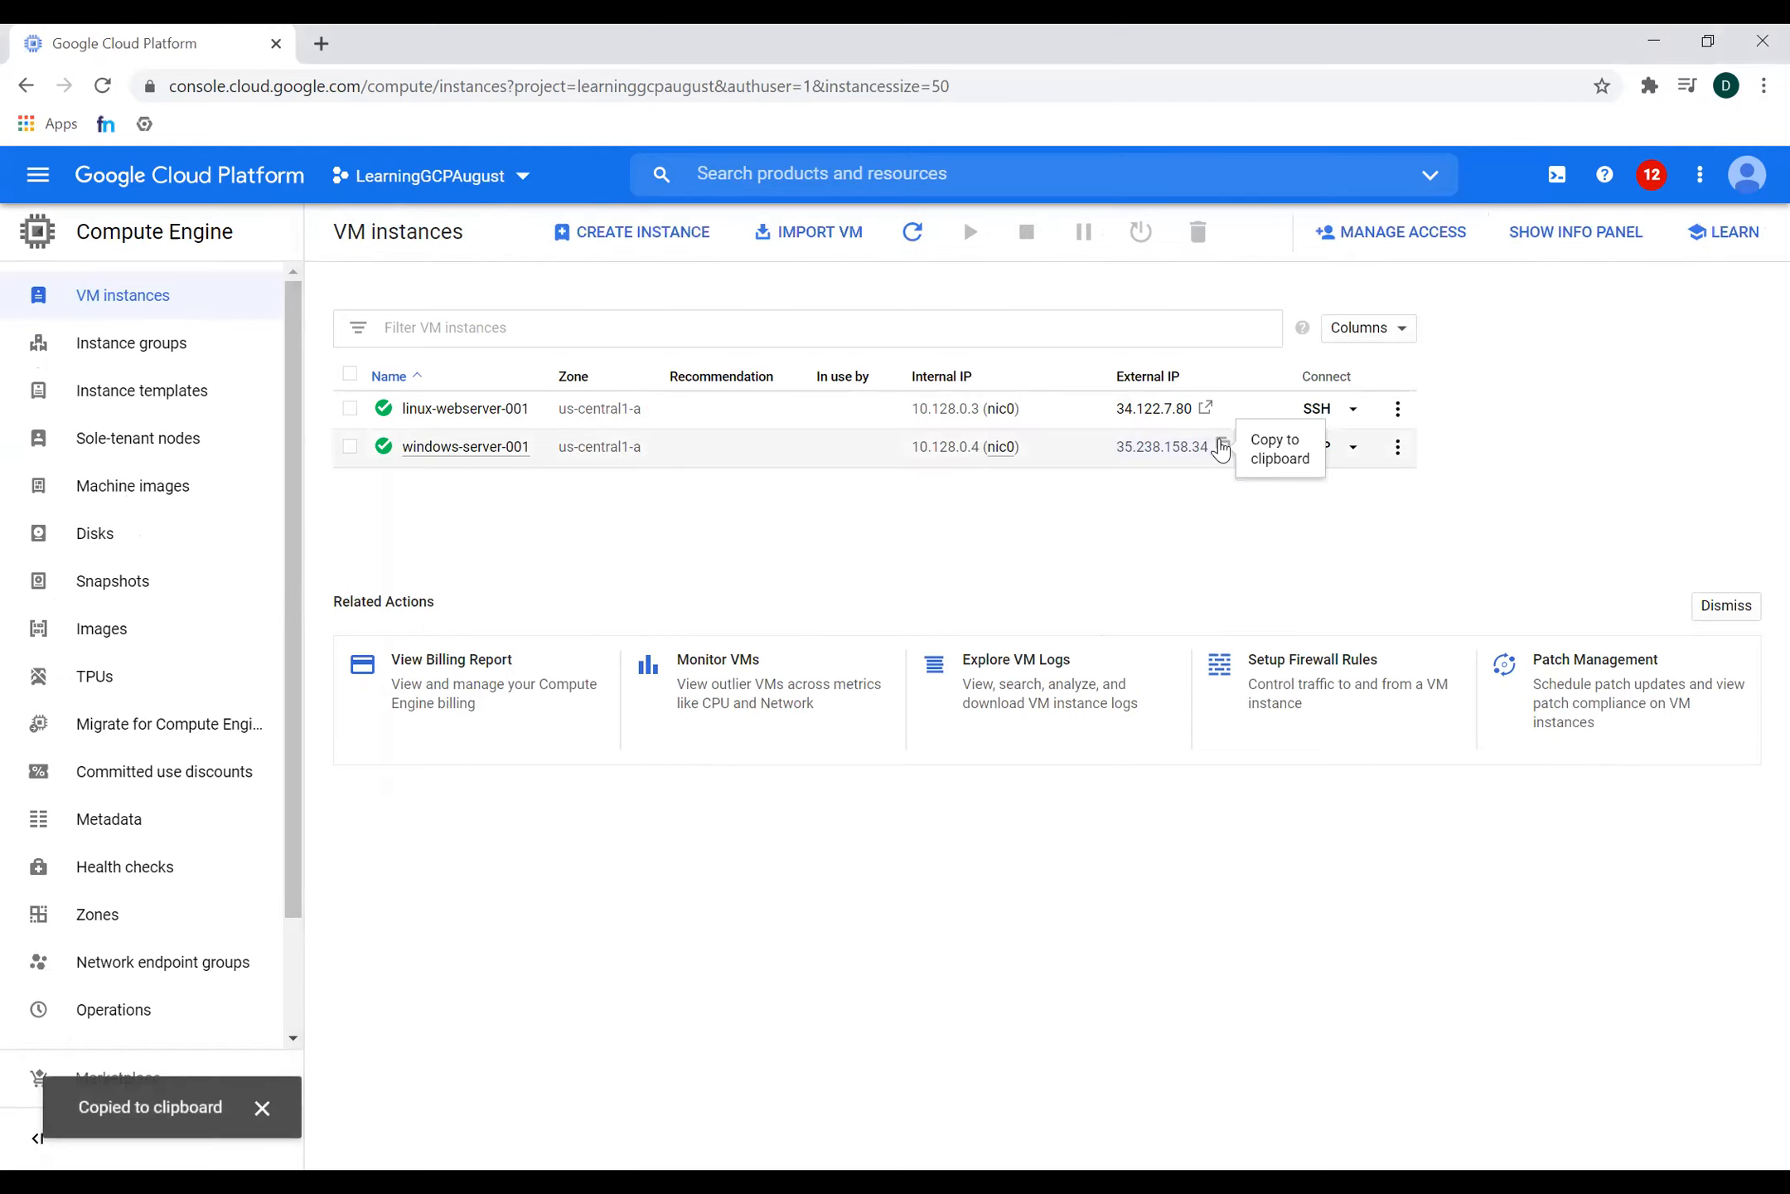
click(1316, 447)
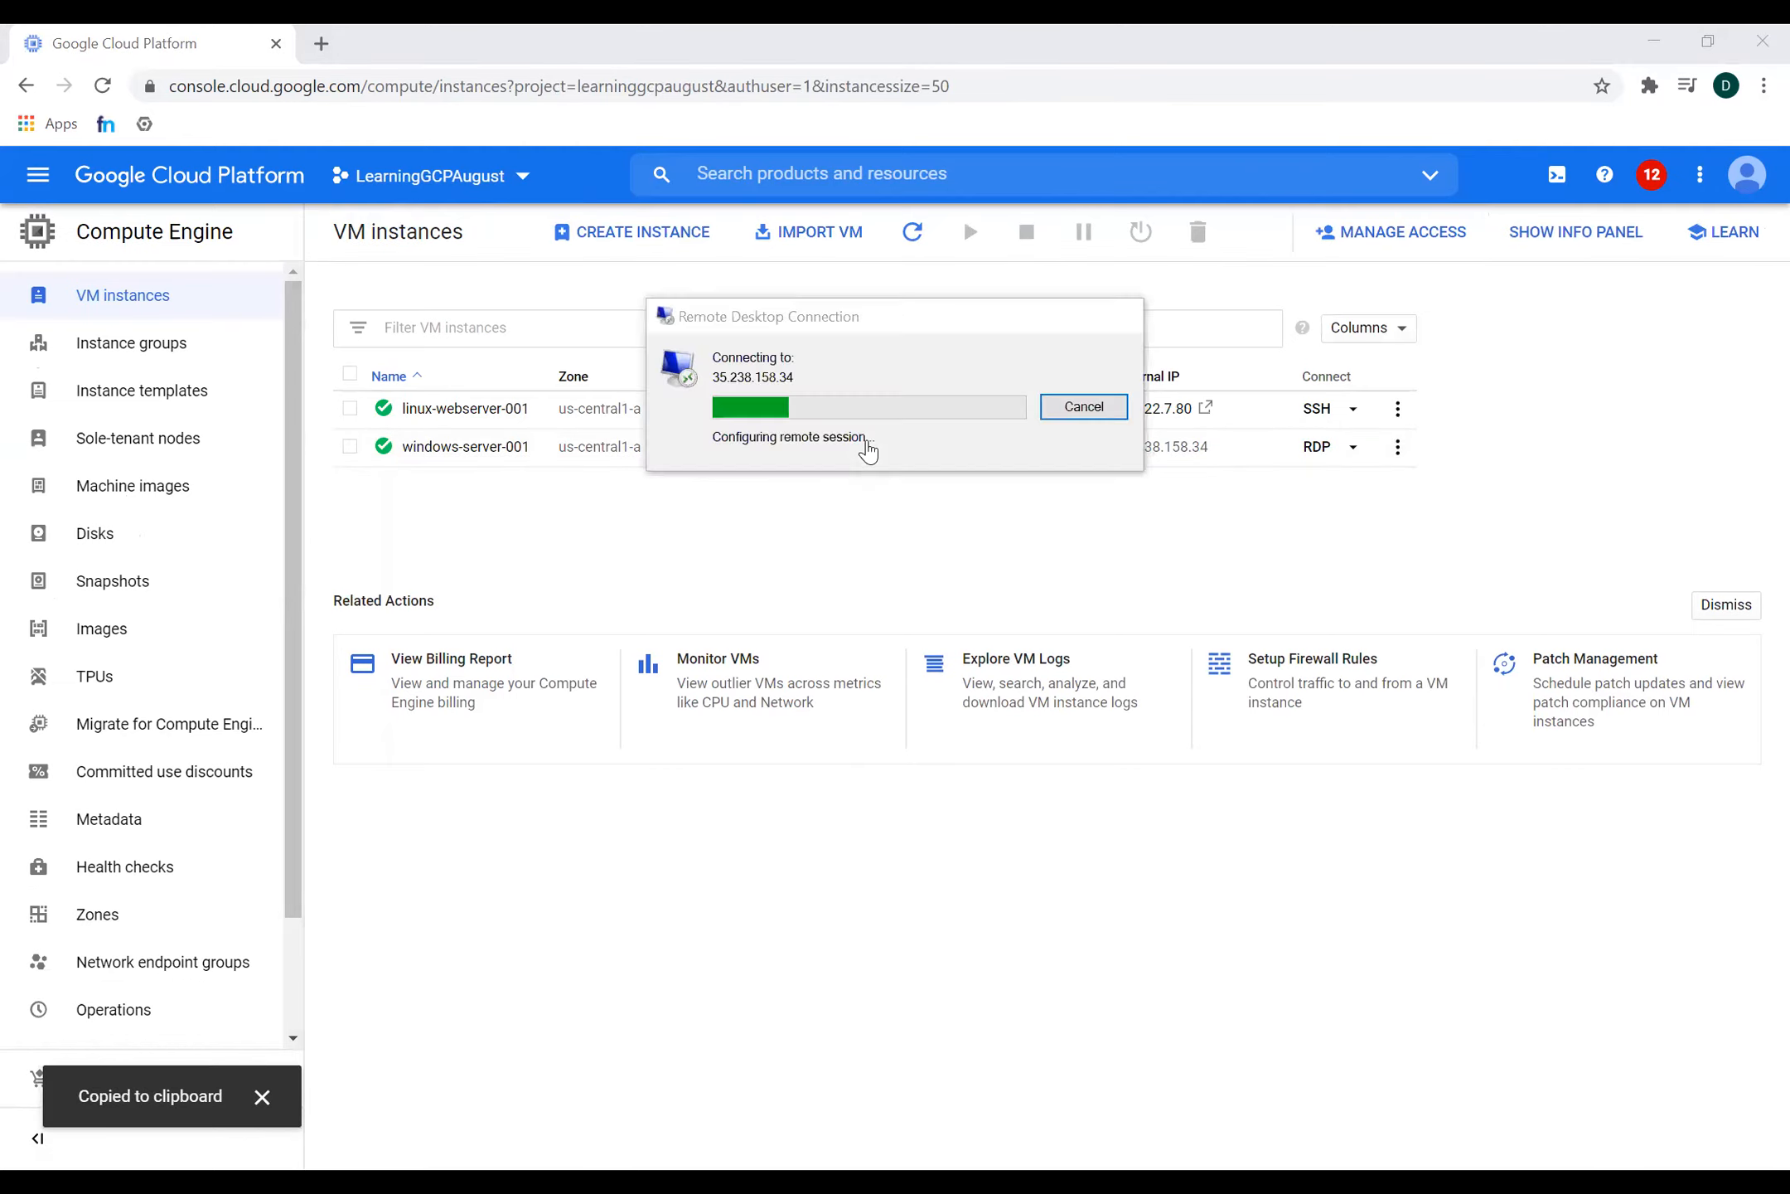
click(1081, 407)
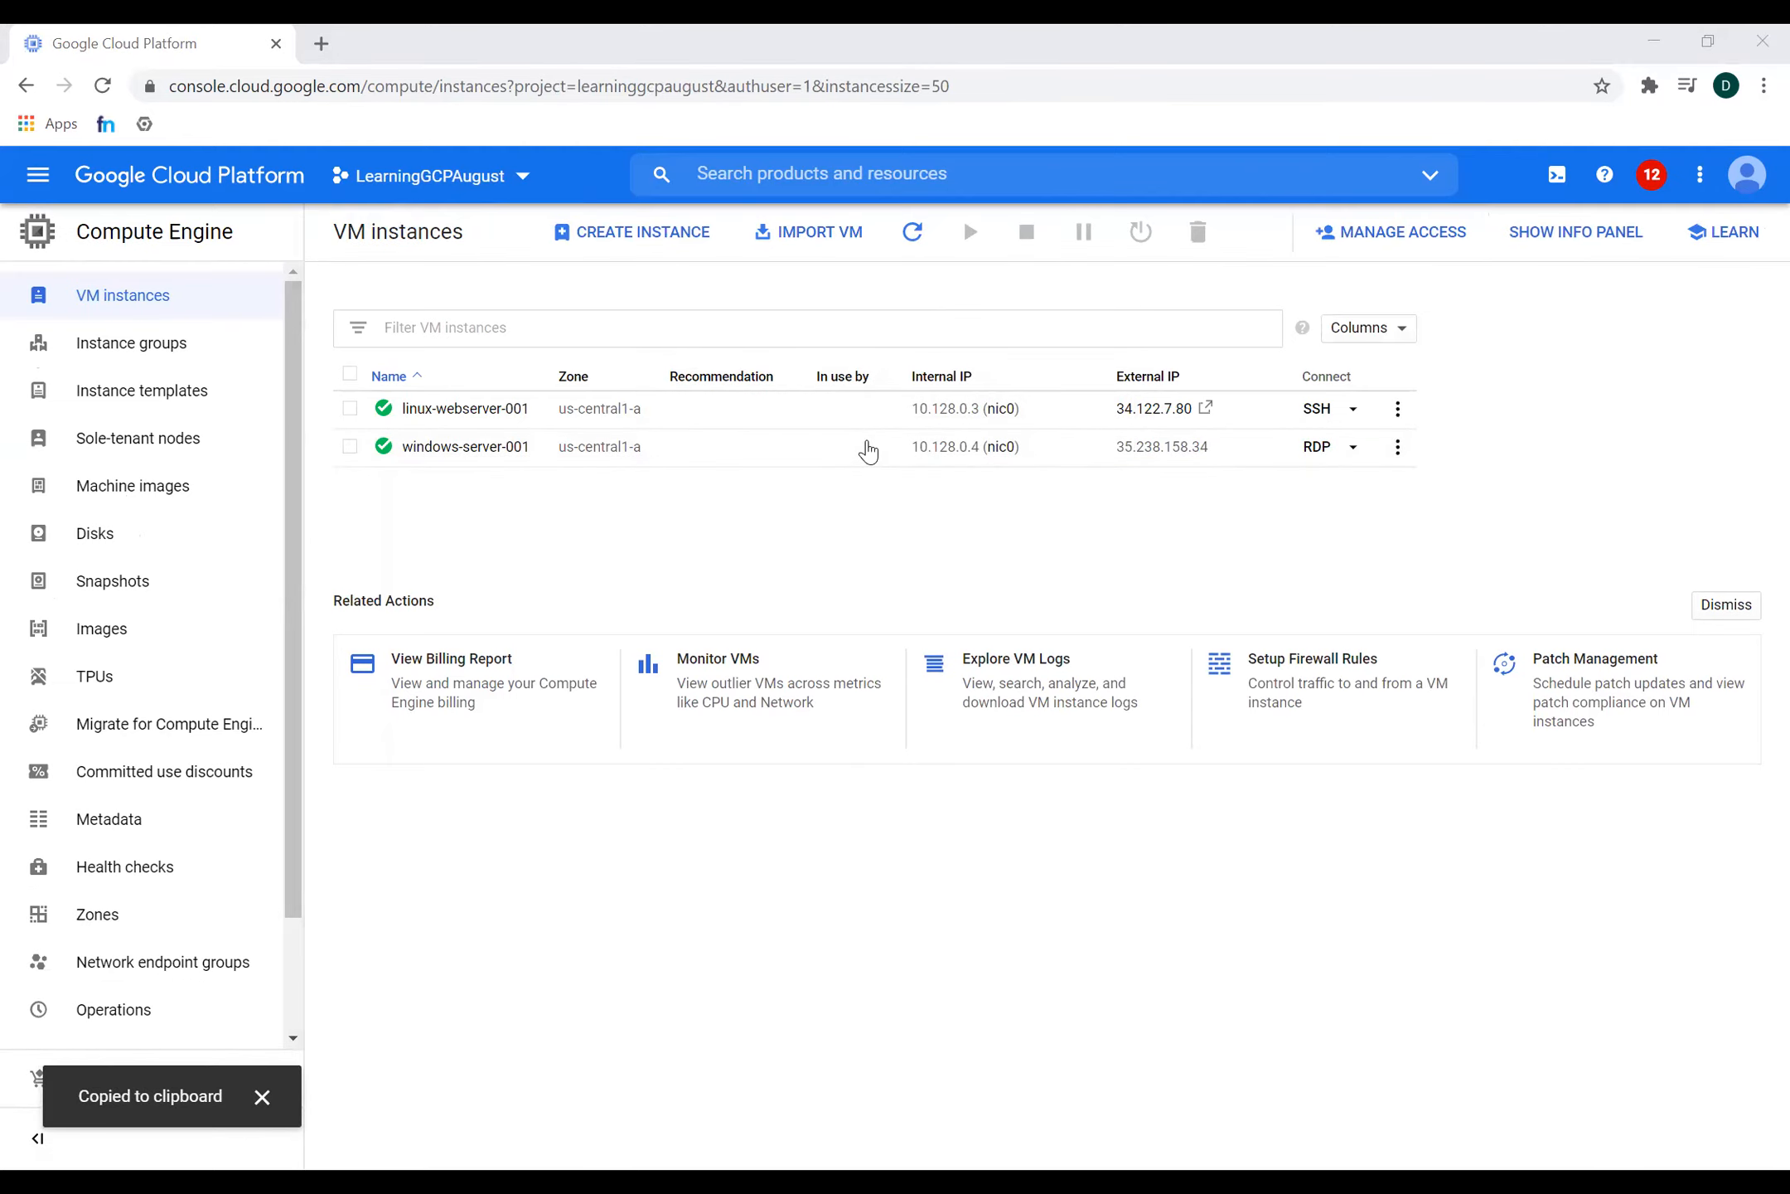